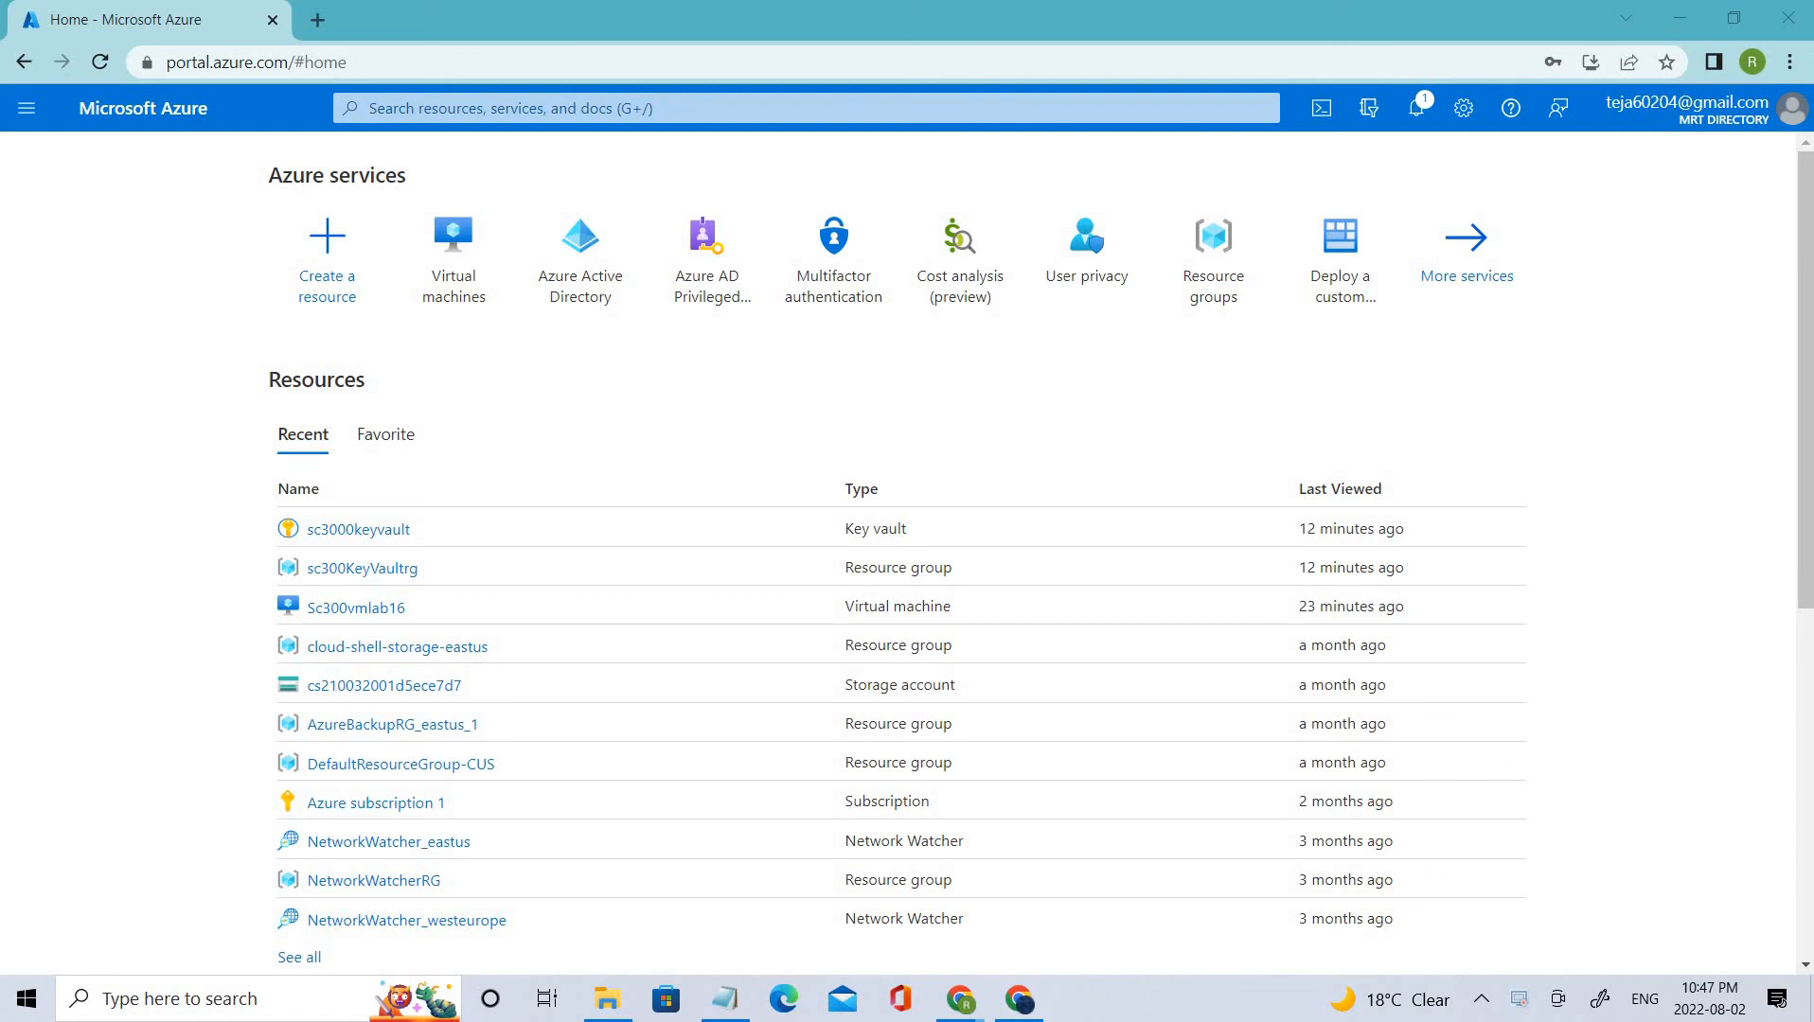
mouse_move(453, 256)
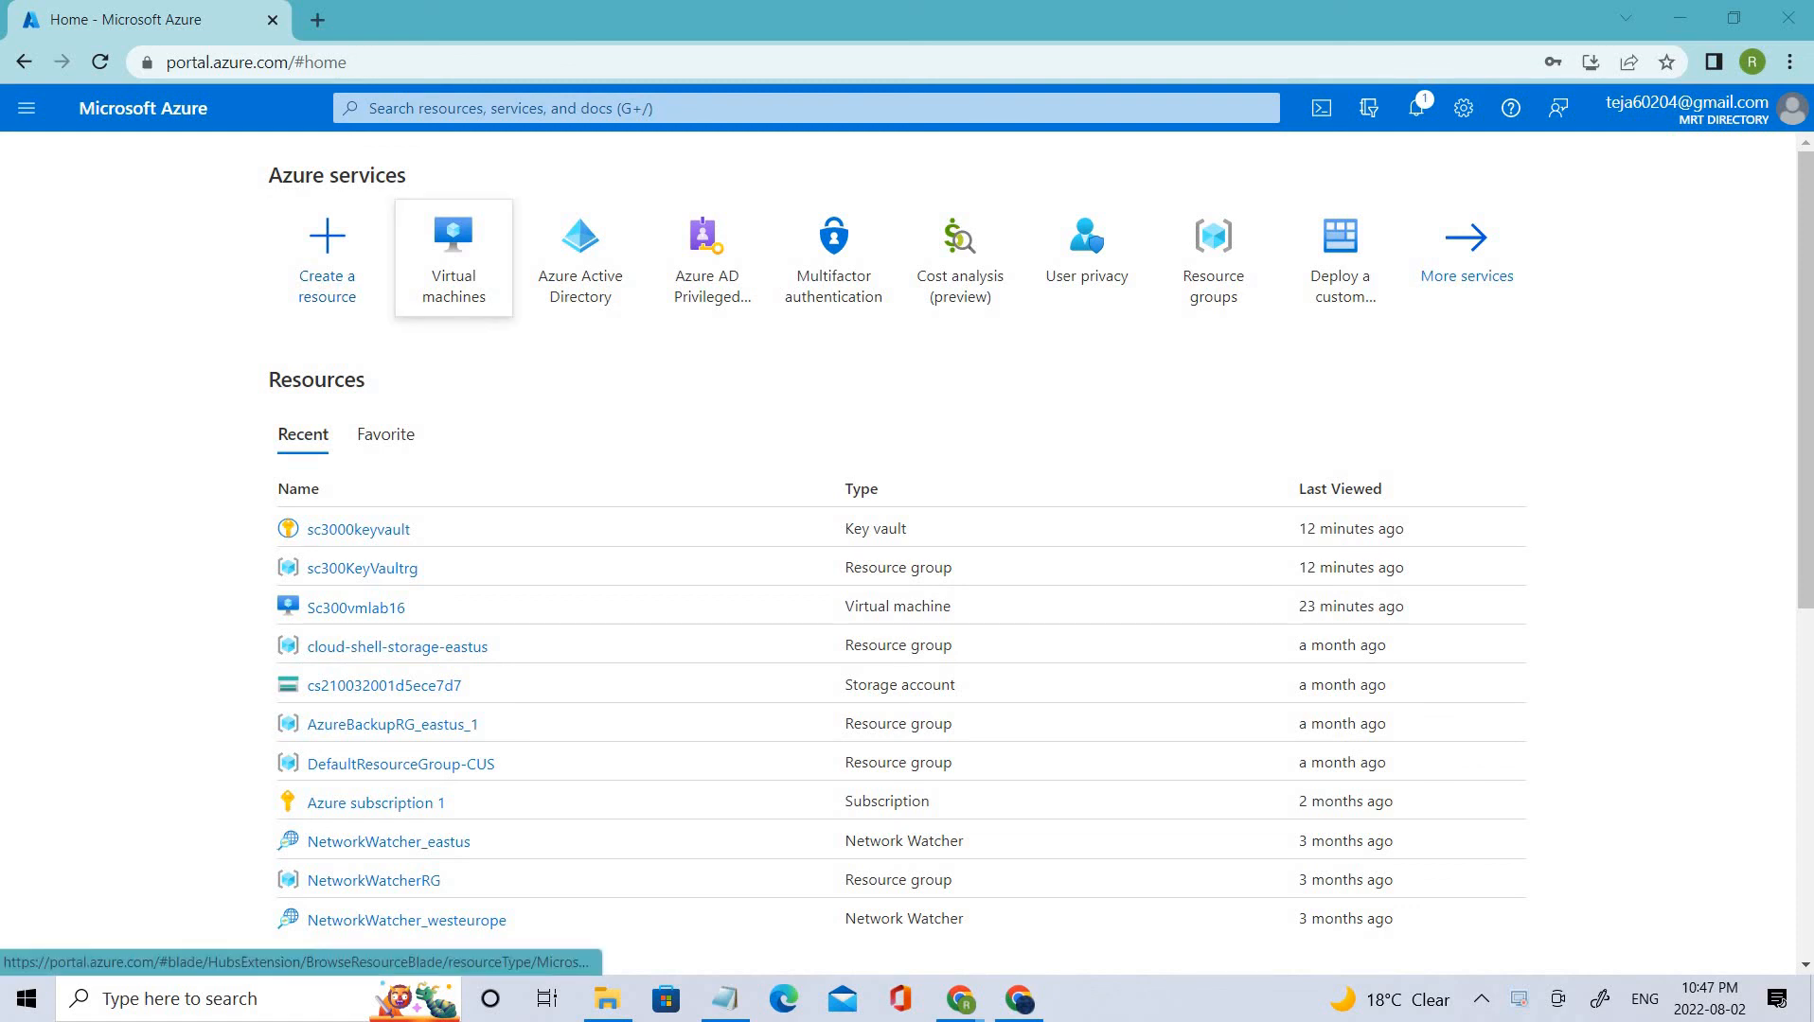
Step: Open sc3000keyvault from Recent resources and list its secrets, showing secretsc300
click(455, 255)
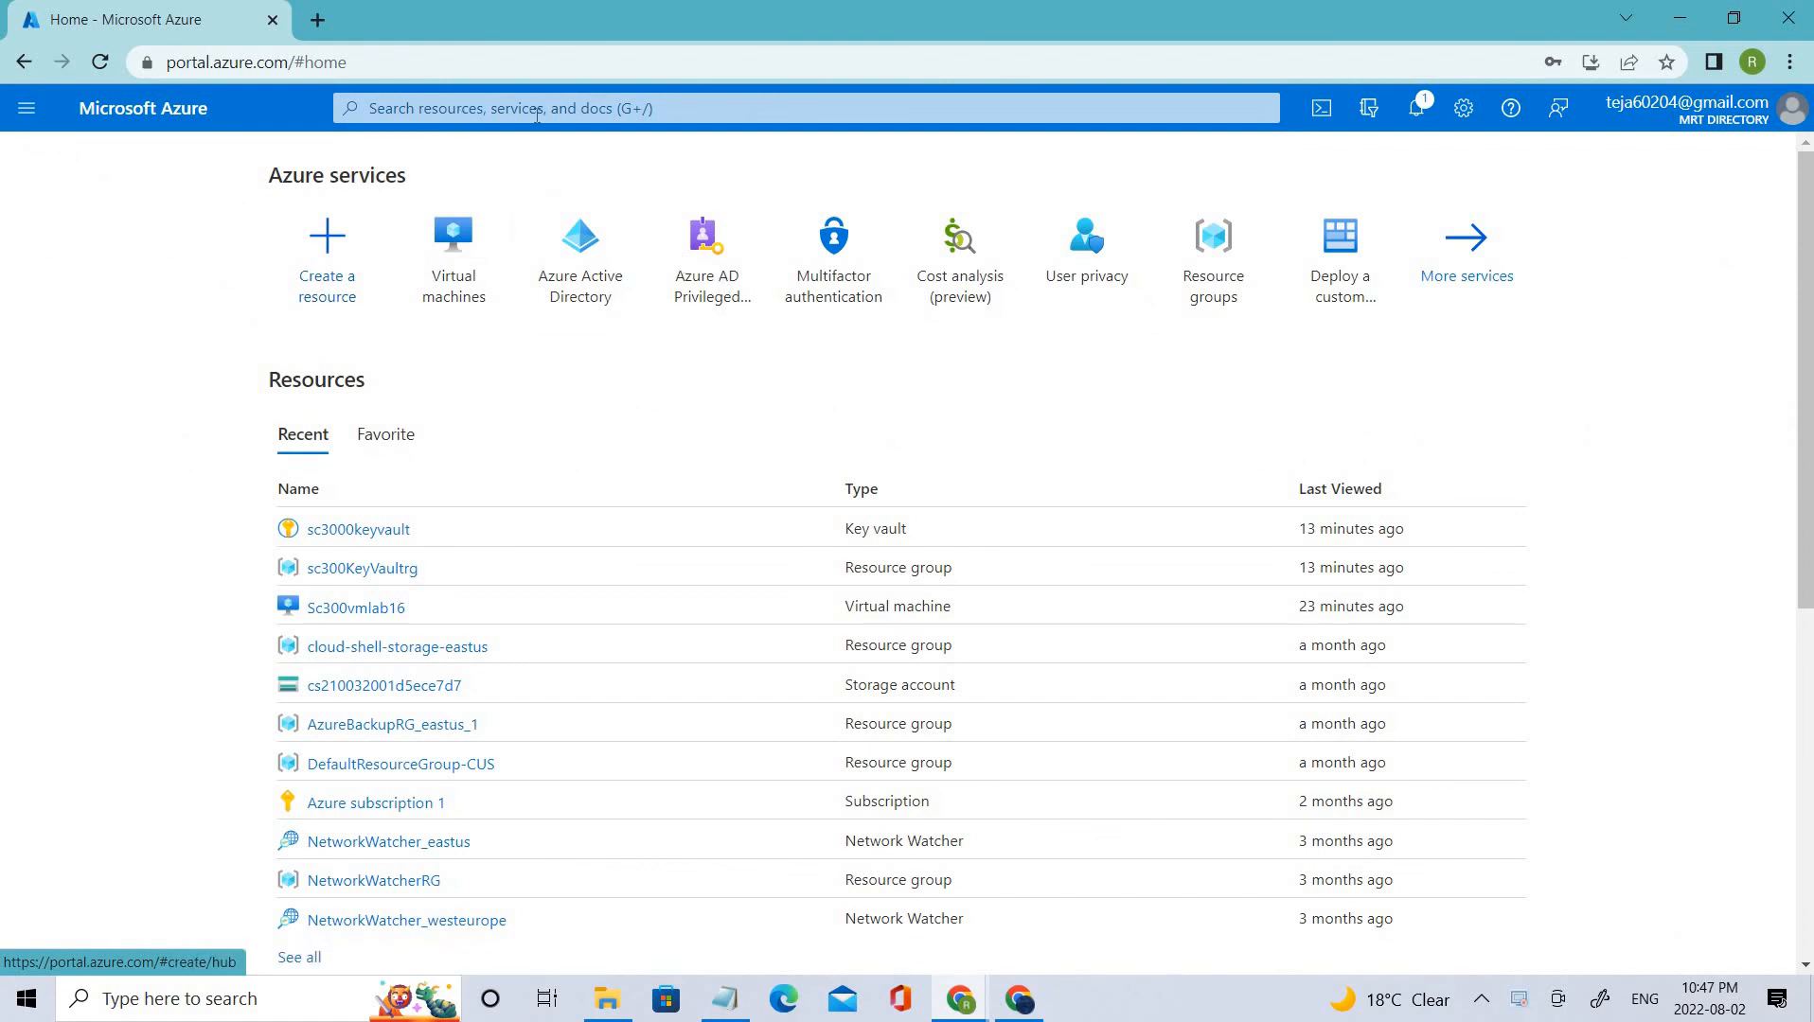
mouse_move(362, 529)
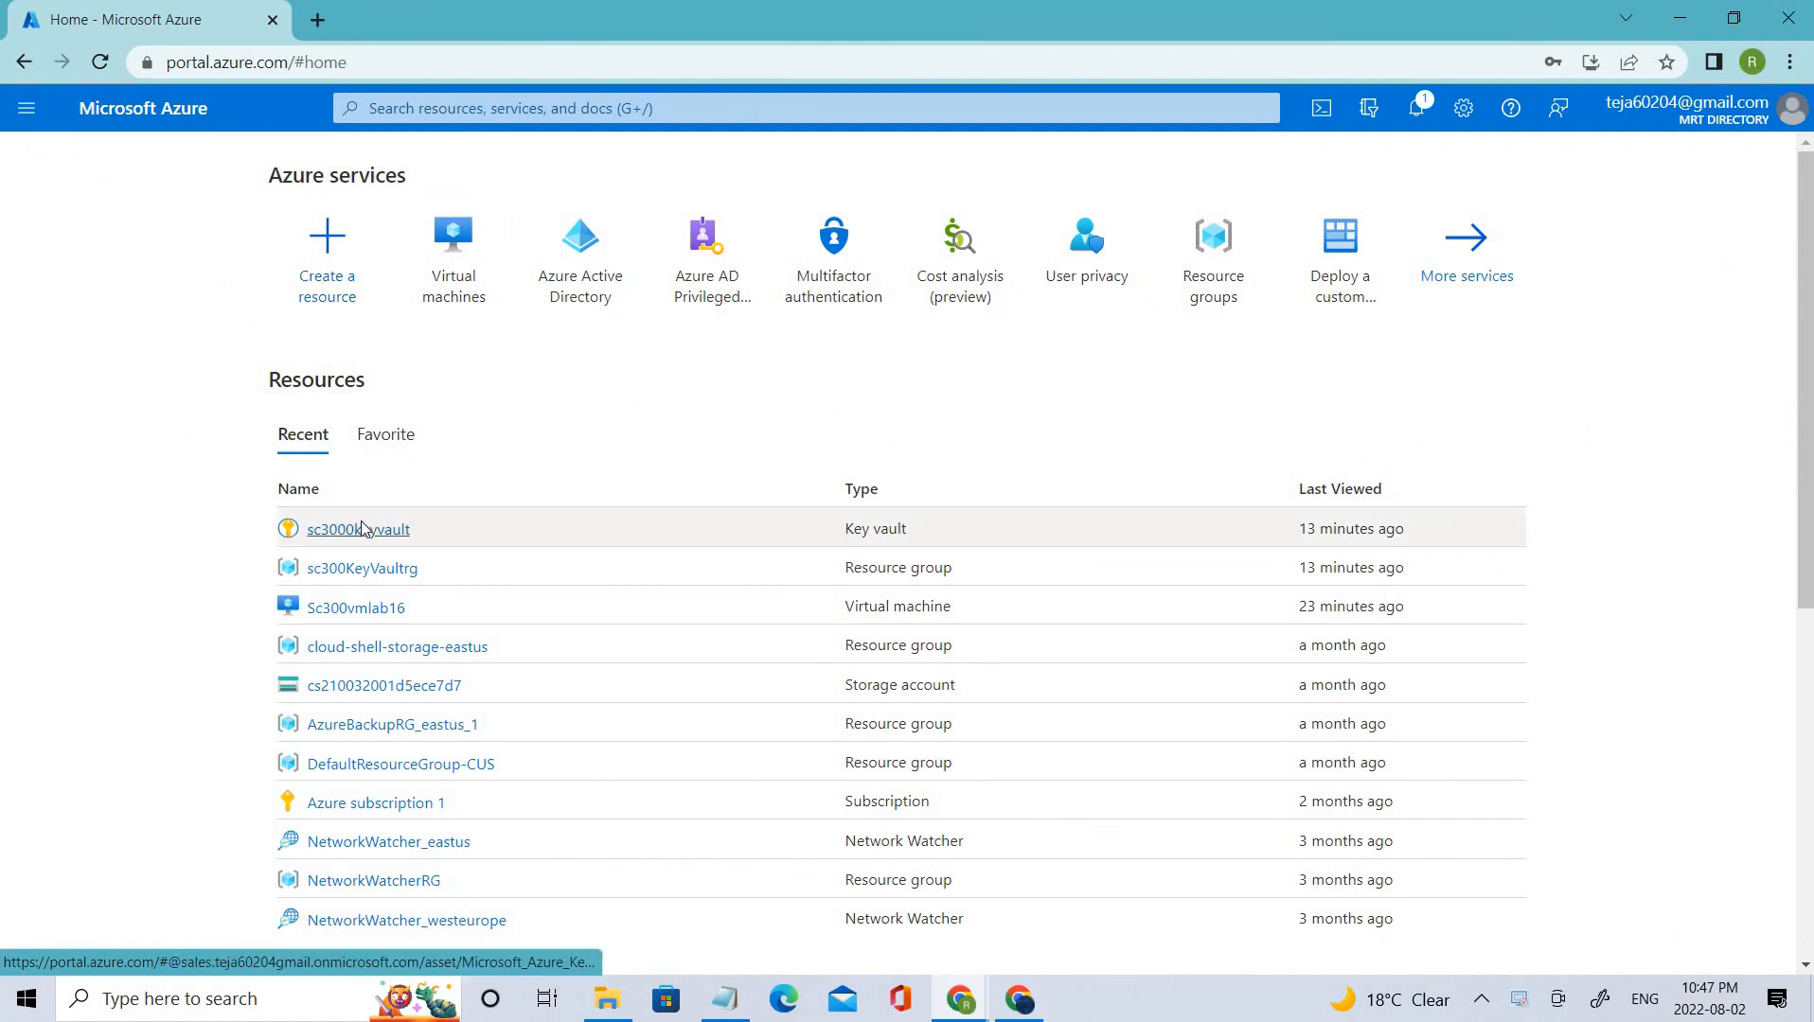
click(356, 528)
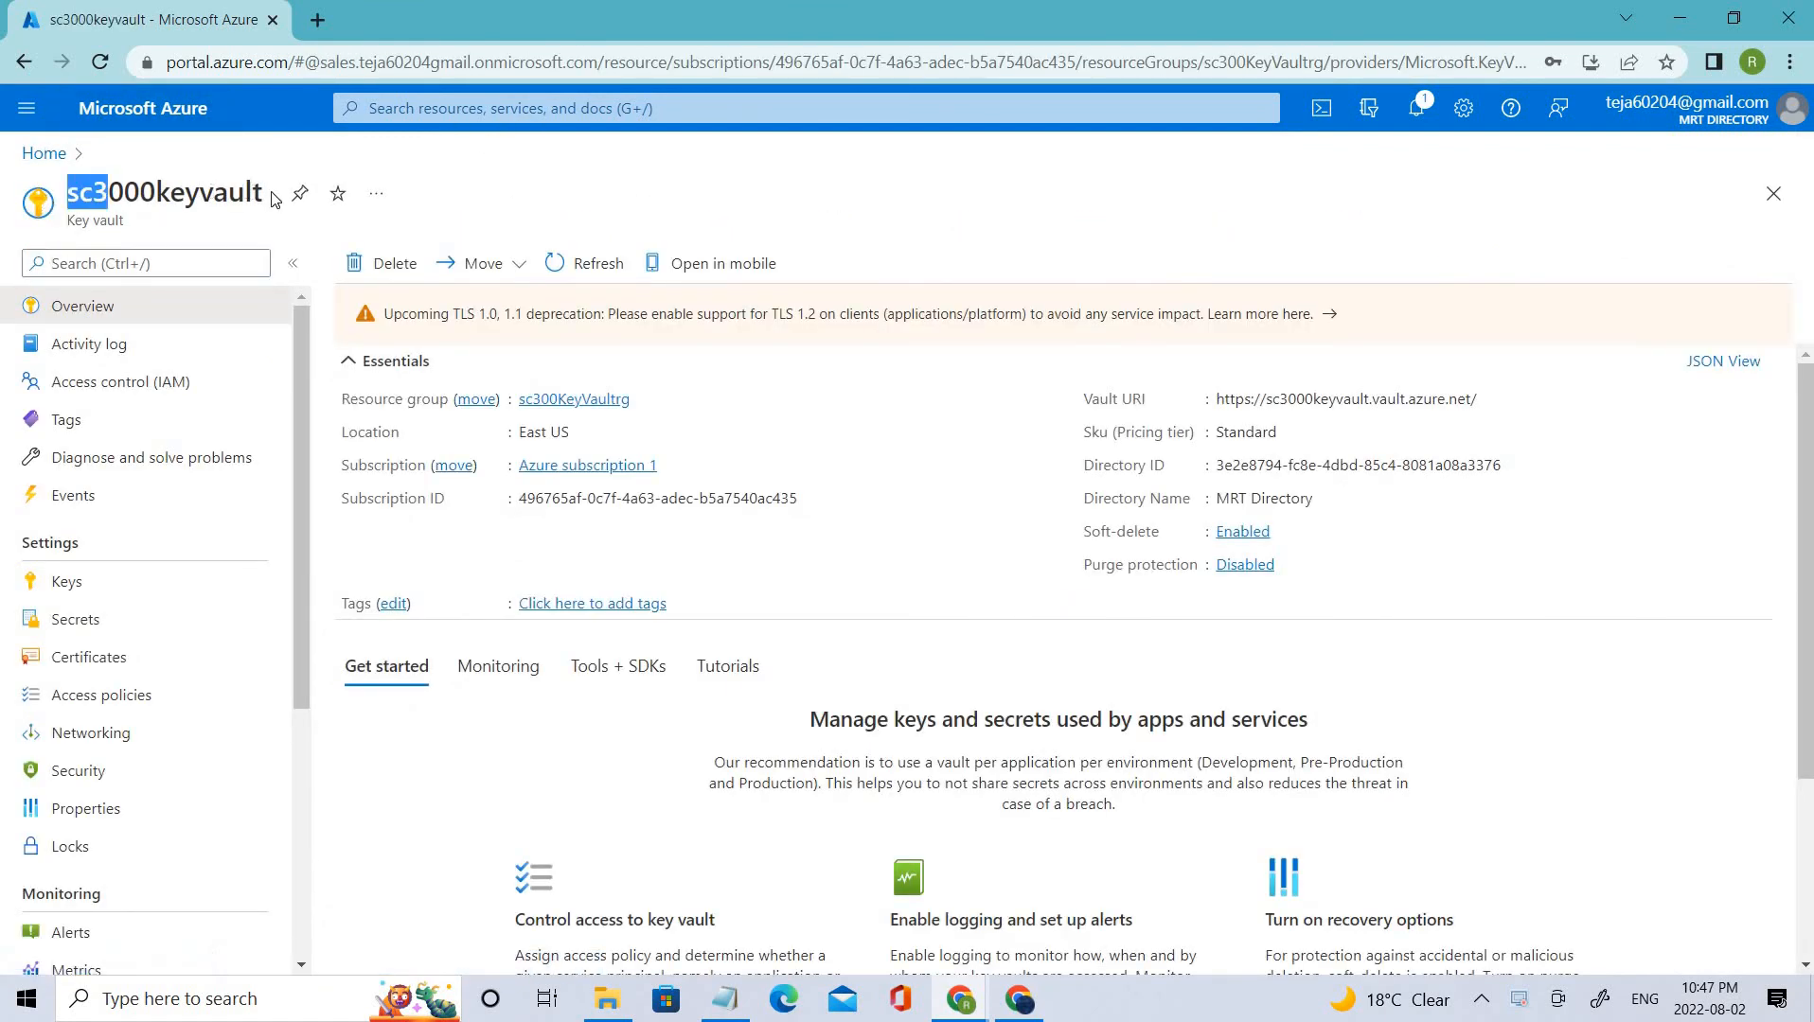
double_click(163, 191)
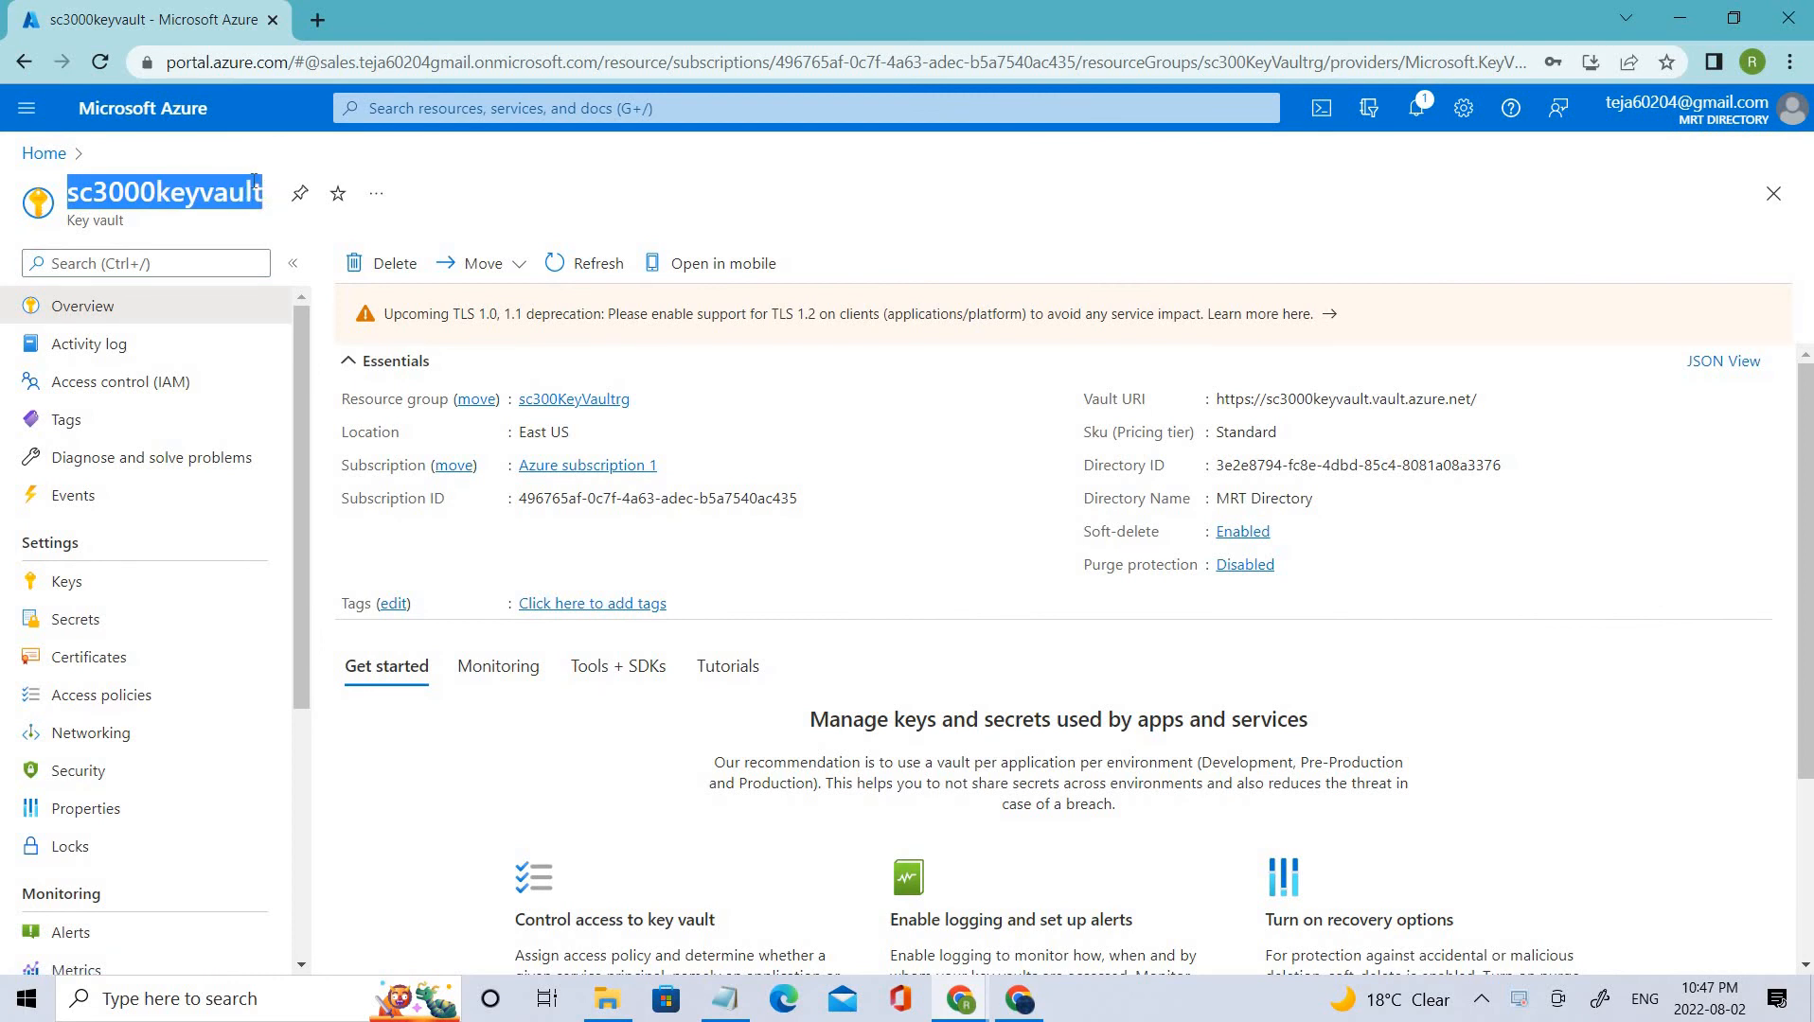
mouse_move(140, 618)
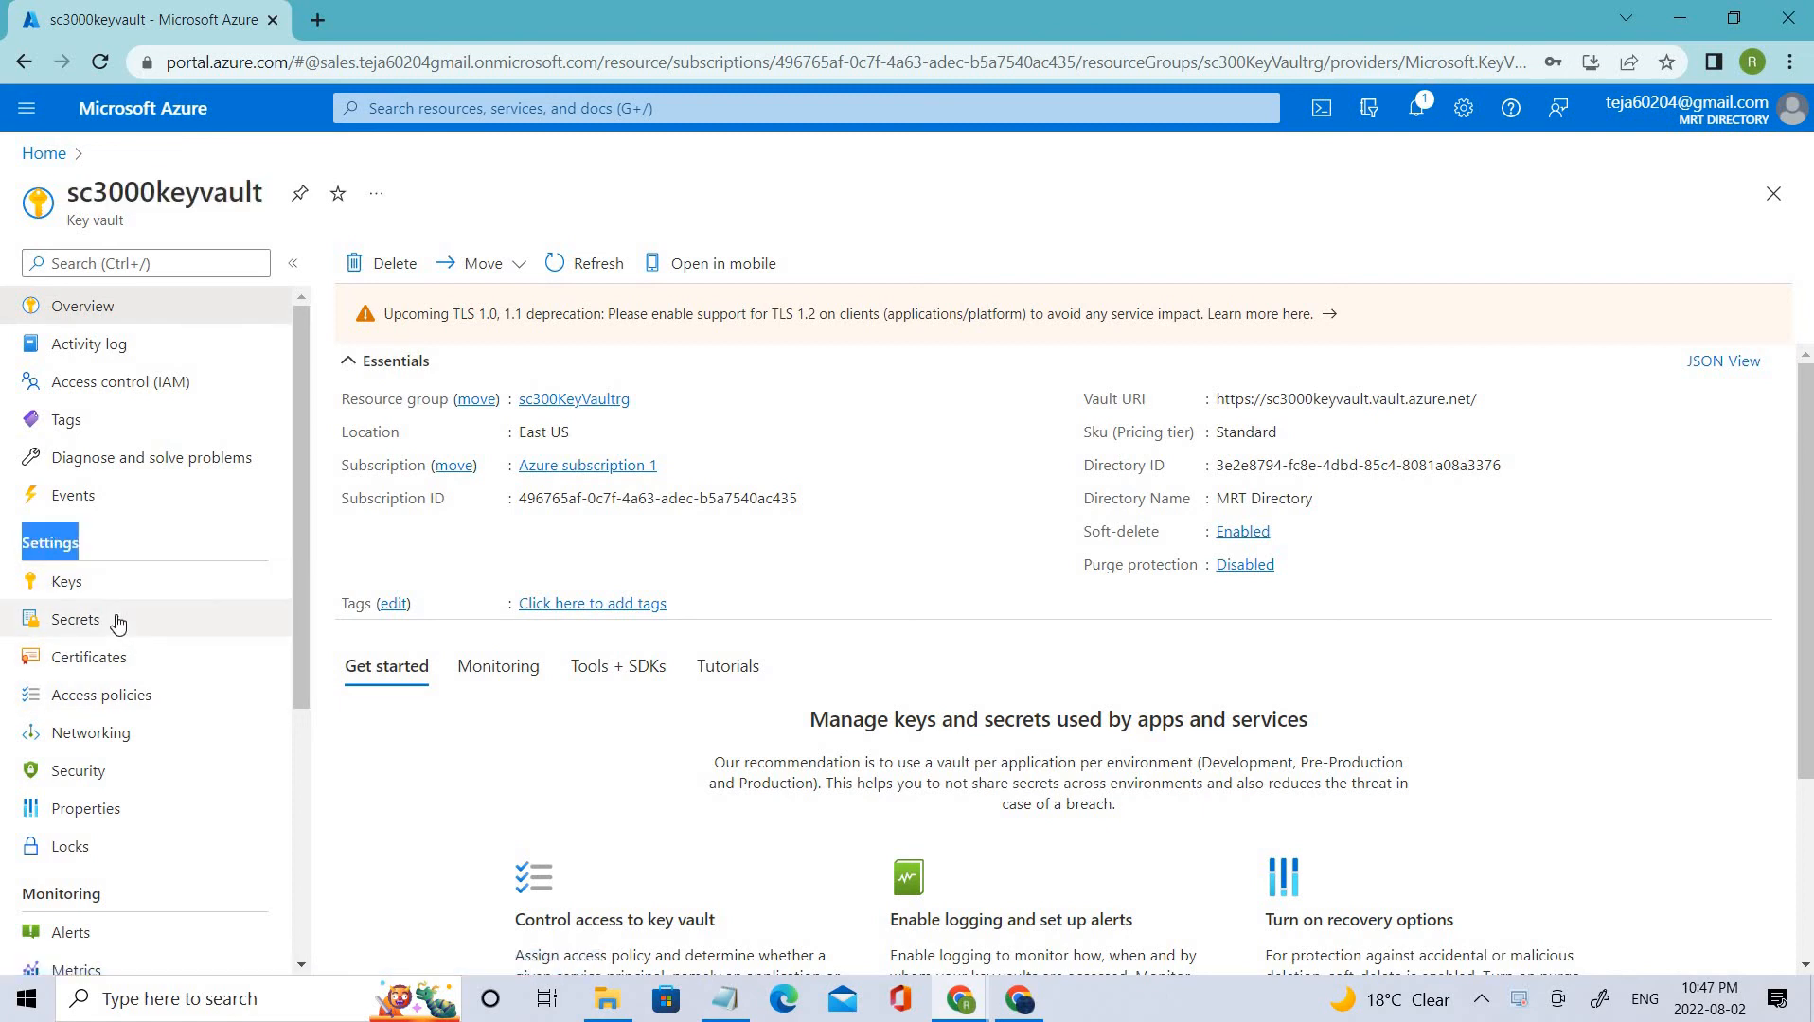
click(74, 620)
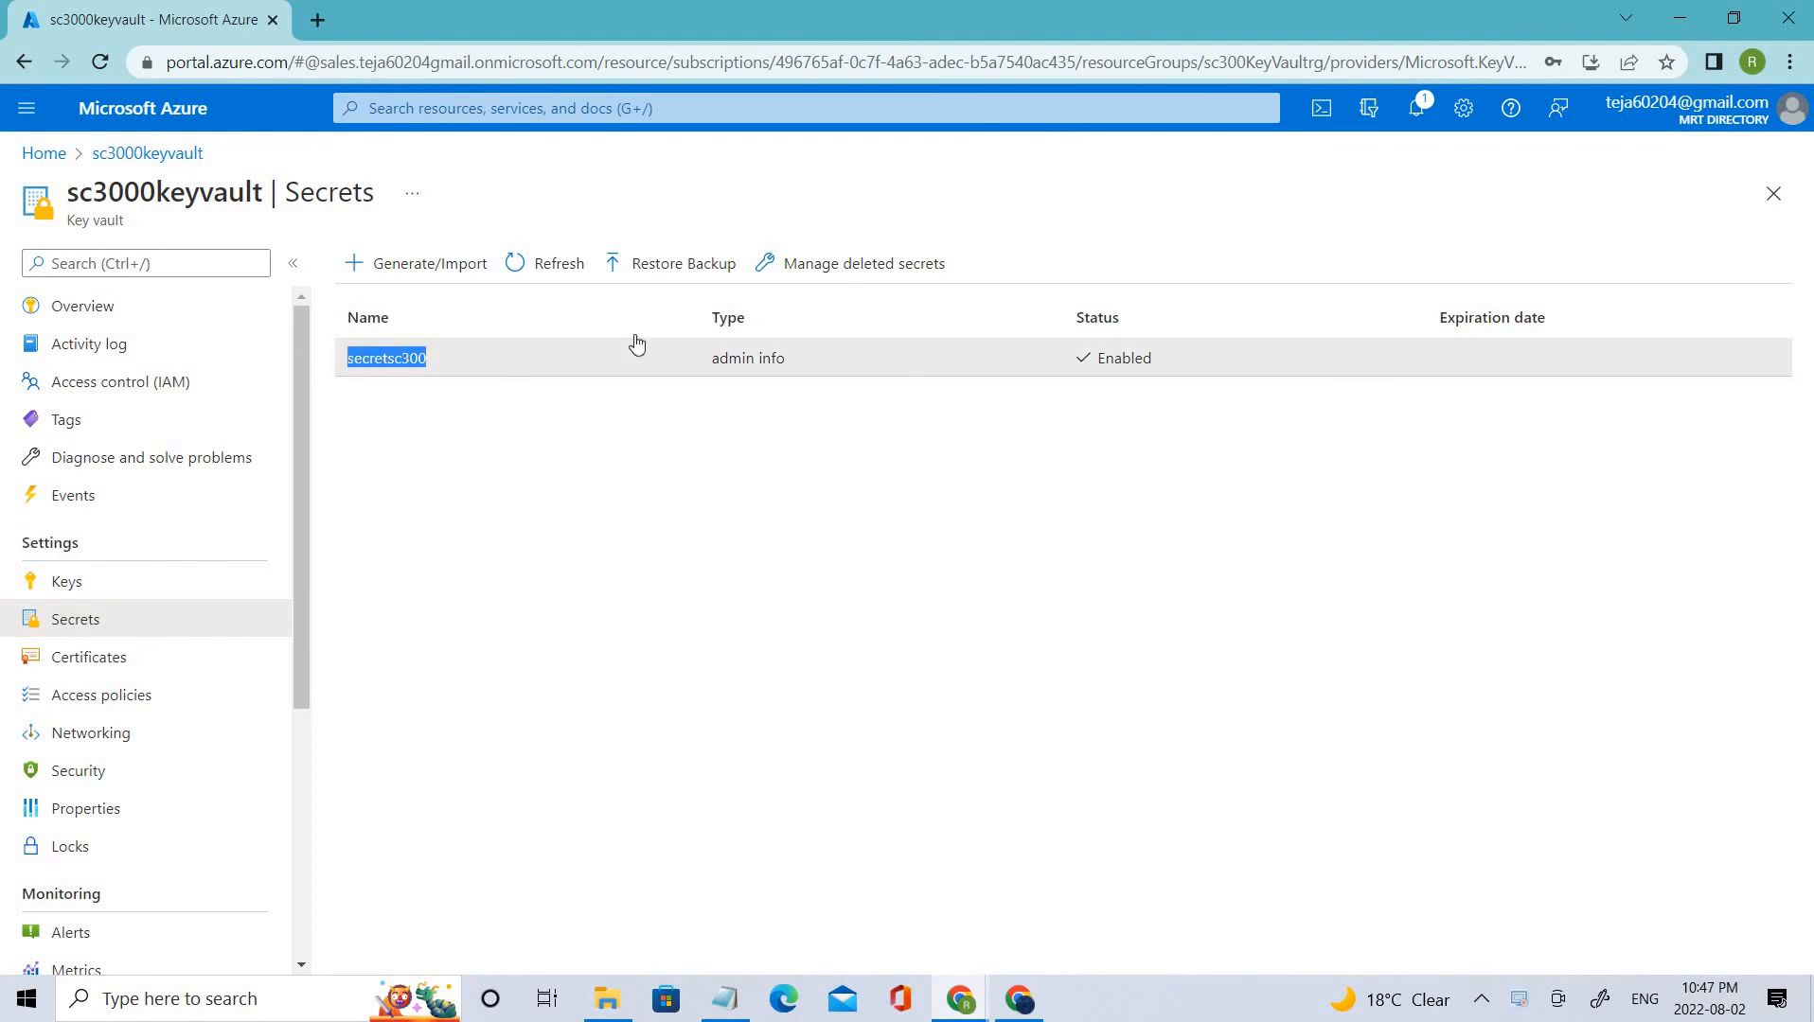
mouse_move(797, 366)
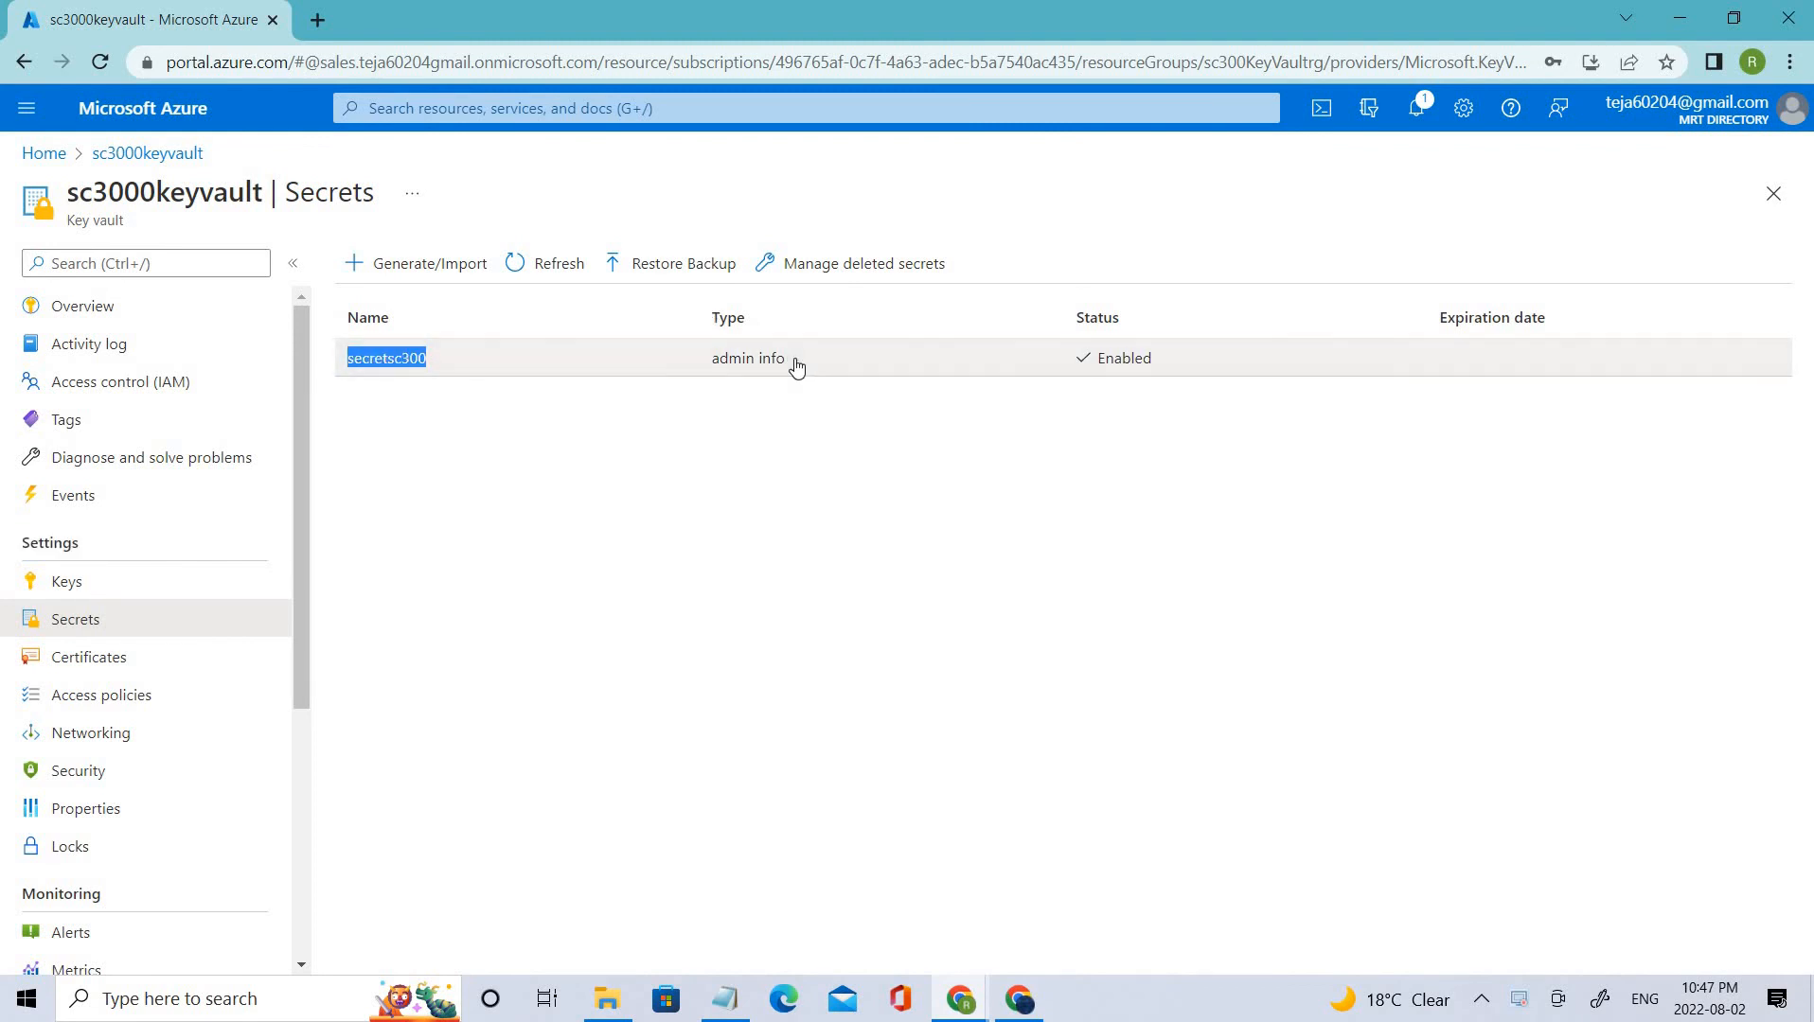
mouse_move(652, 362)
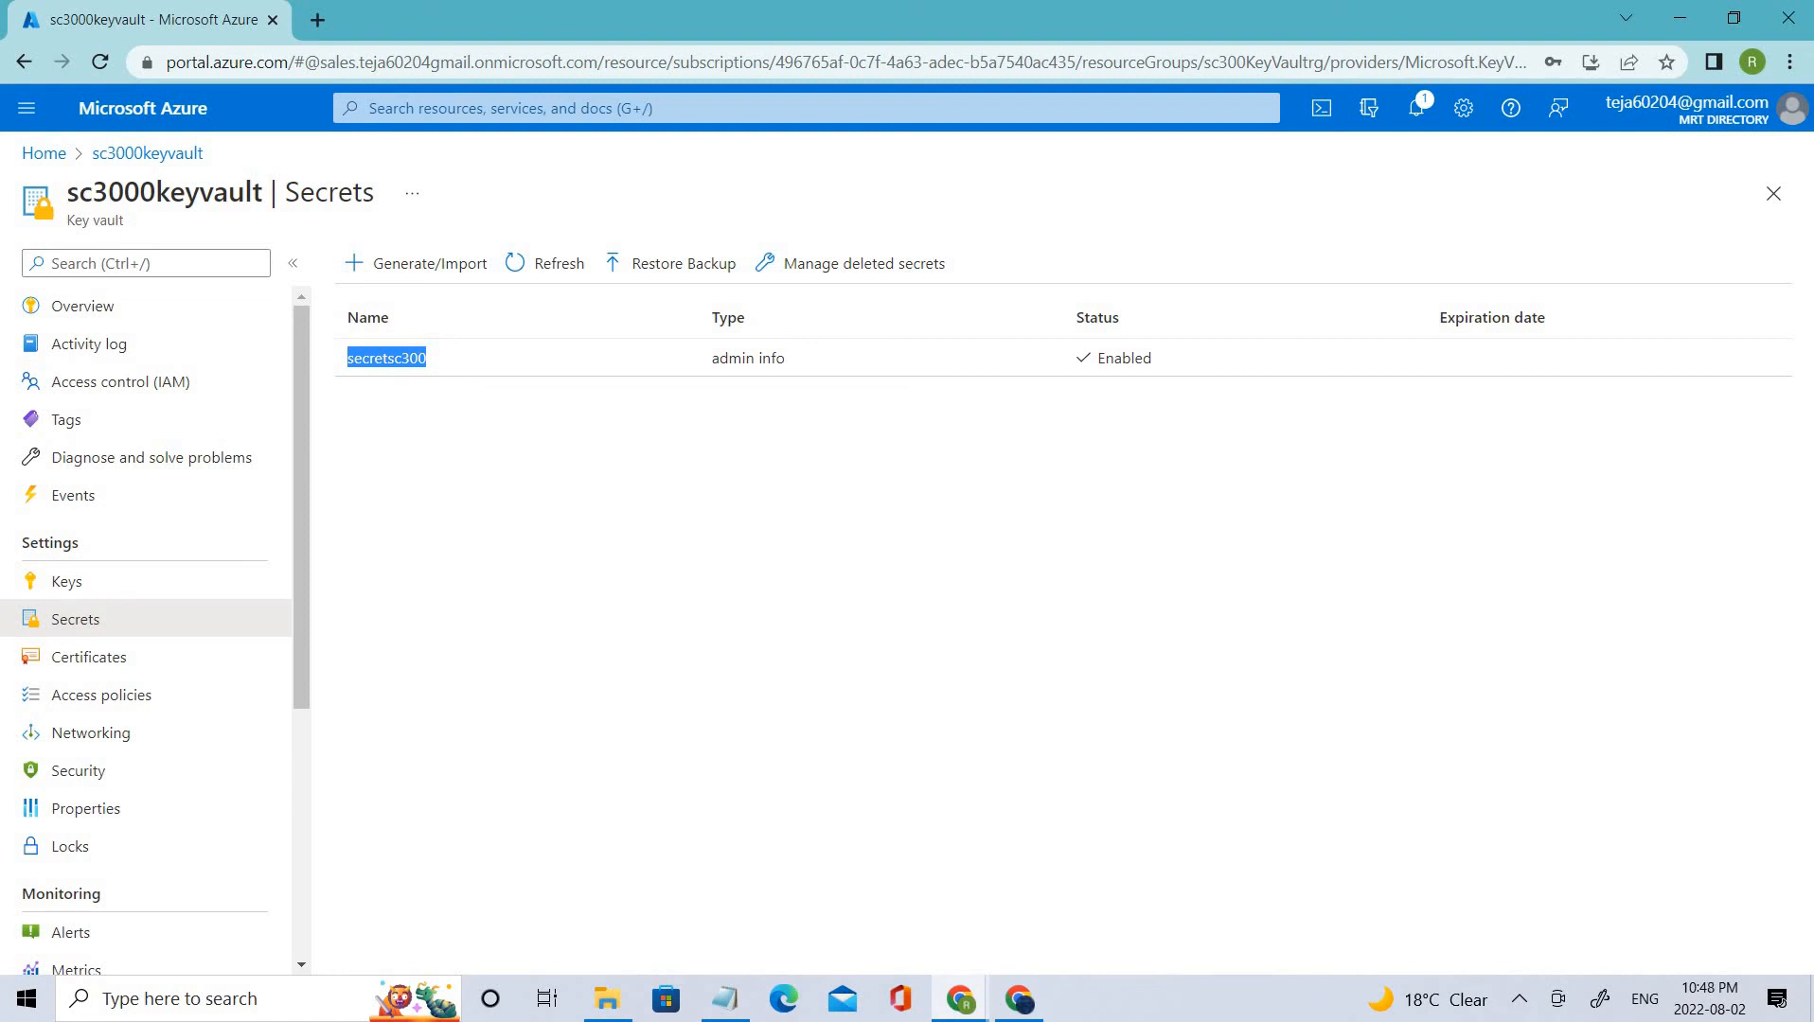
mouse_move(47, 697)
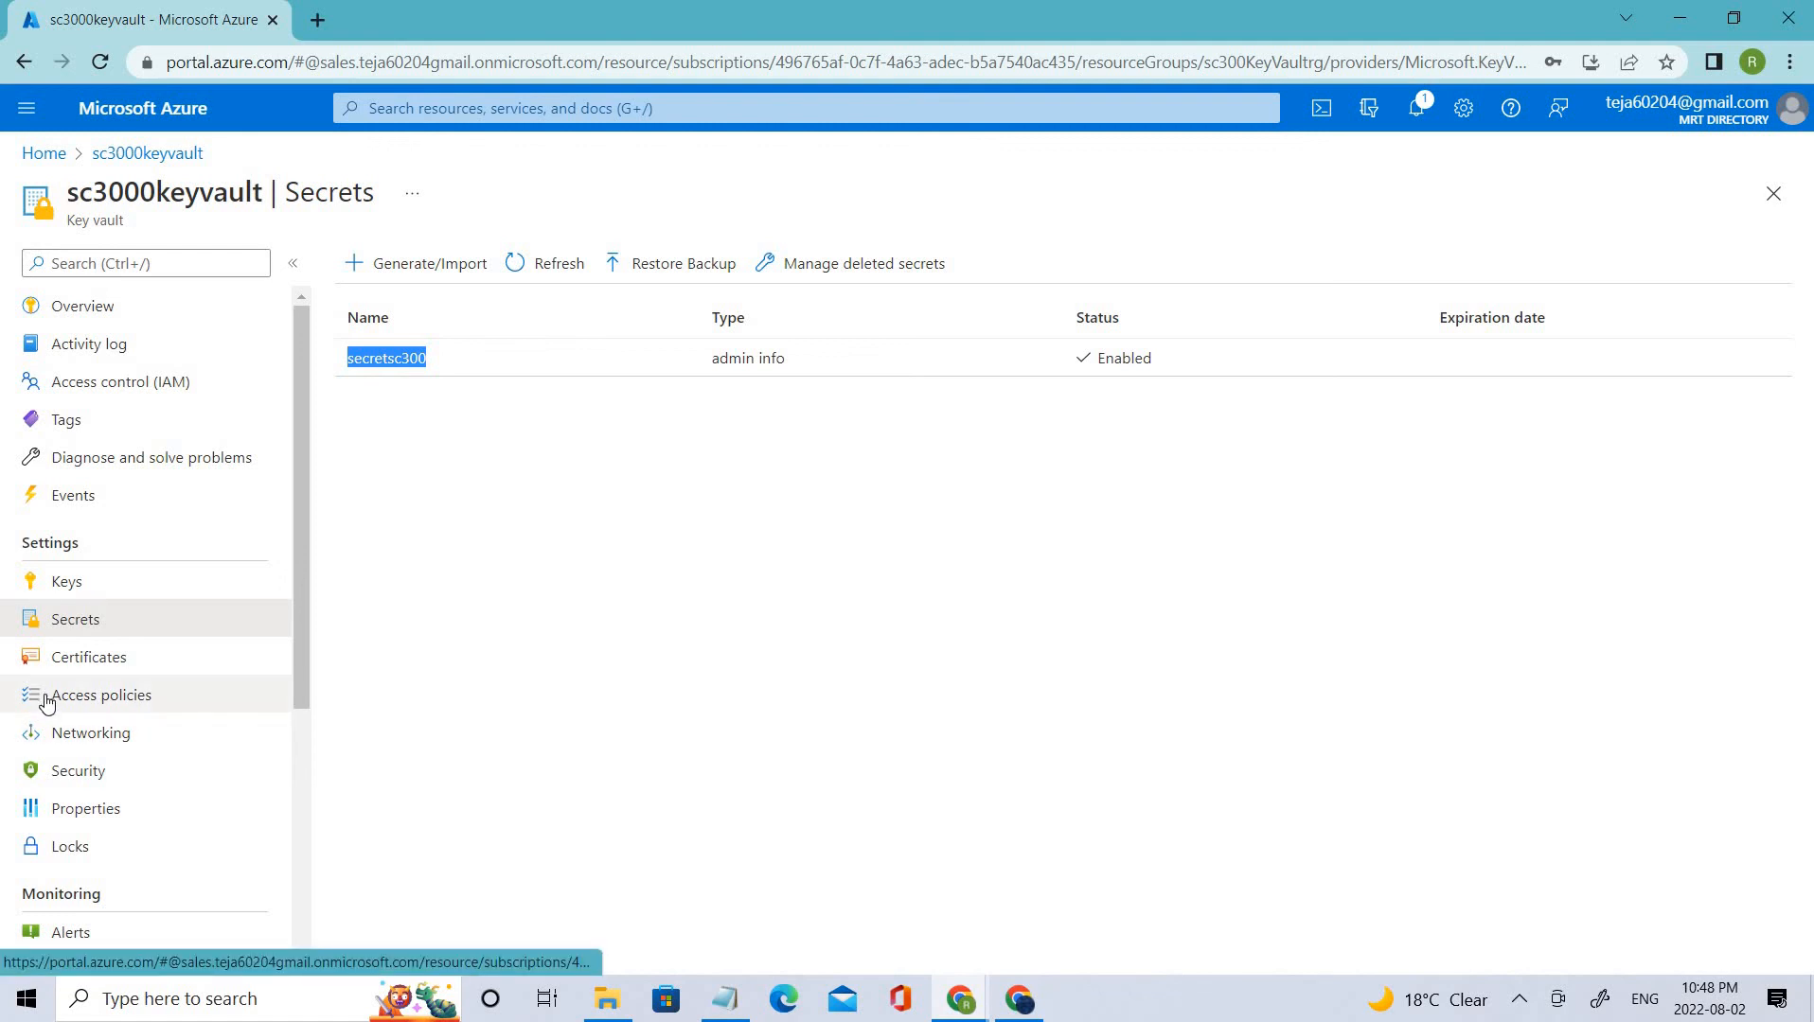
mouse_move(103, 702)
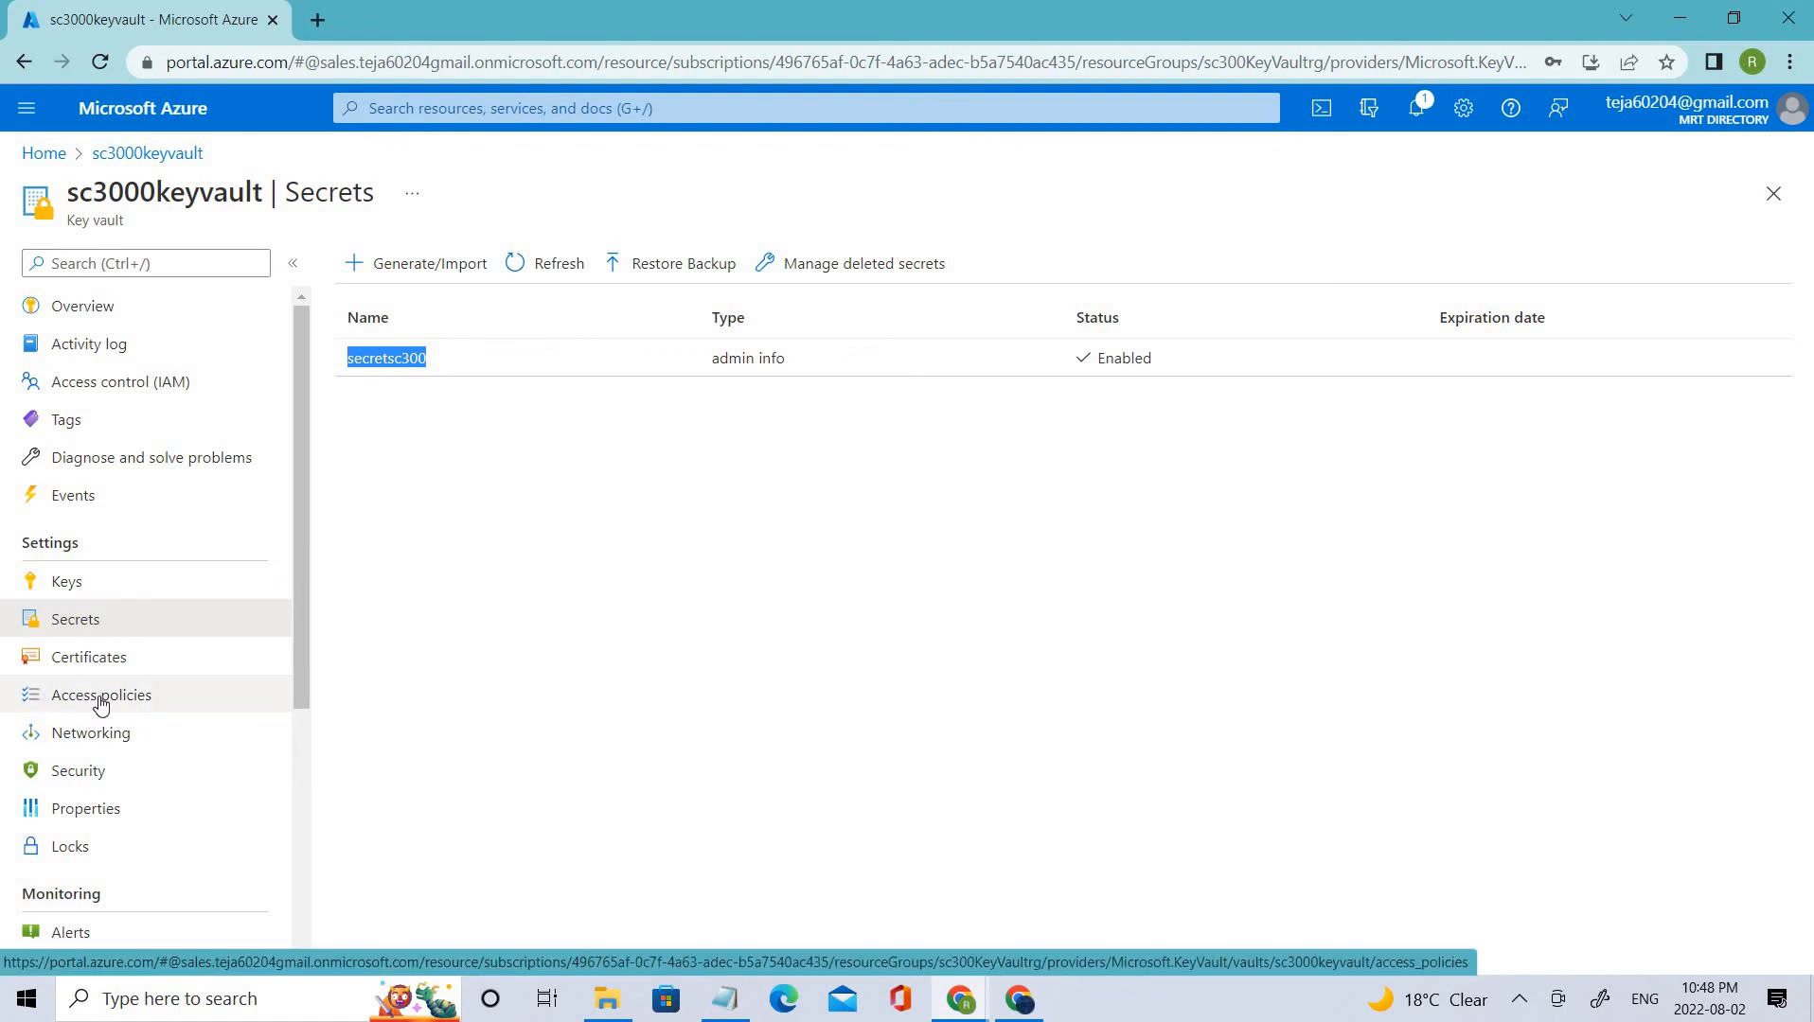
Step: Show sc3000keyvault's access policies with its one existing user policy
click(100, 695)
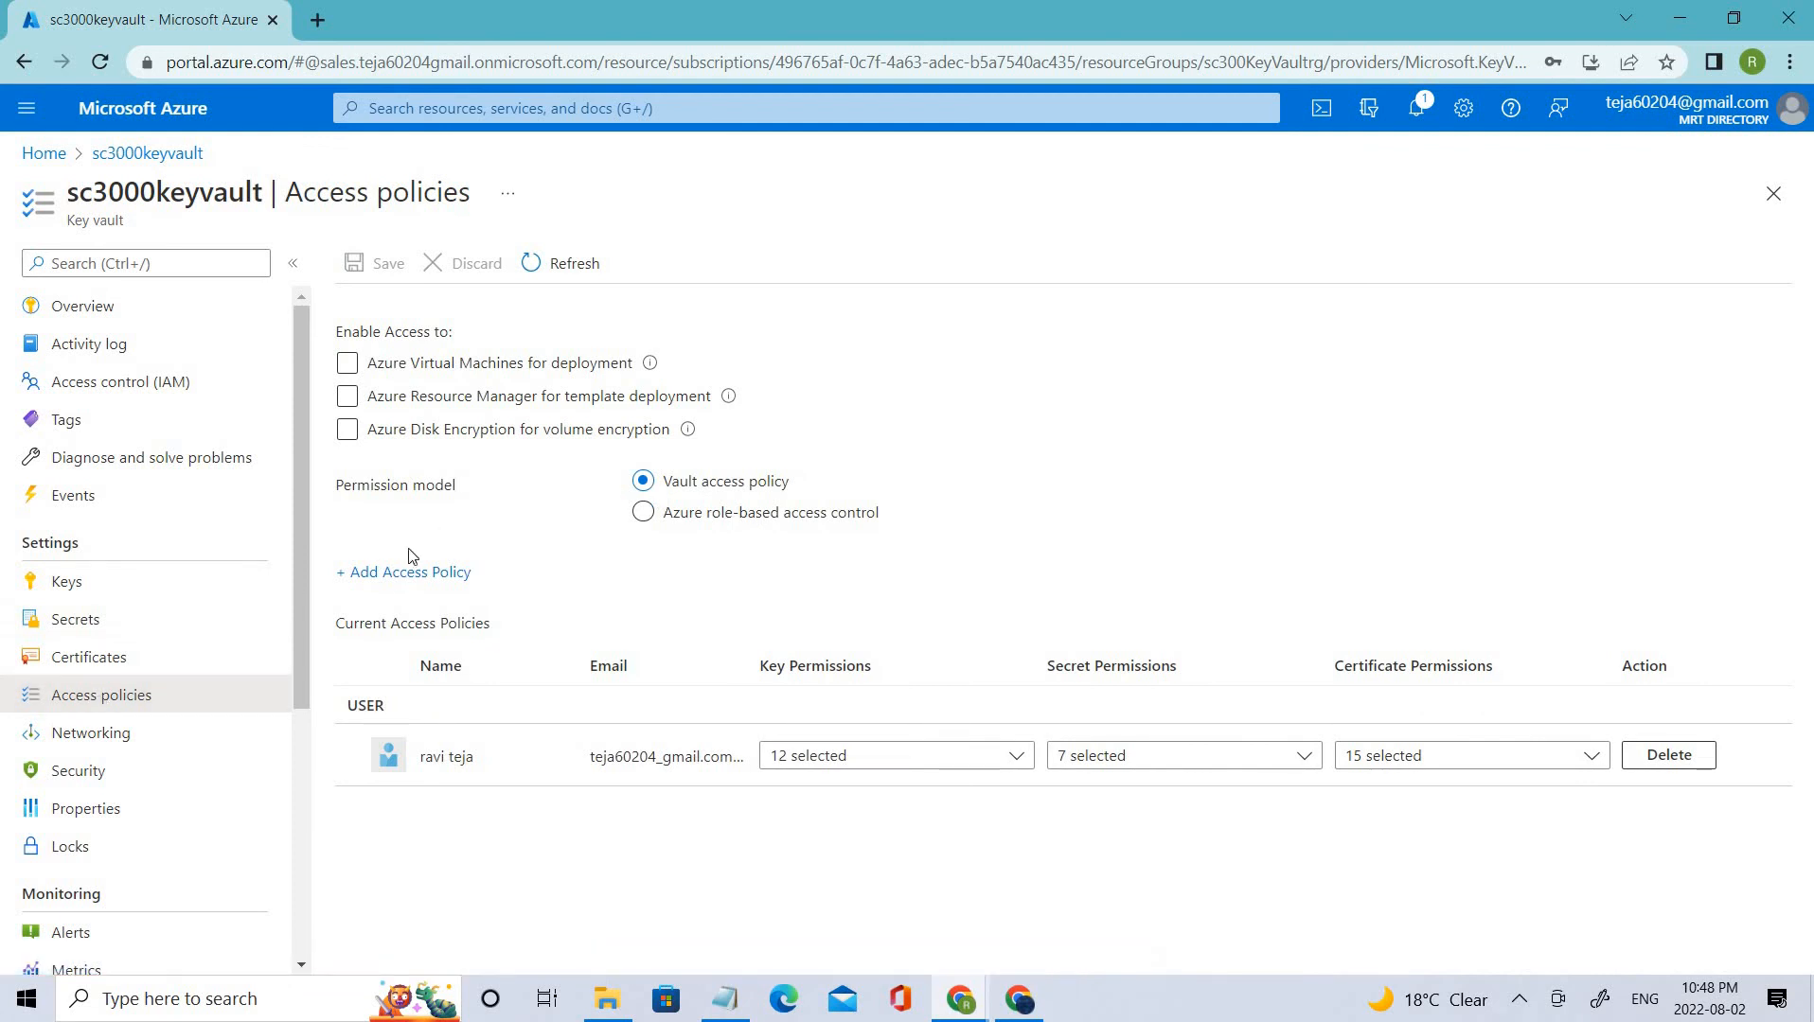
mouse_move(365, 540)
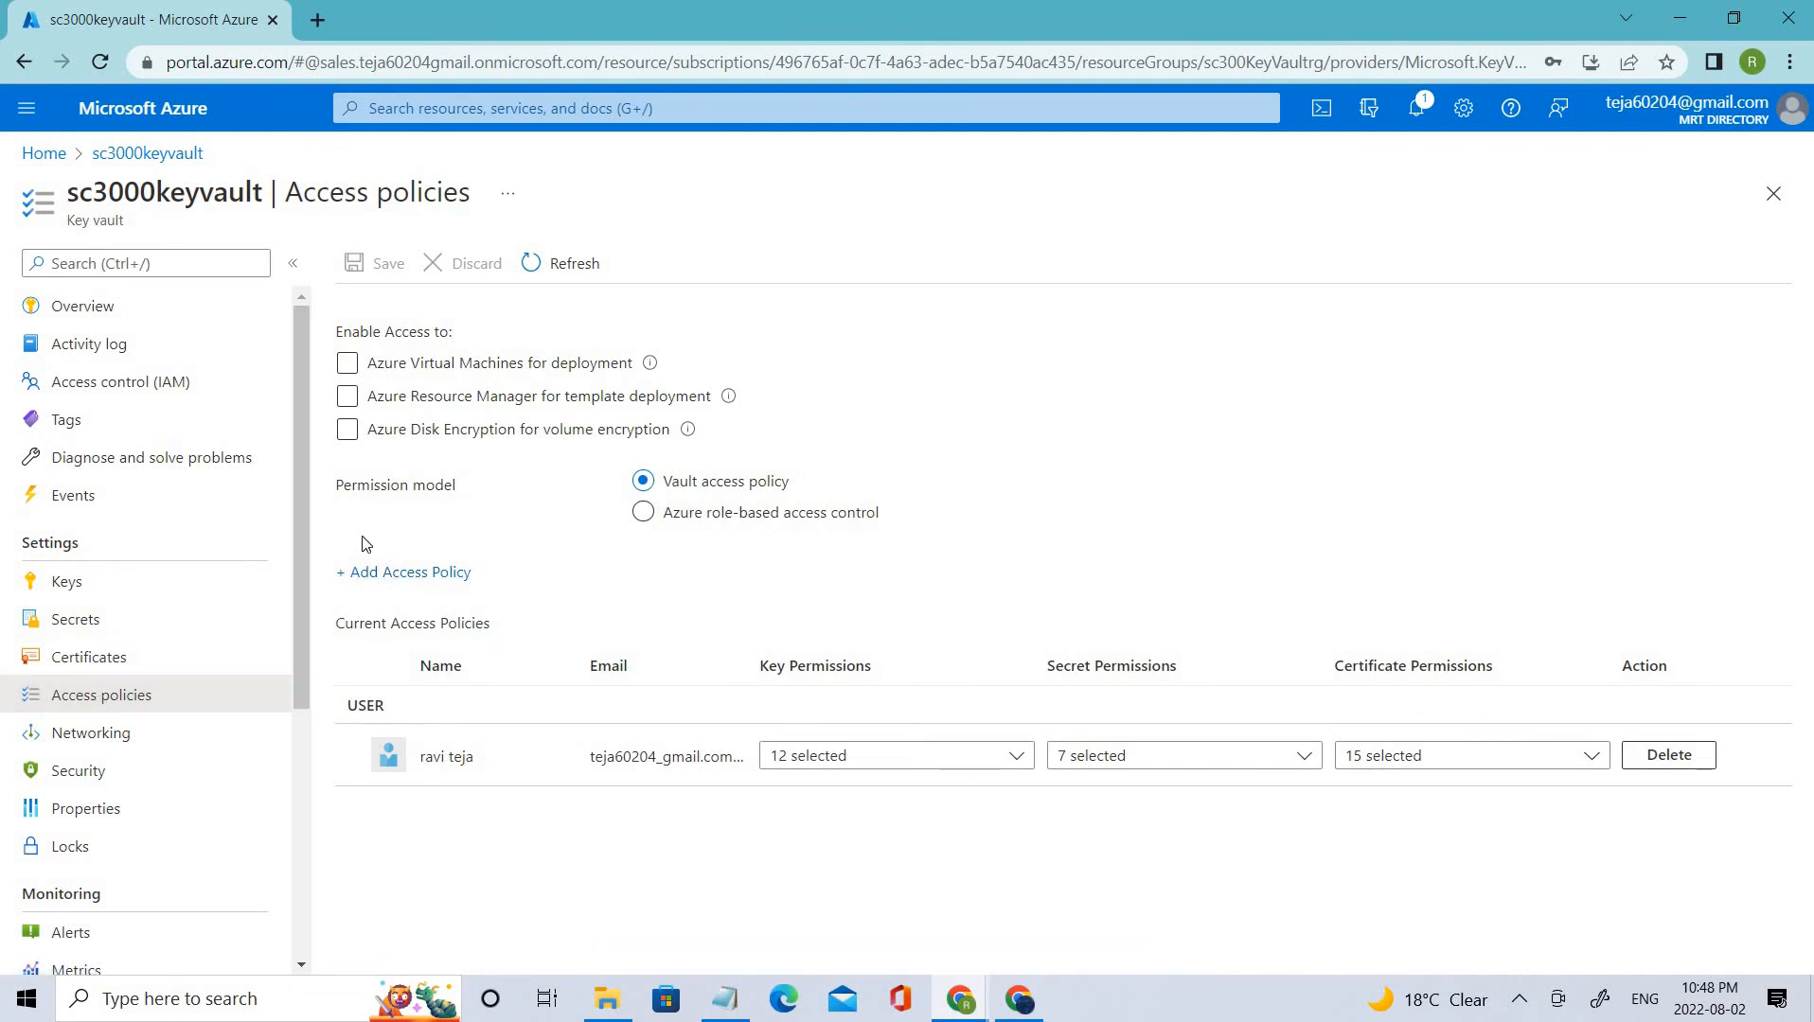
mouse_move(420, 585)
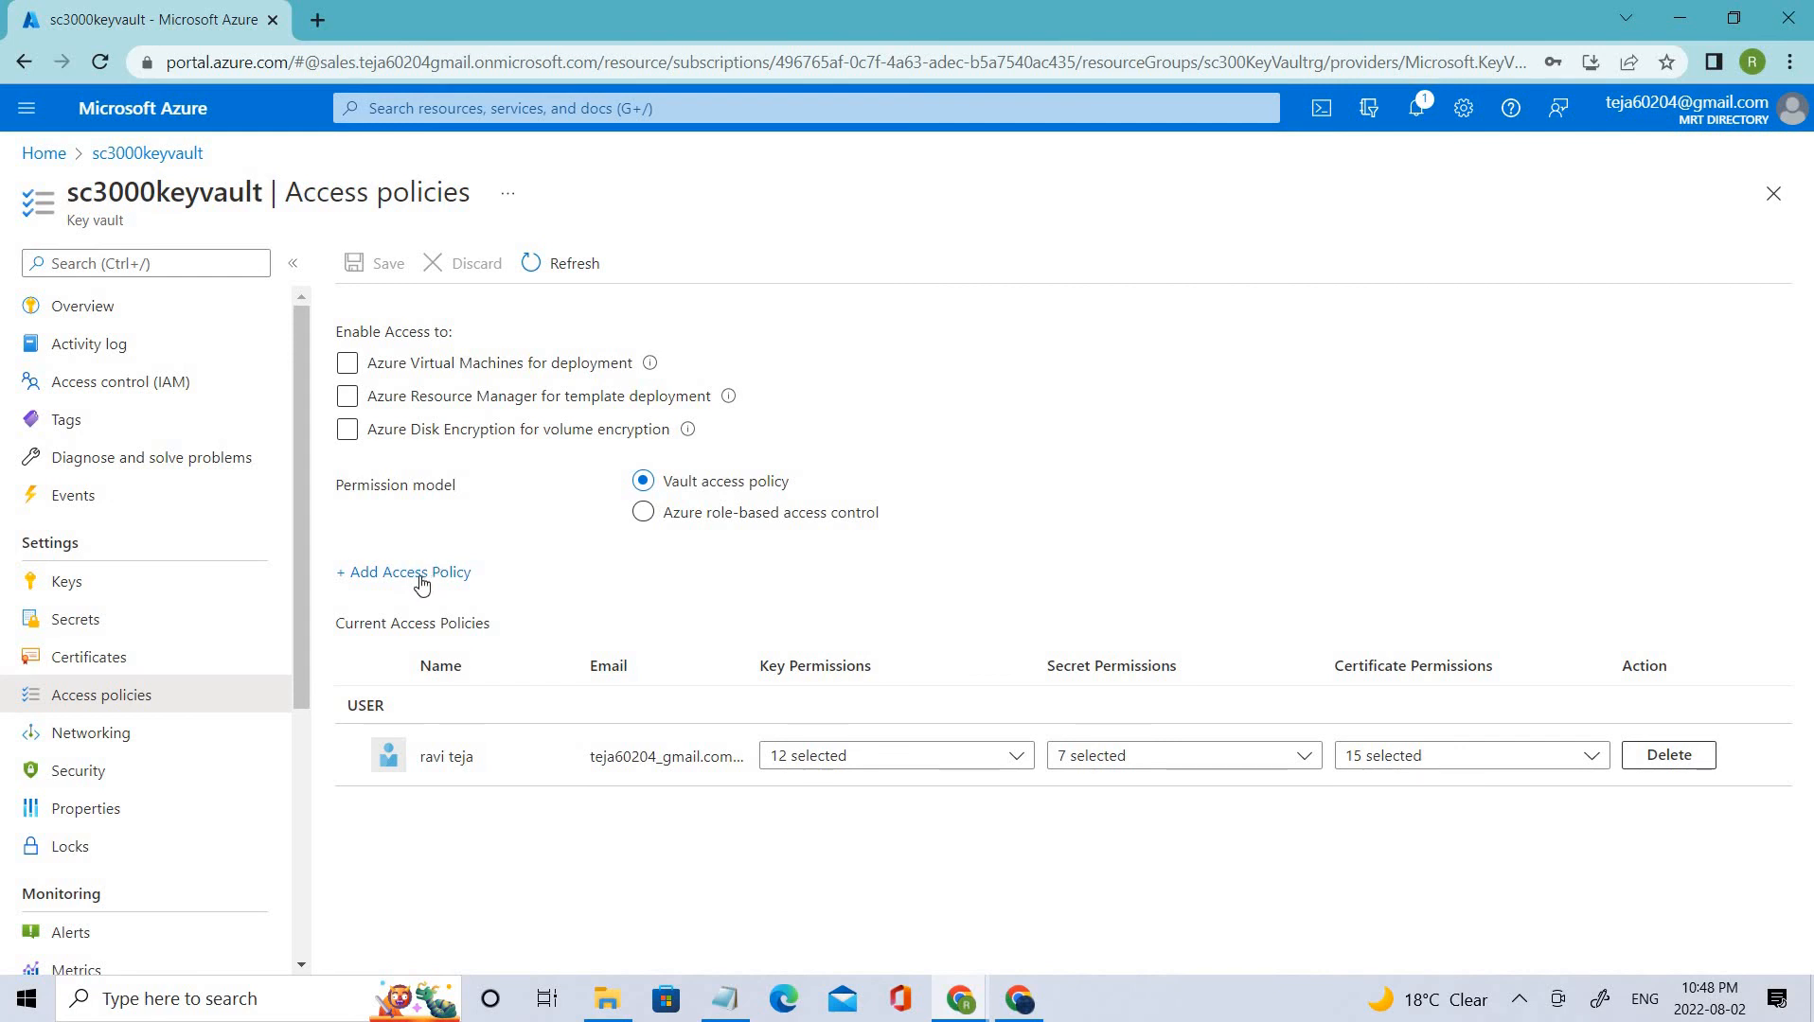
Step: Start a new access policy using the Secret Management template with its seven secret permissions
click(403, 572)
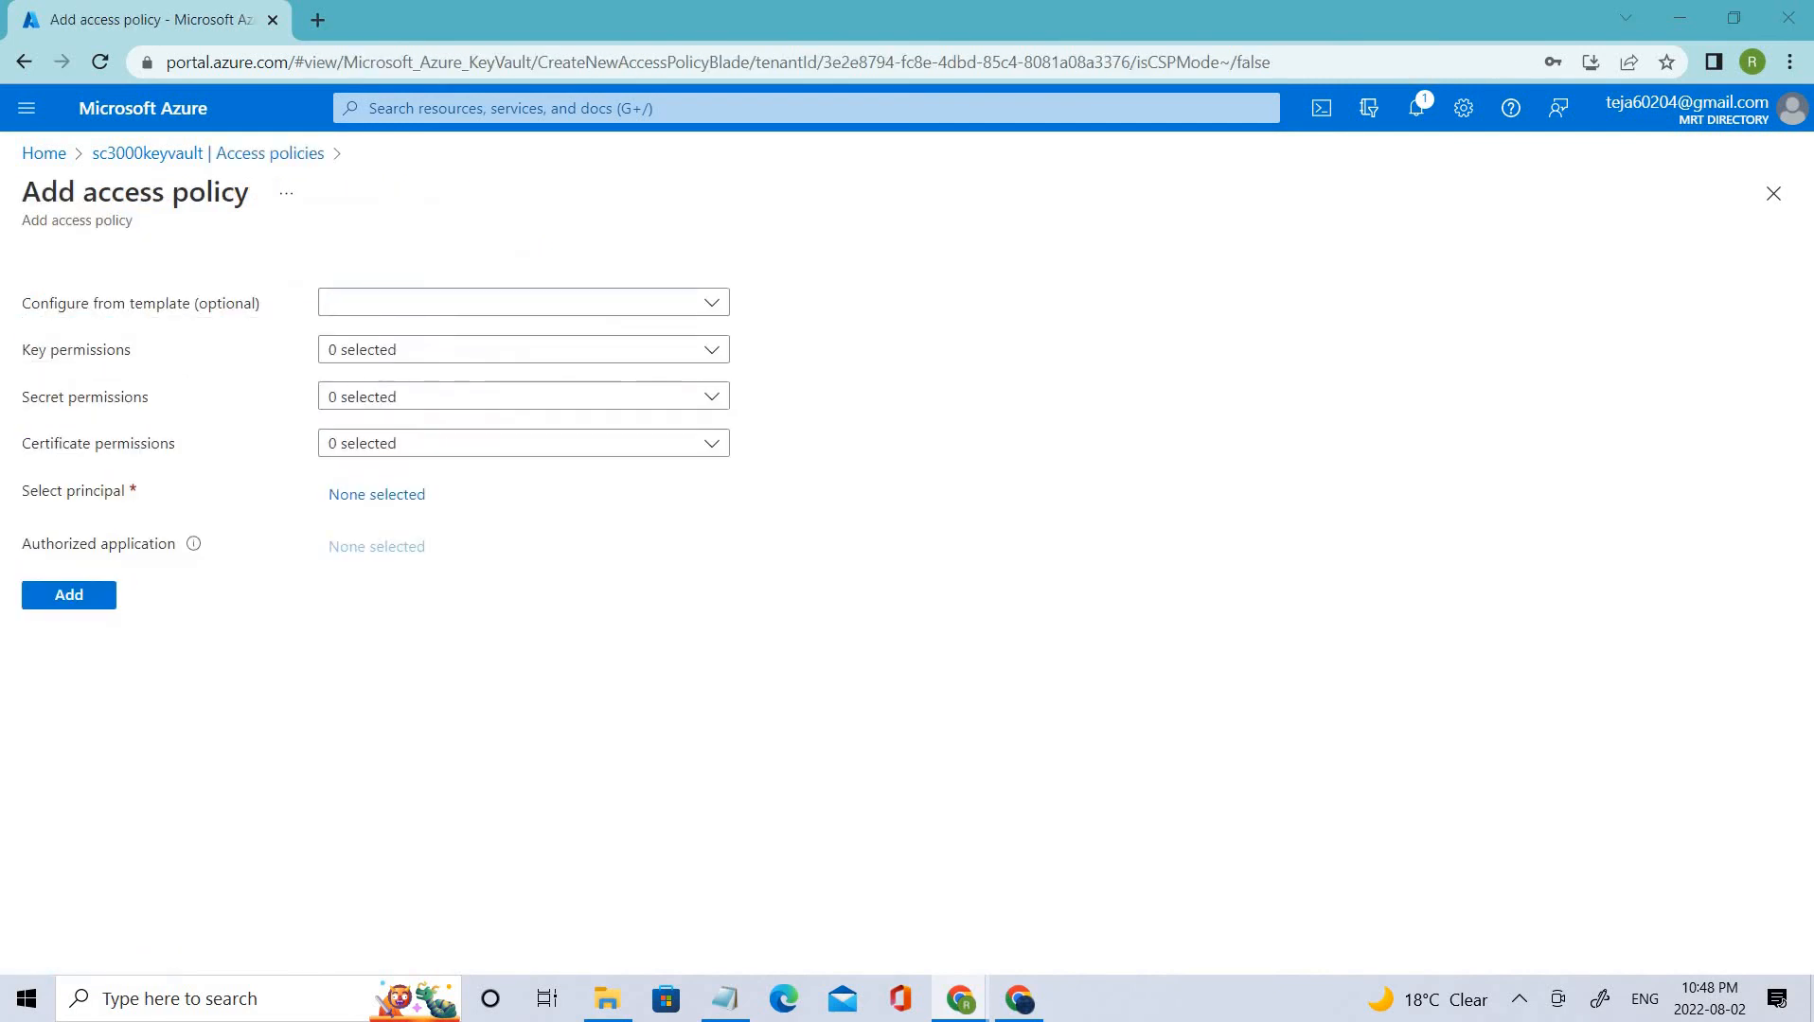
mouse_move(1162, 585)
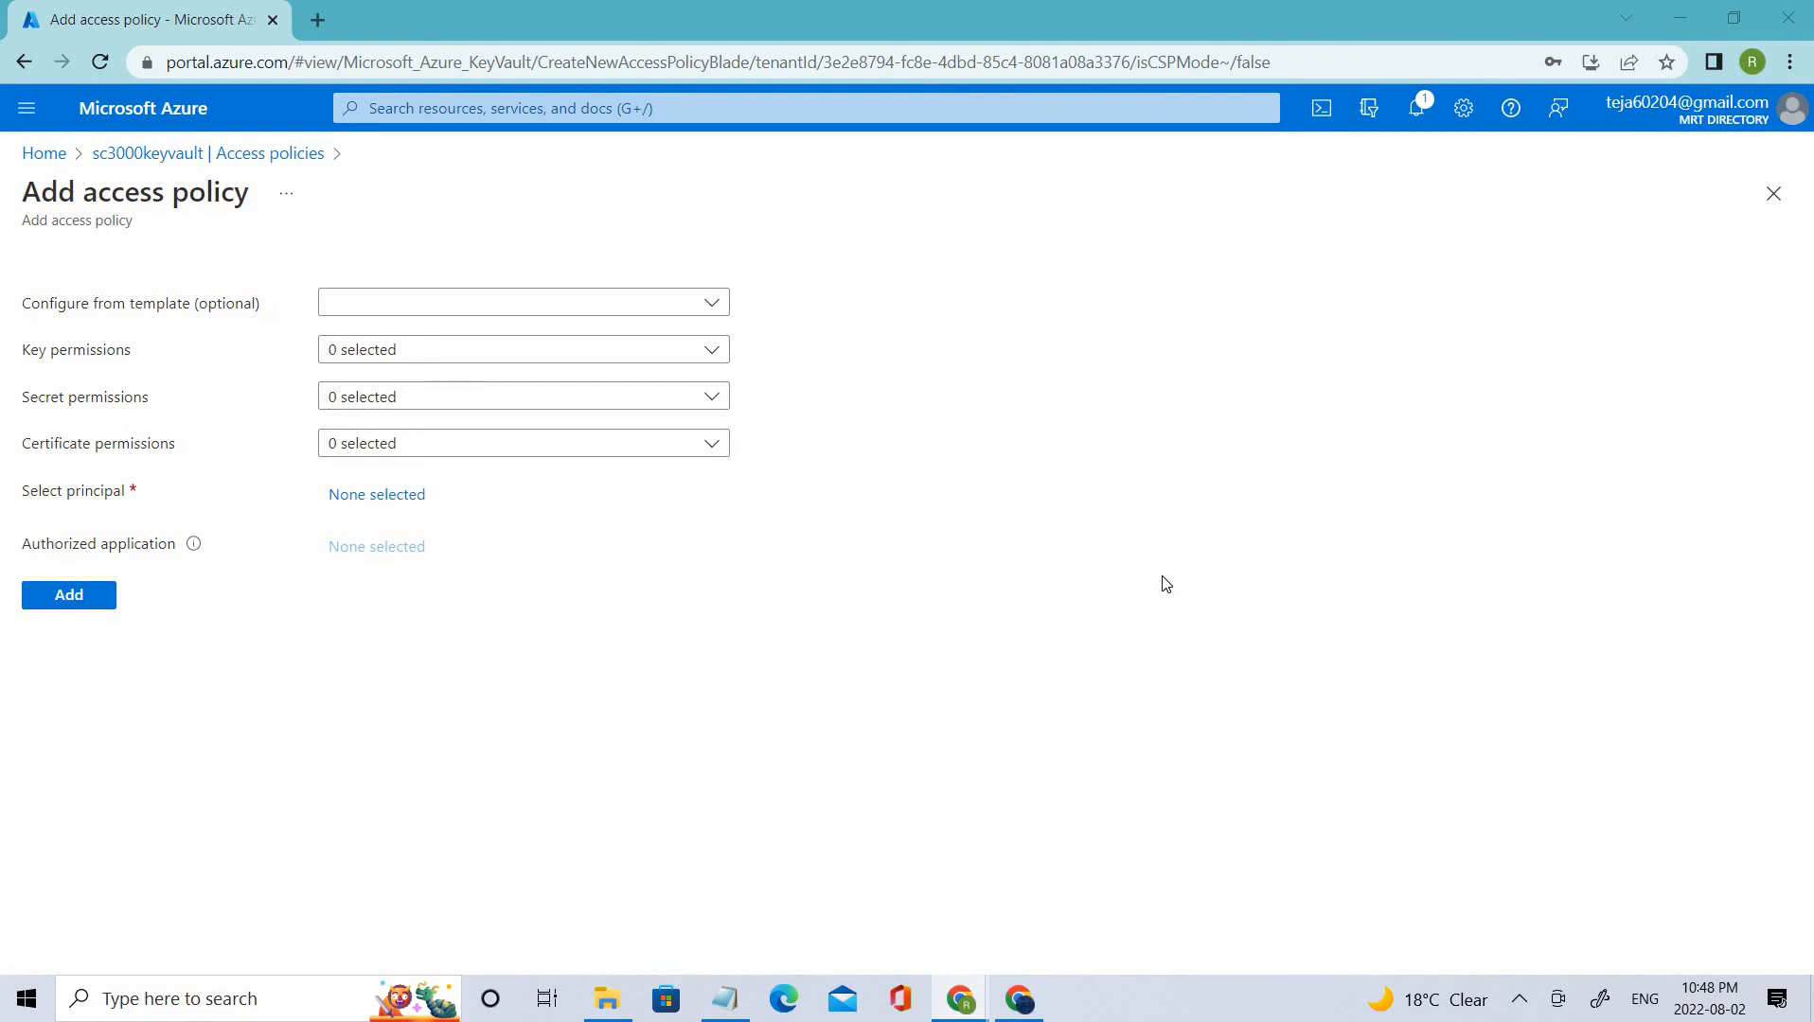
mouse_move(1159, 581)
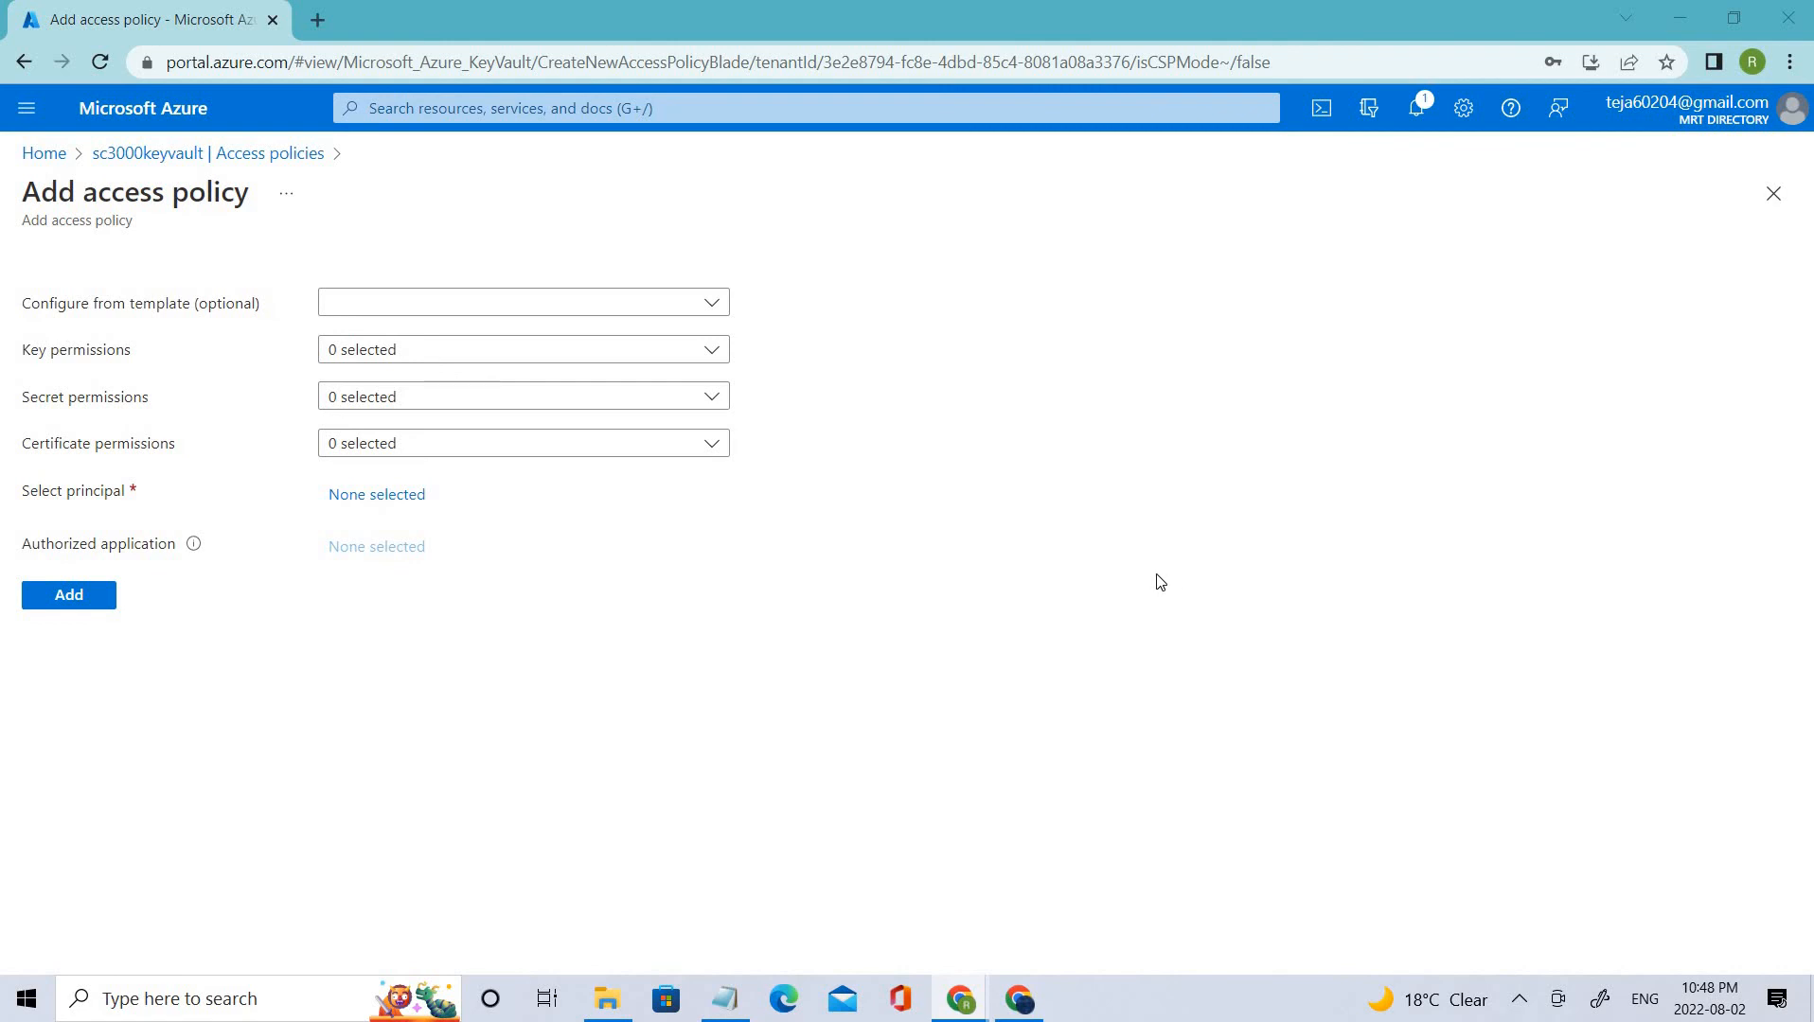
mouse_move(458, 409)
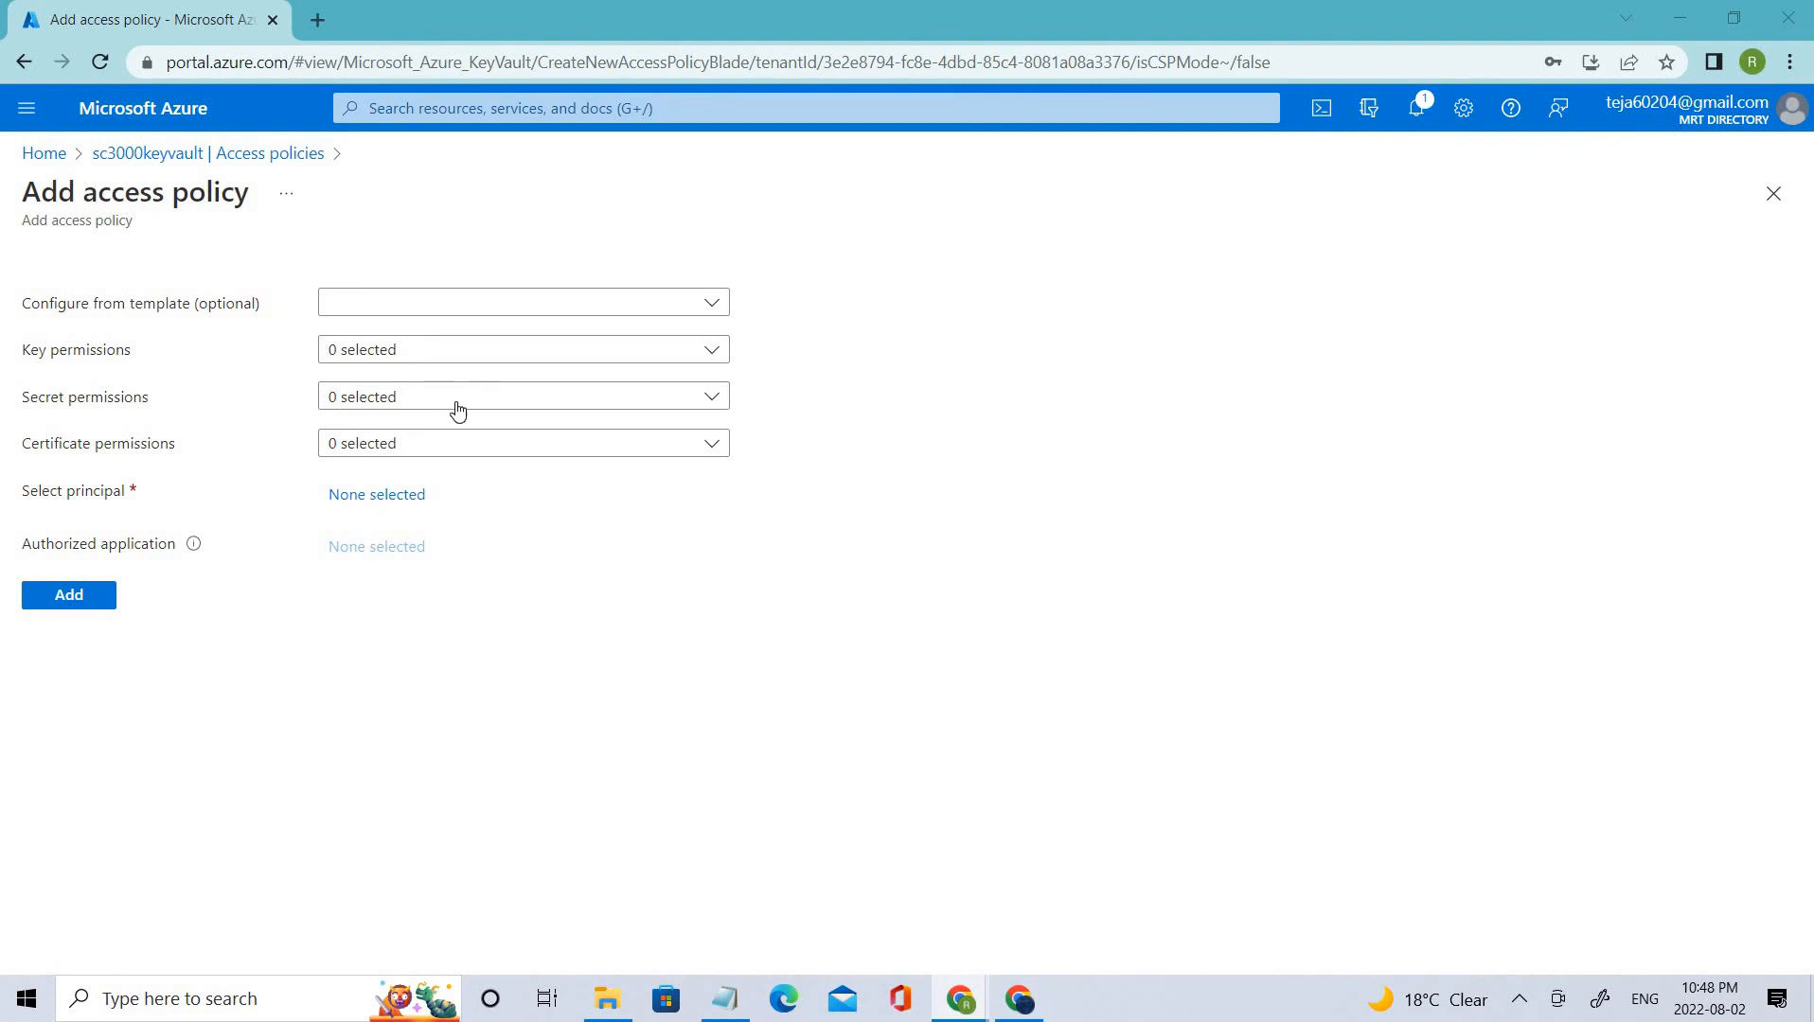
mouse_move(581, 305)
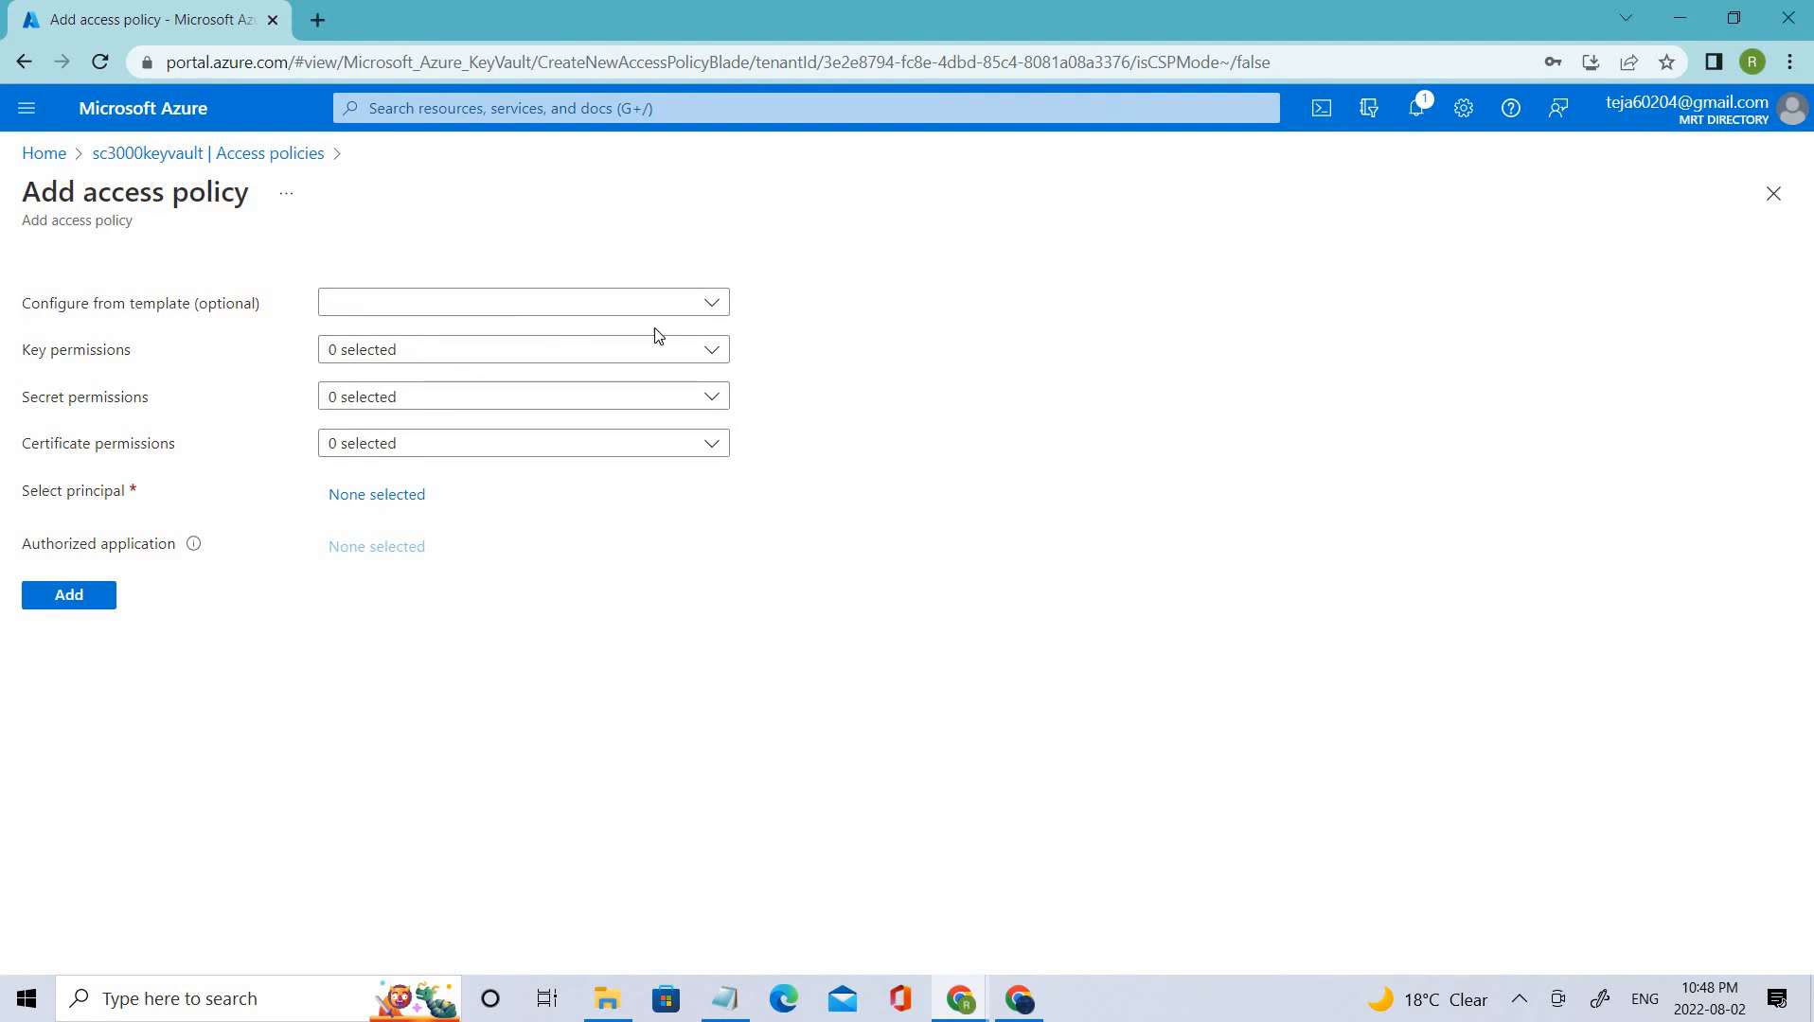
click(523, 301)
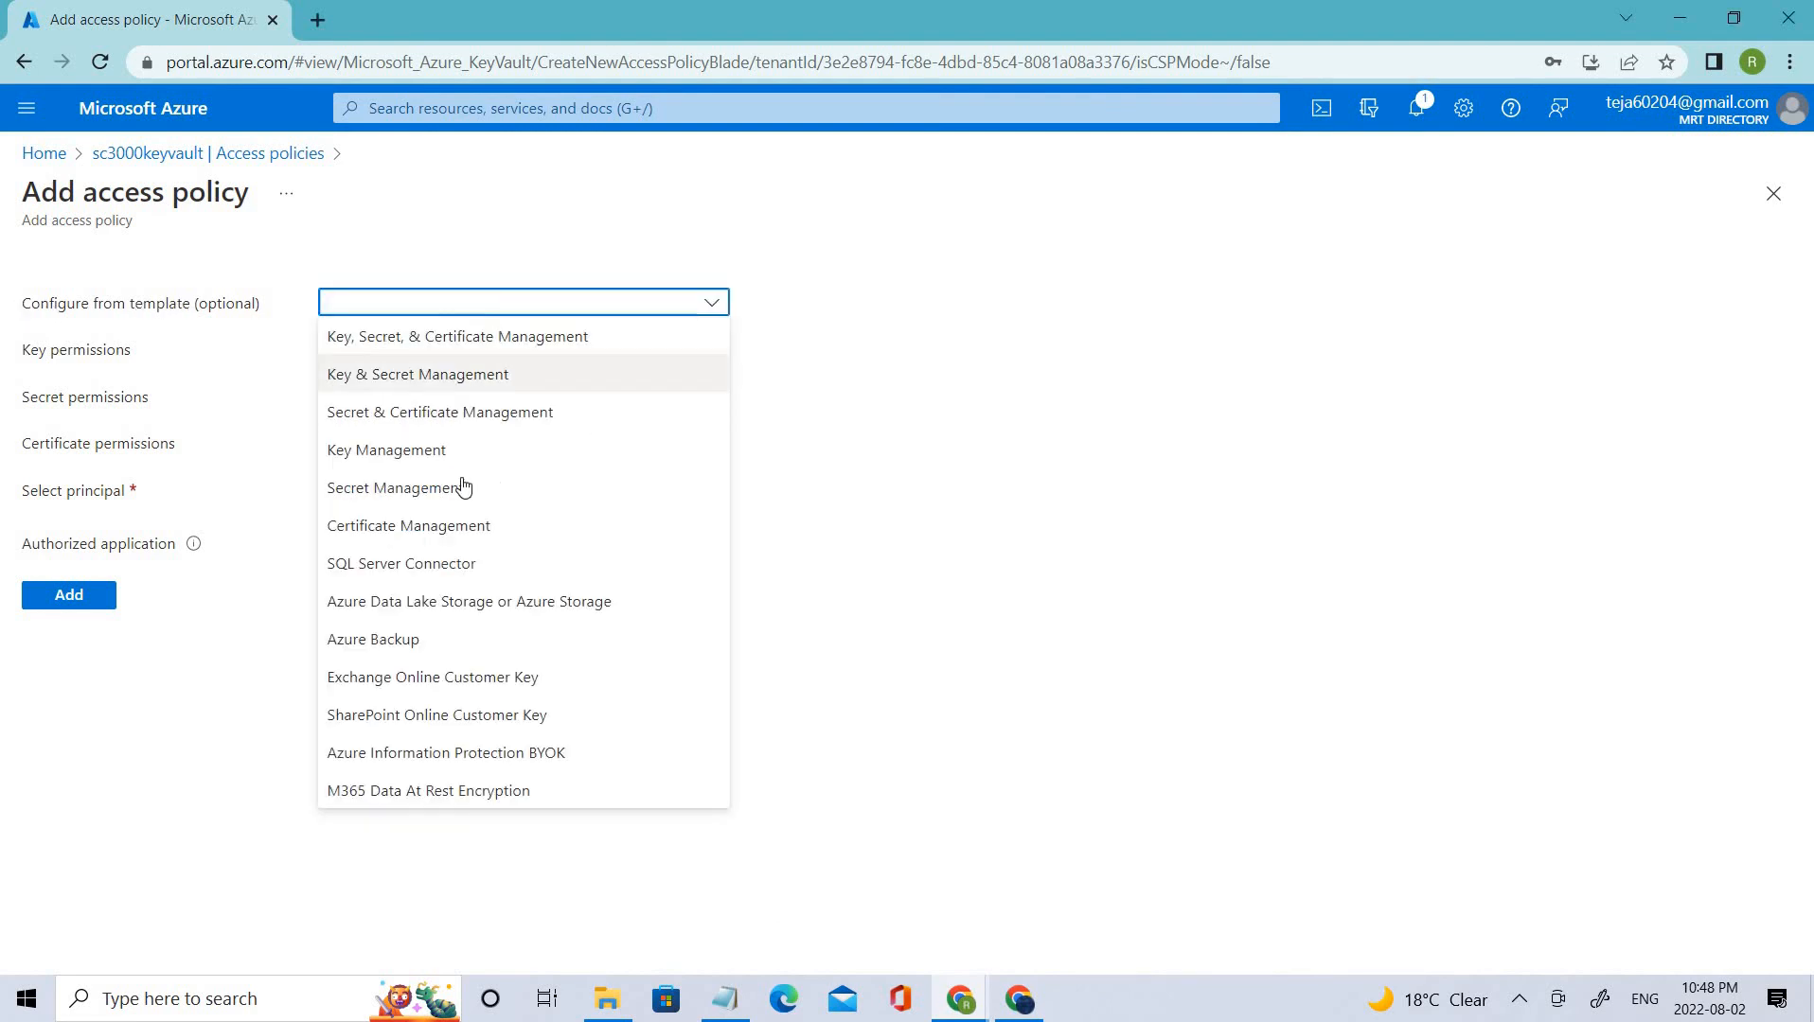
mouse_move(397, 496)
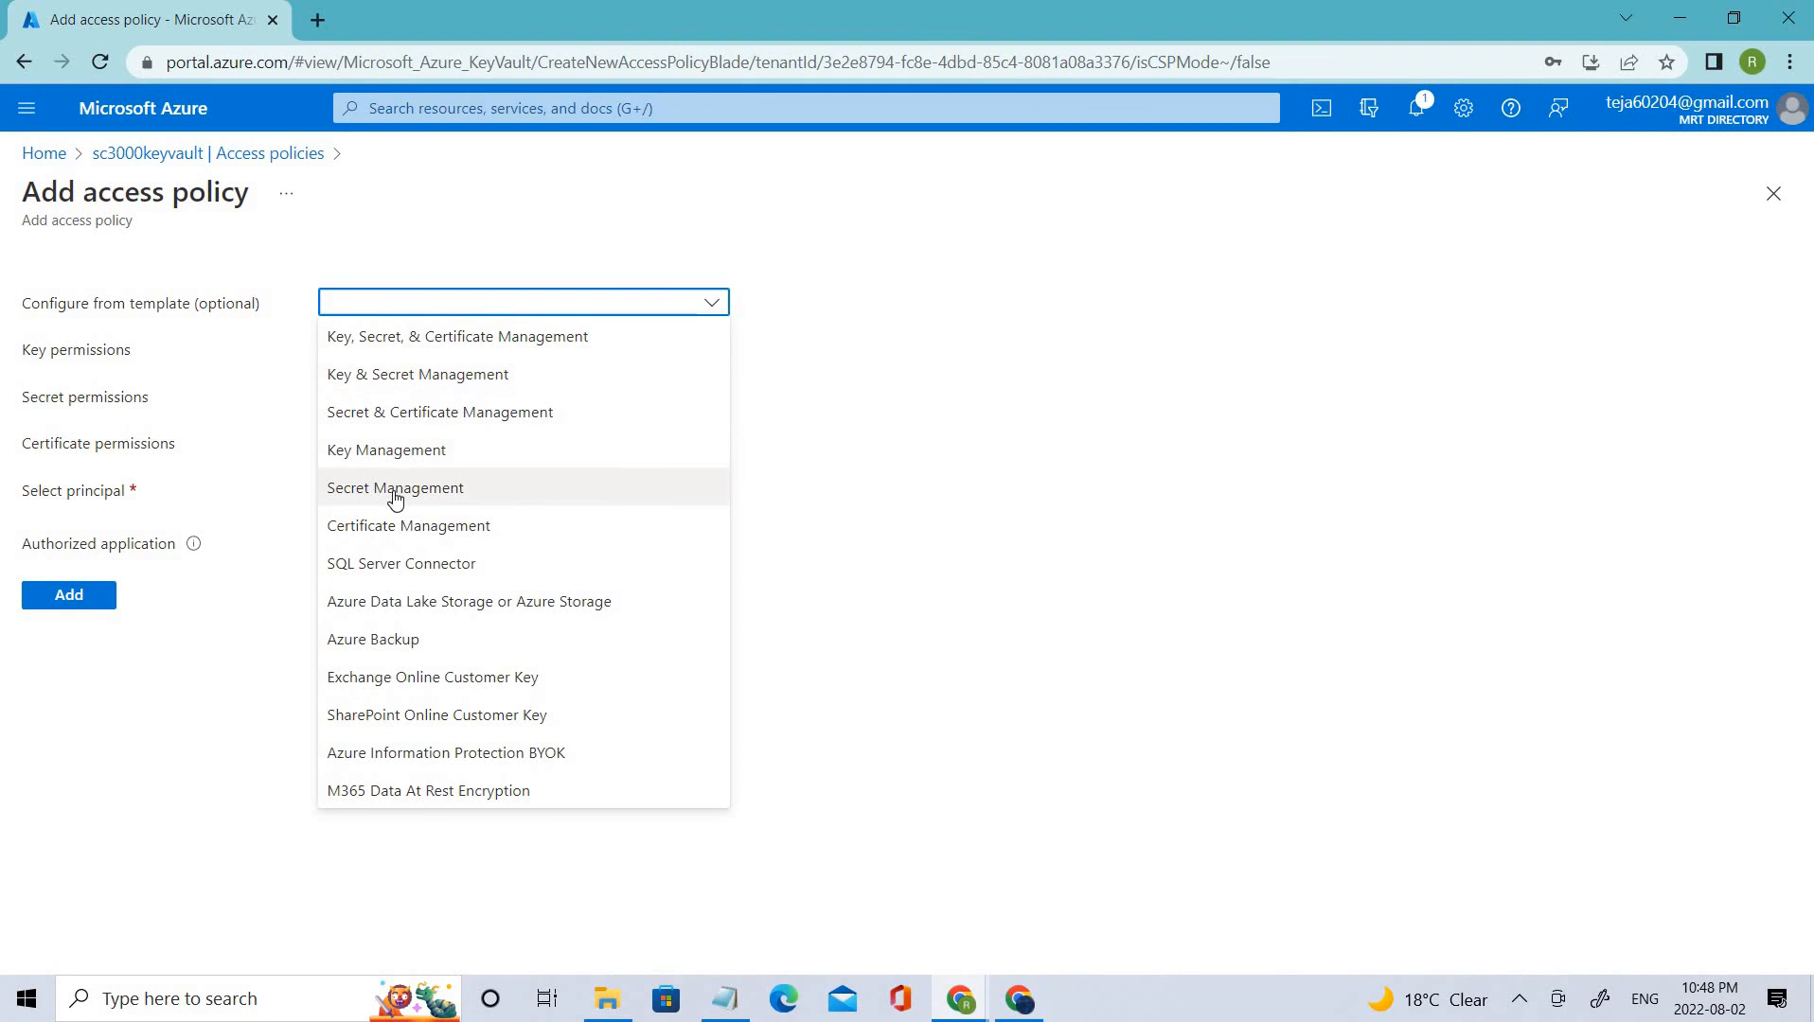
mouse_move(443, 493)
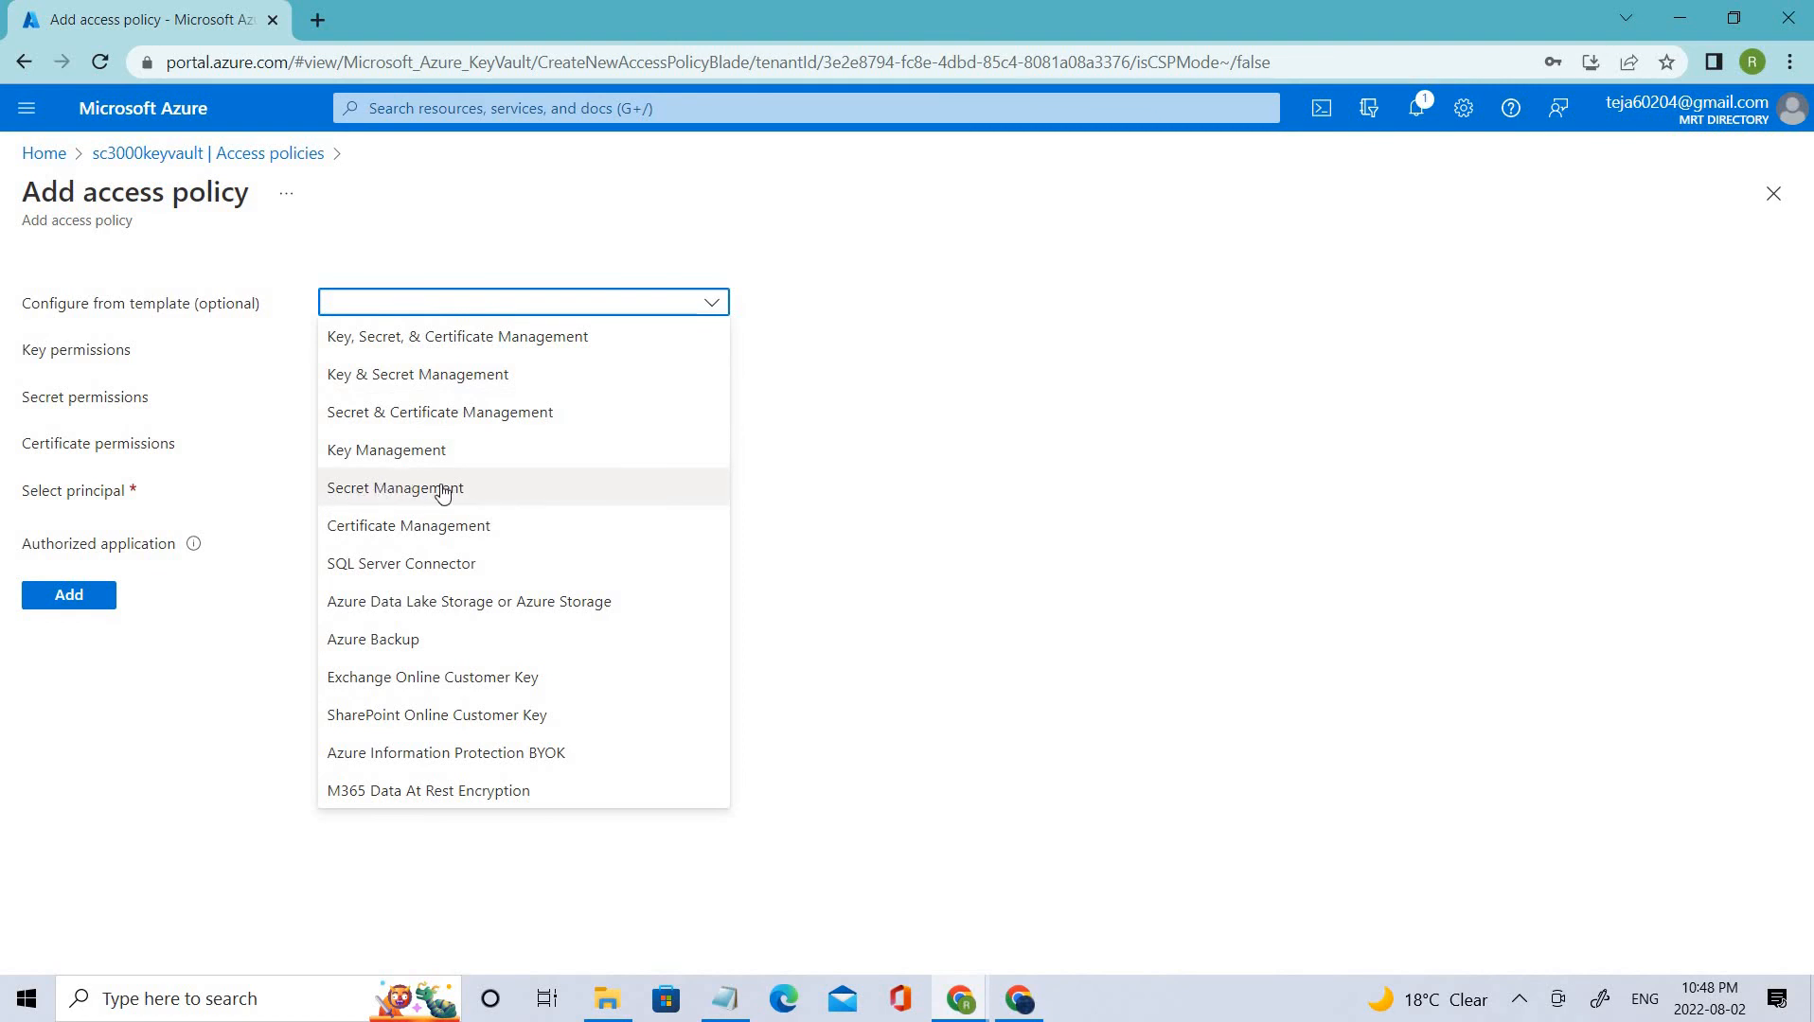
click(393, 488)
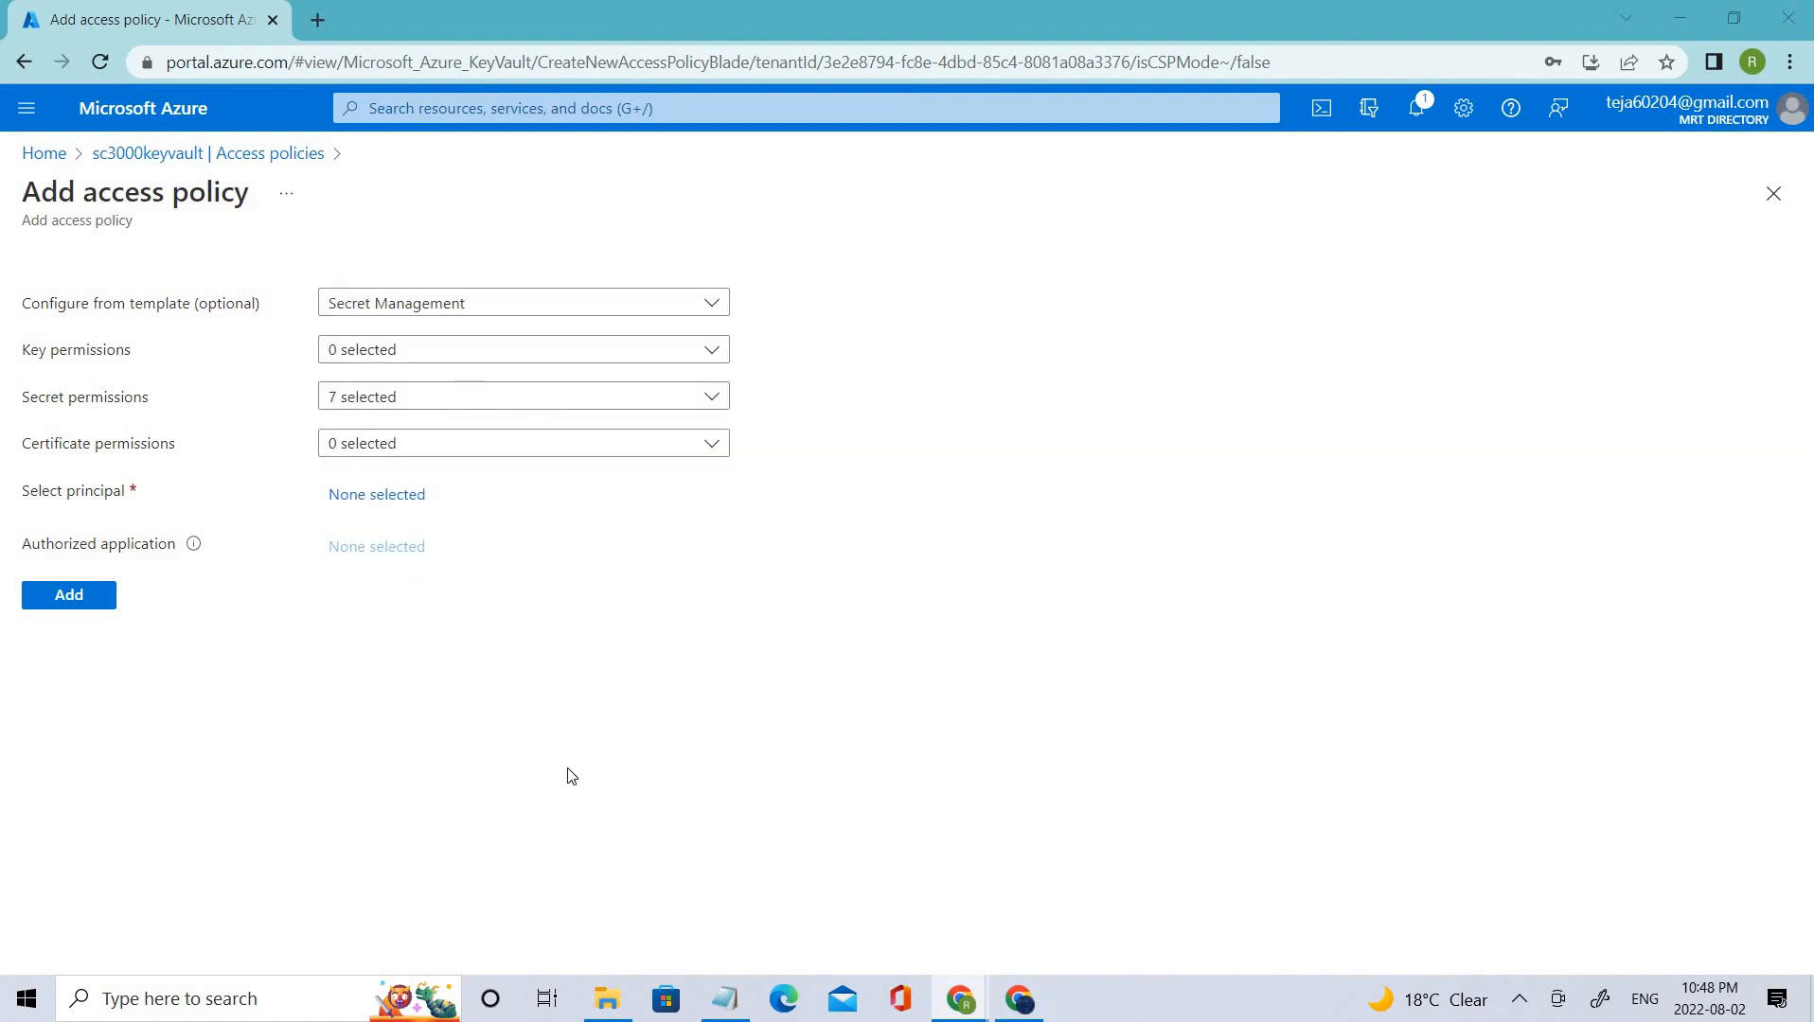
mouse_move(167, 515)
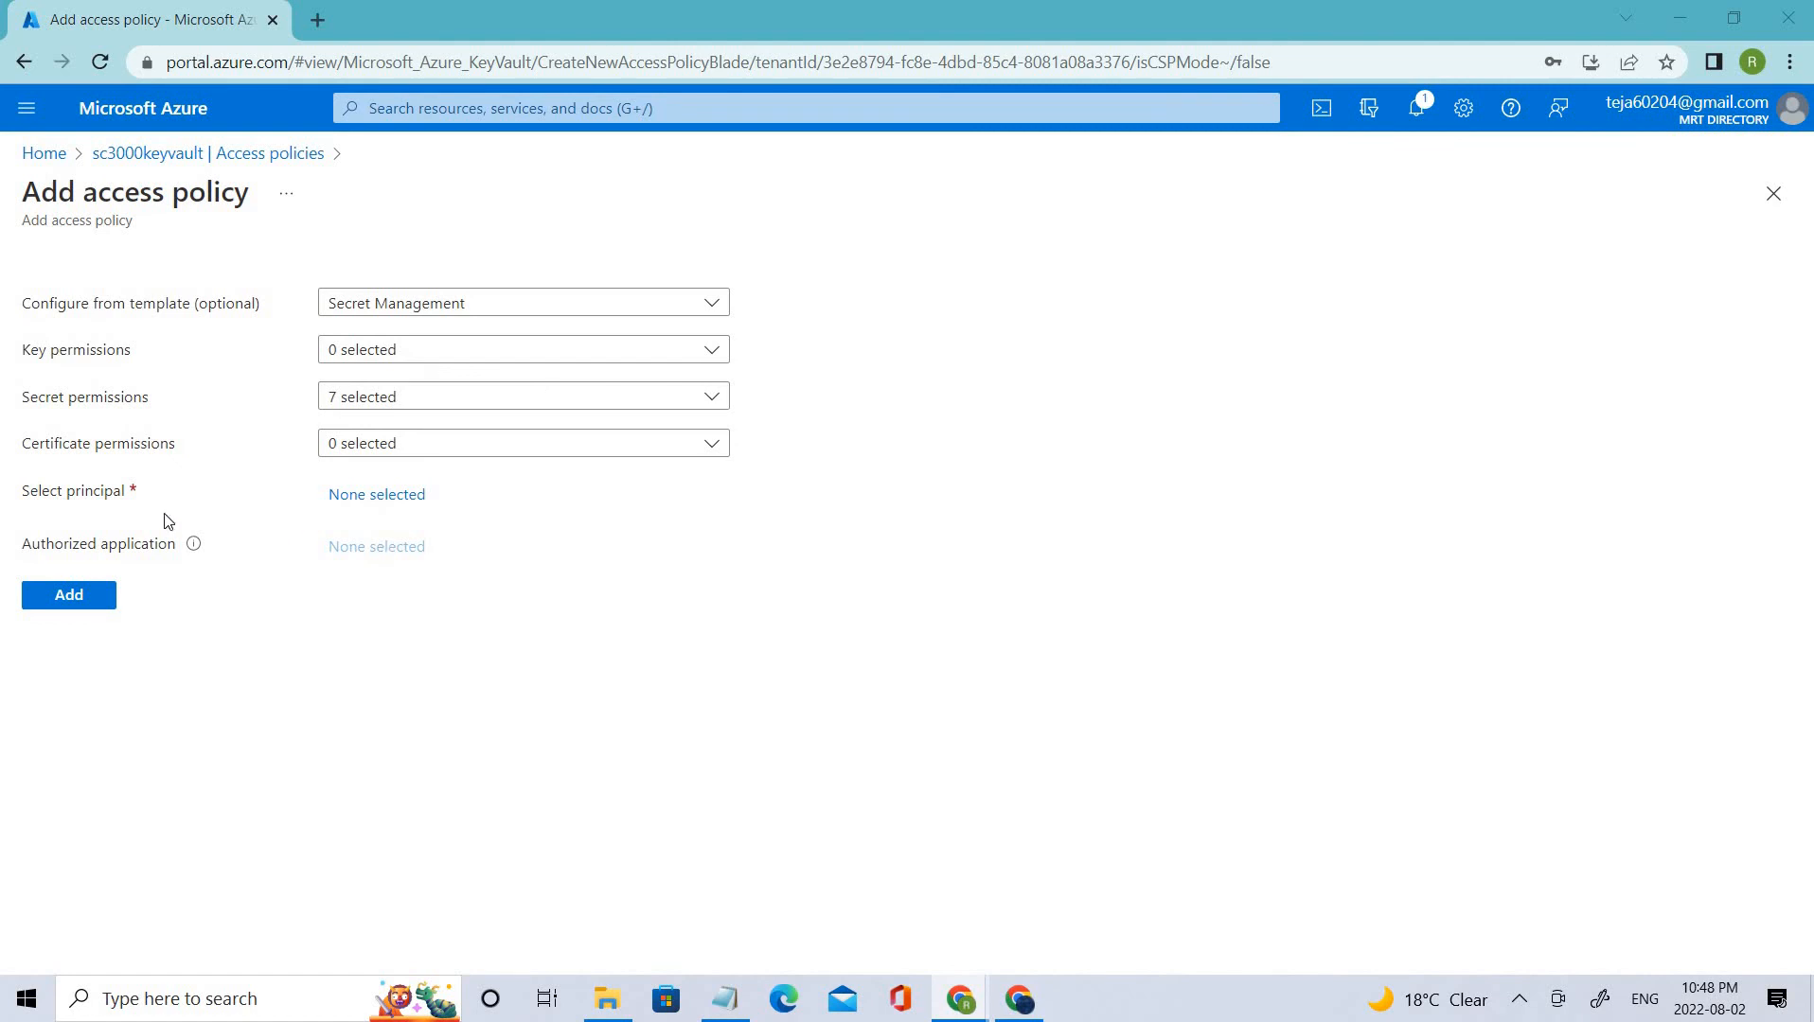
double_click(72, 490)
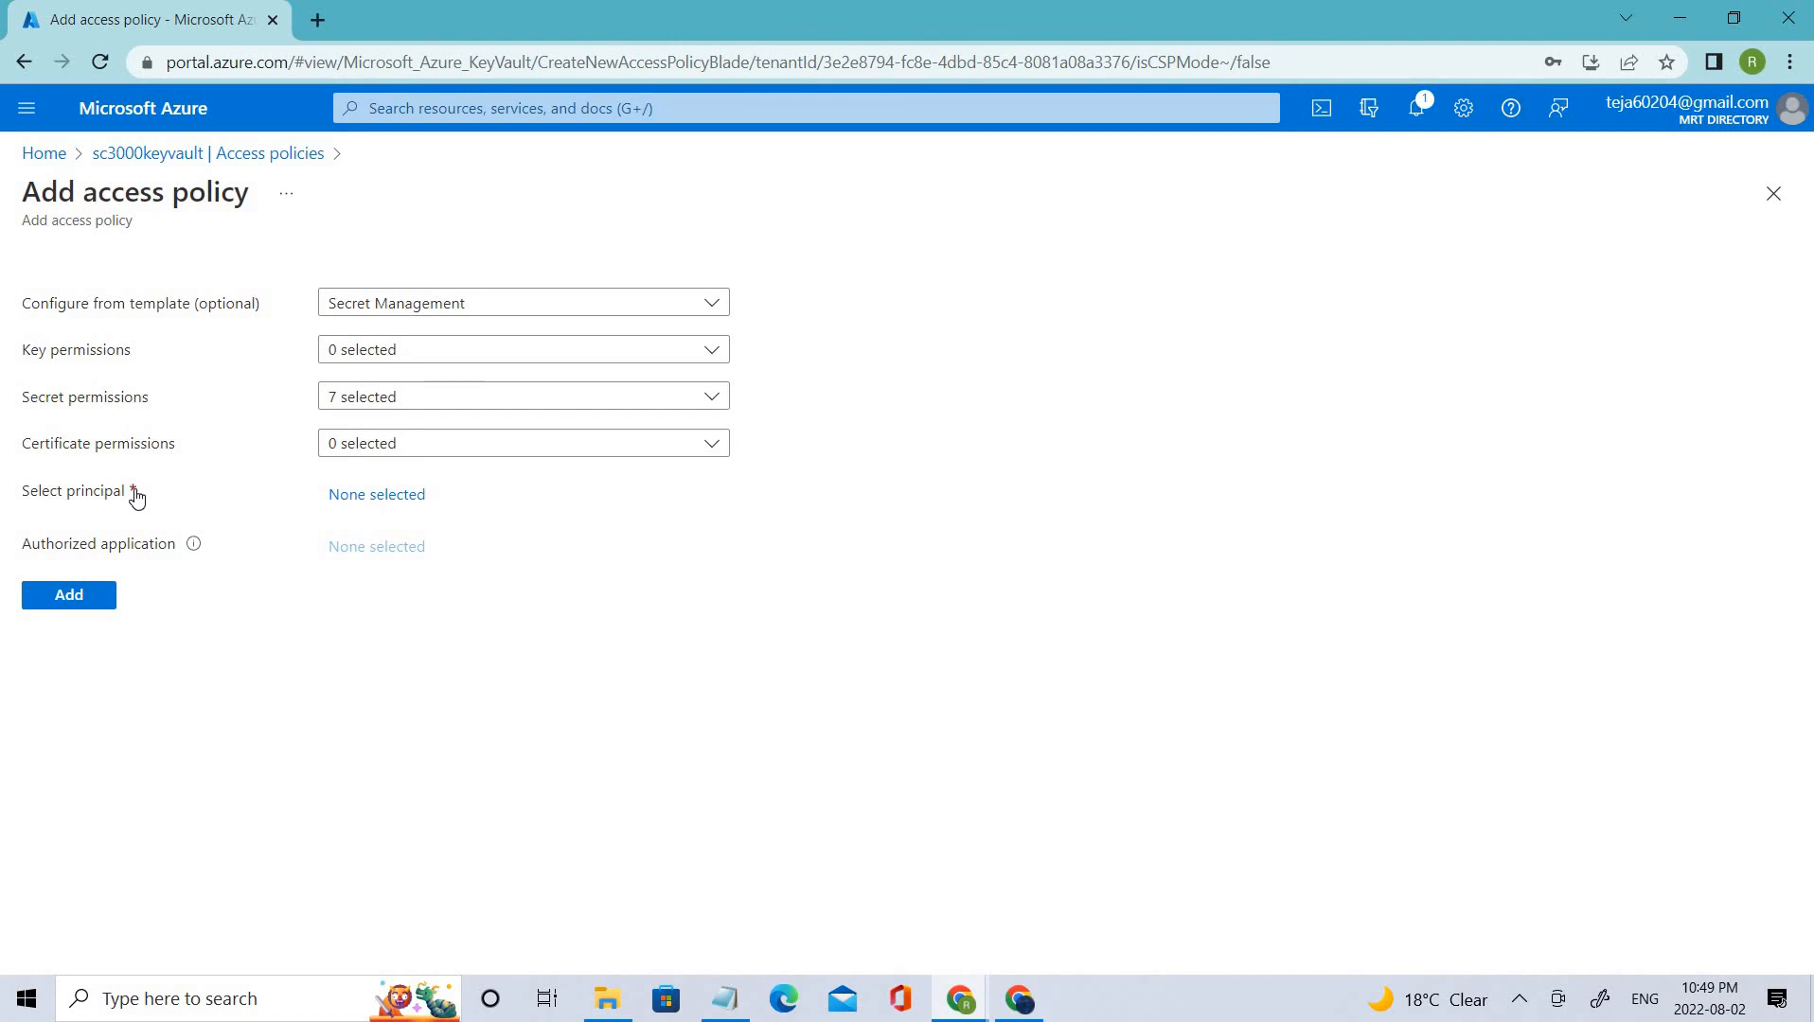
mouse_move(390, 506)
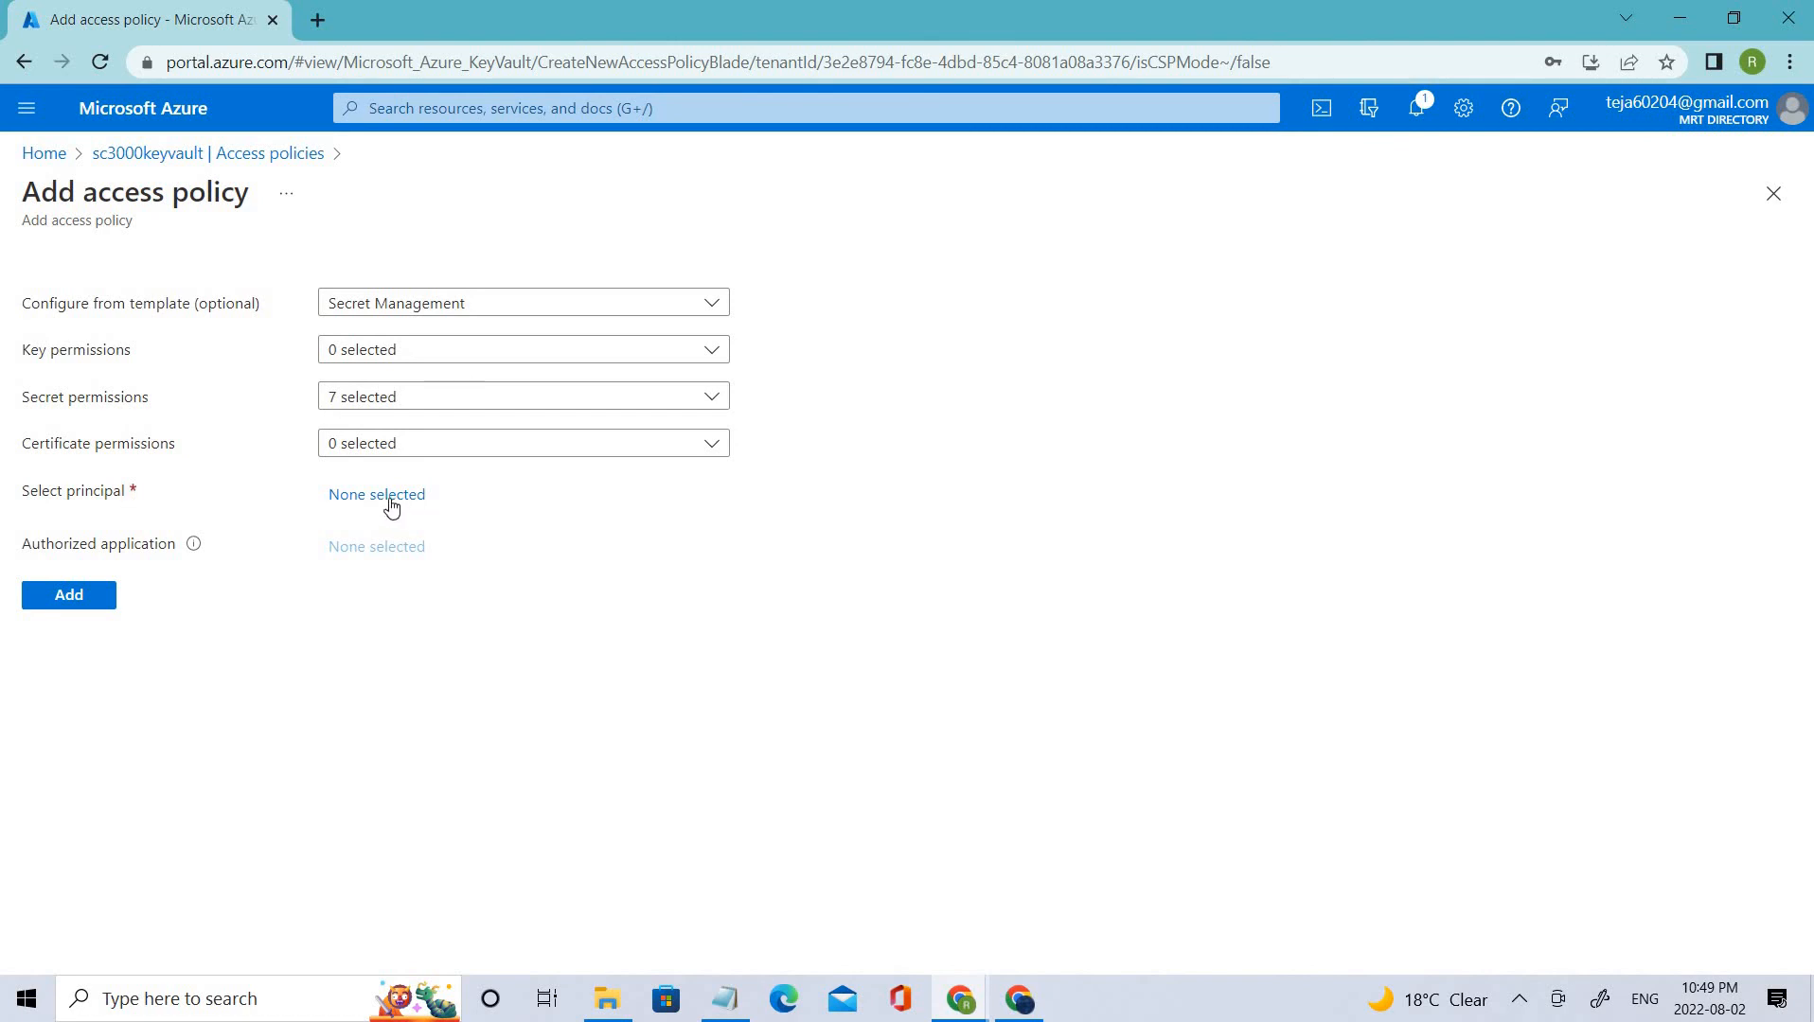
Step: Search 'sc300' in the principal picker and select the Sc300vmlab16 VM as principal
click(377, 494)
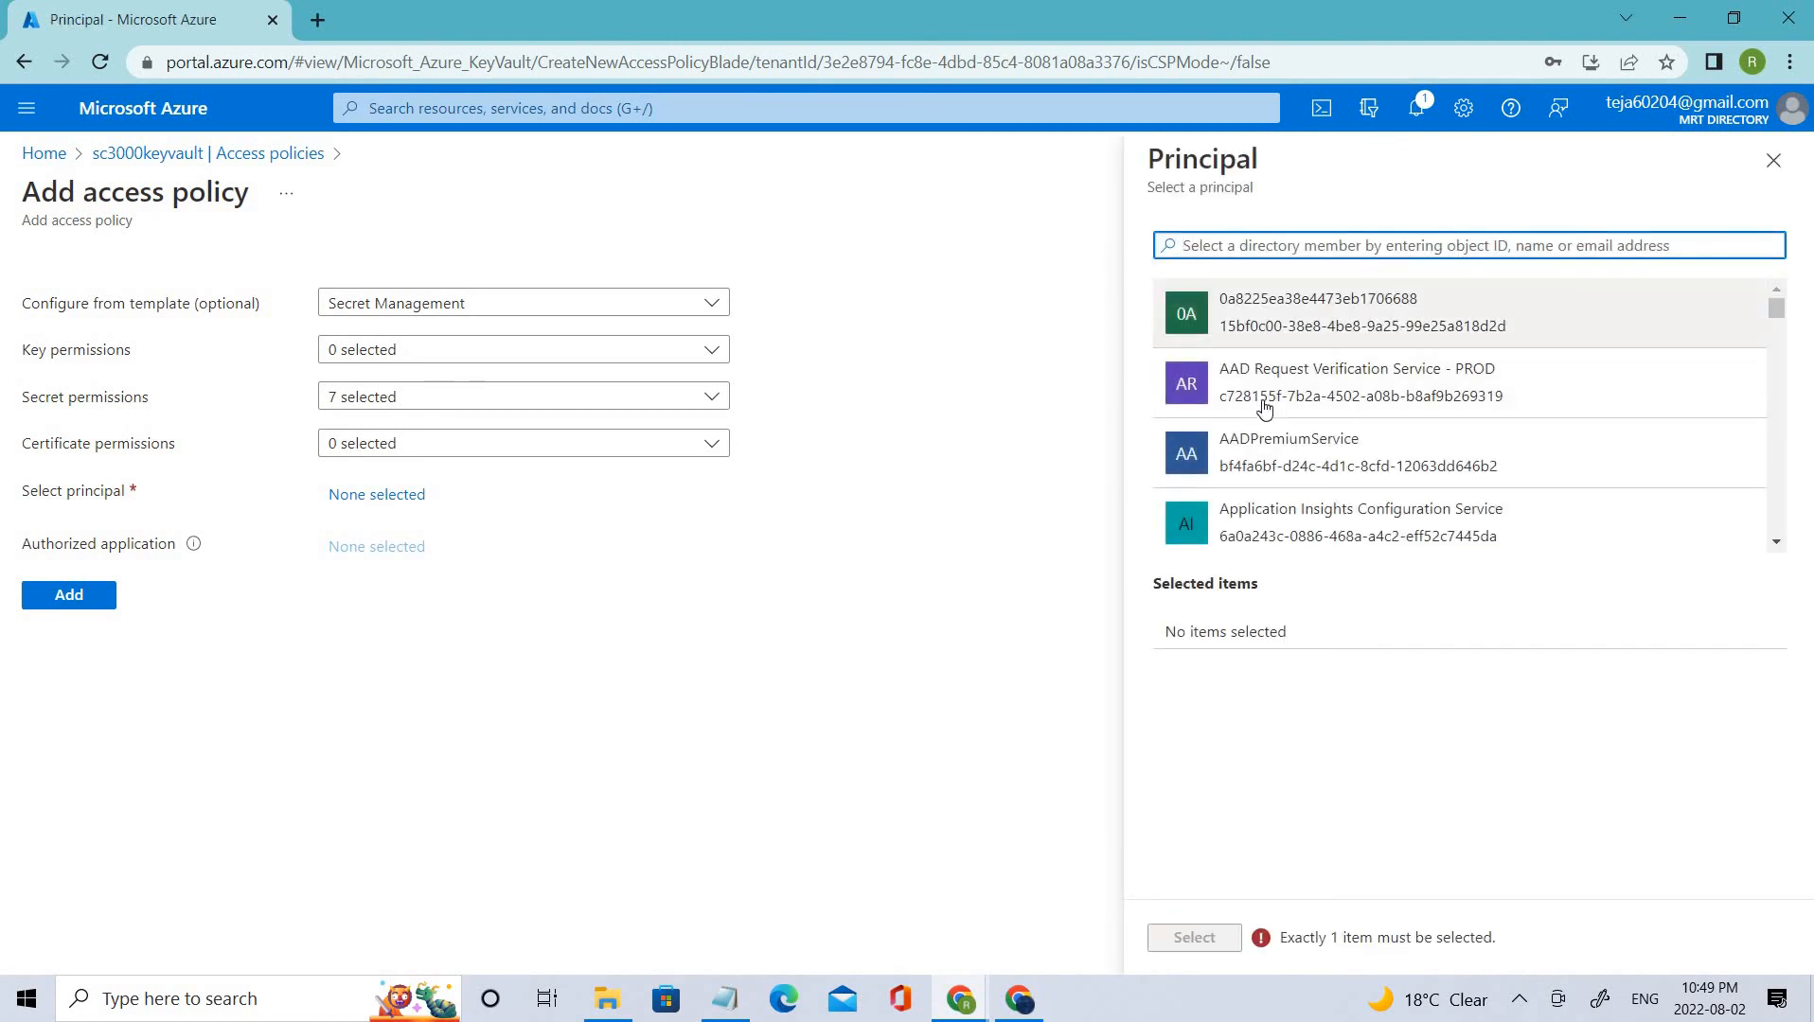
scroll(down, 3)
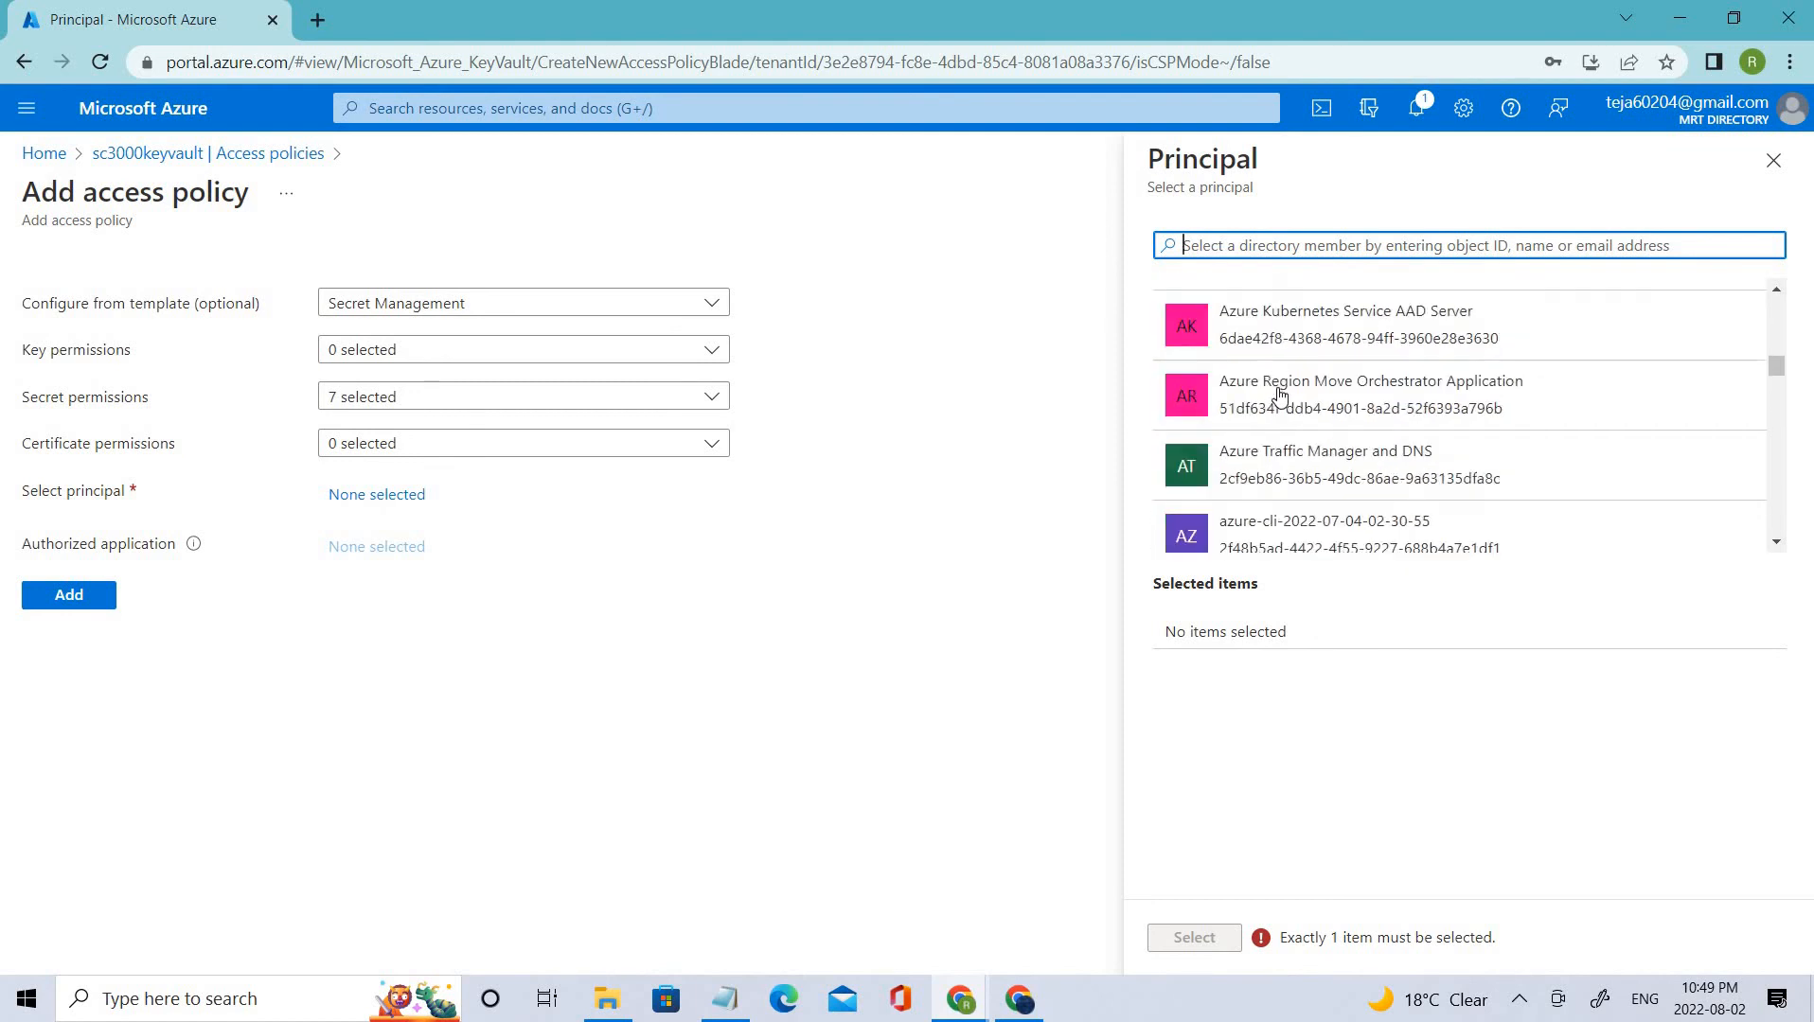
scroll(down, 3)
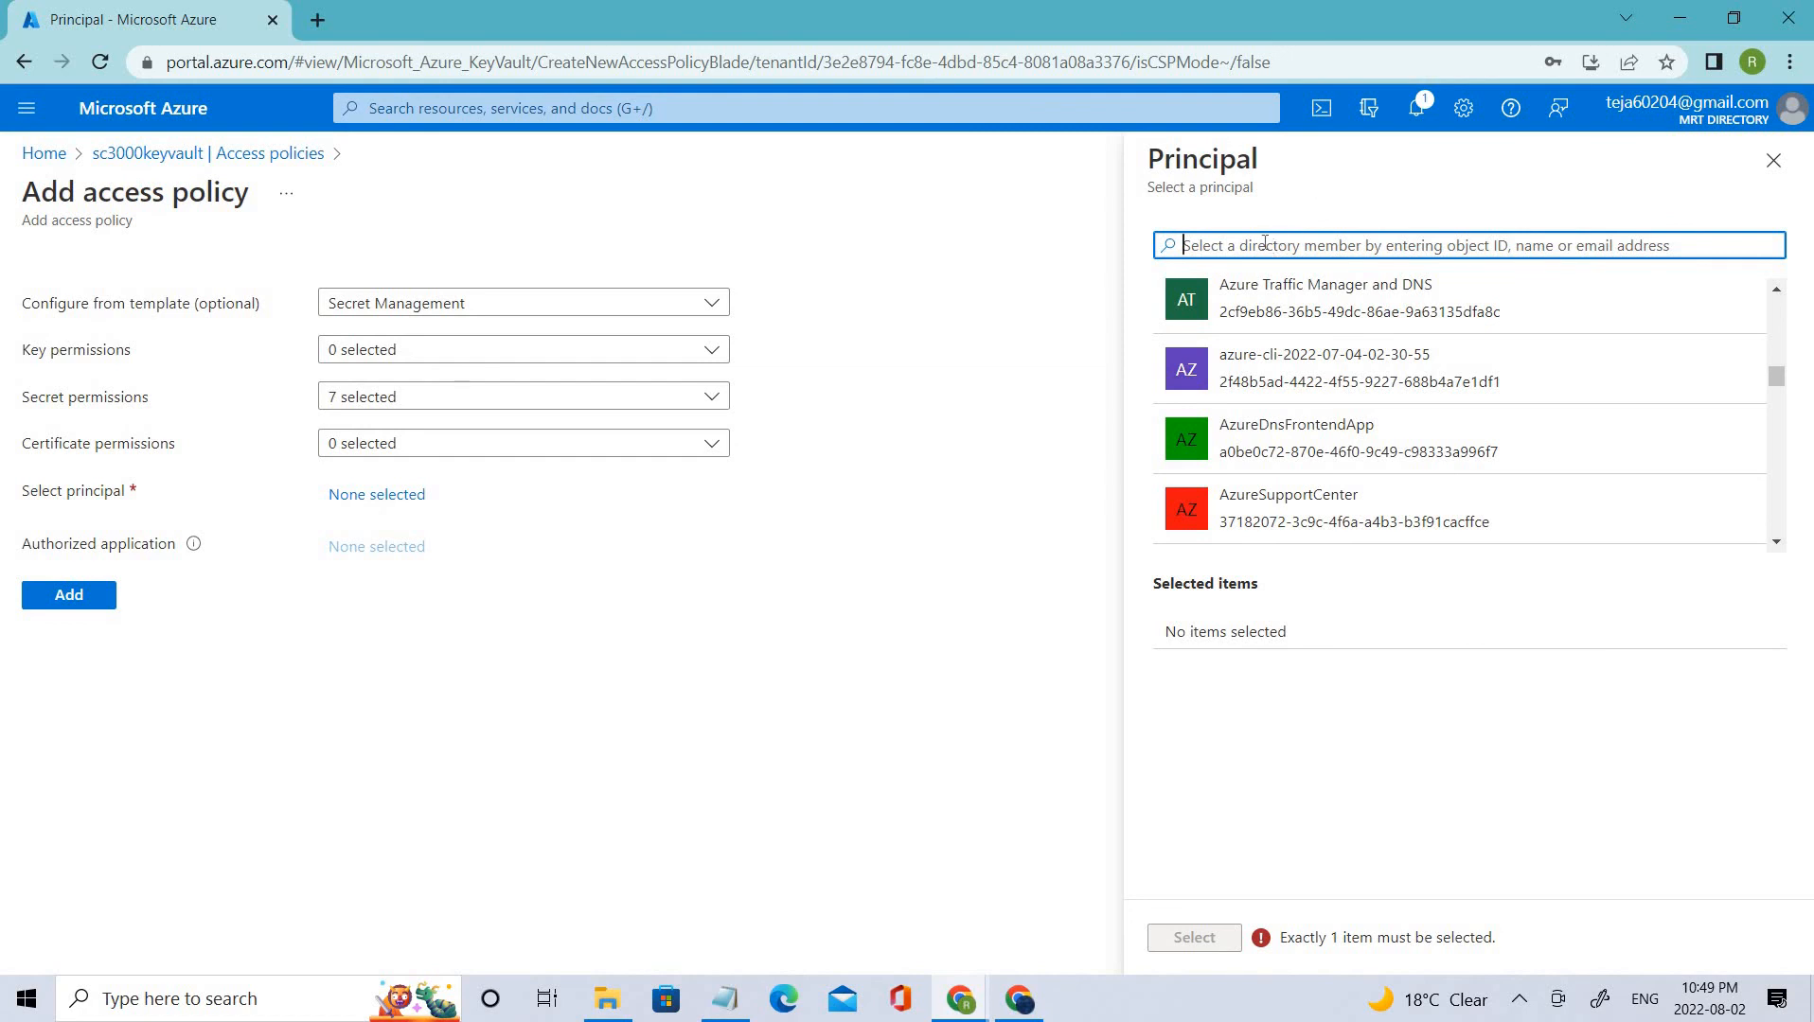
text(s)
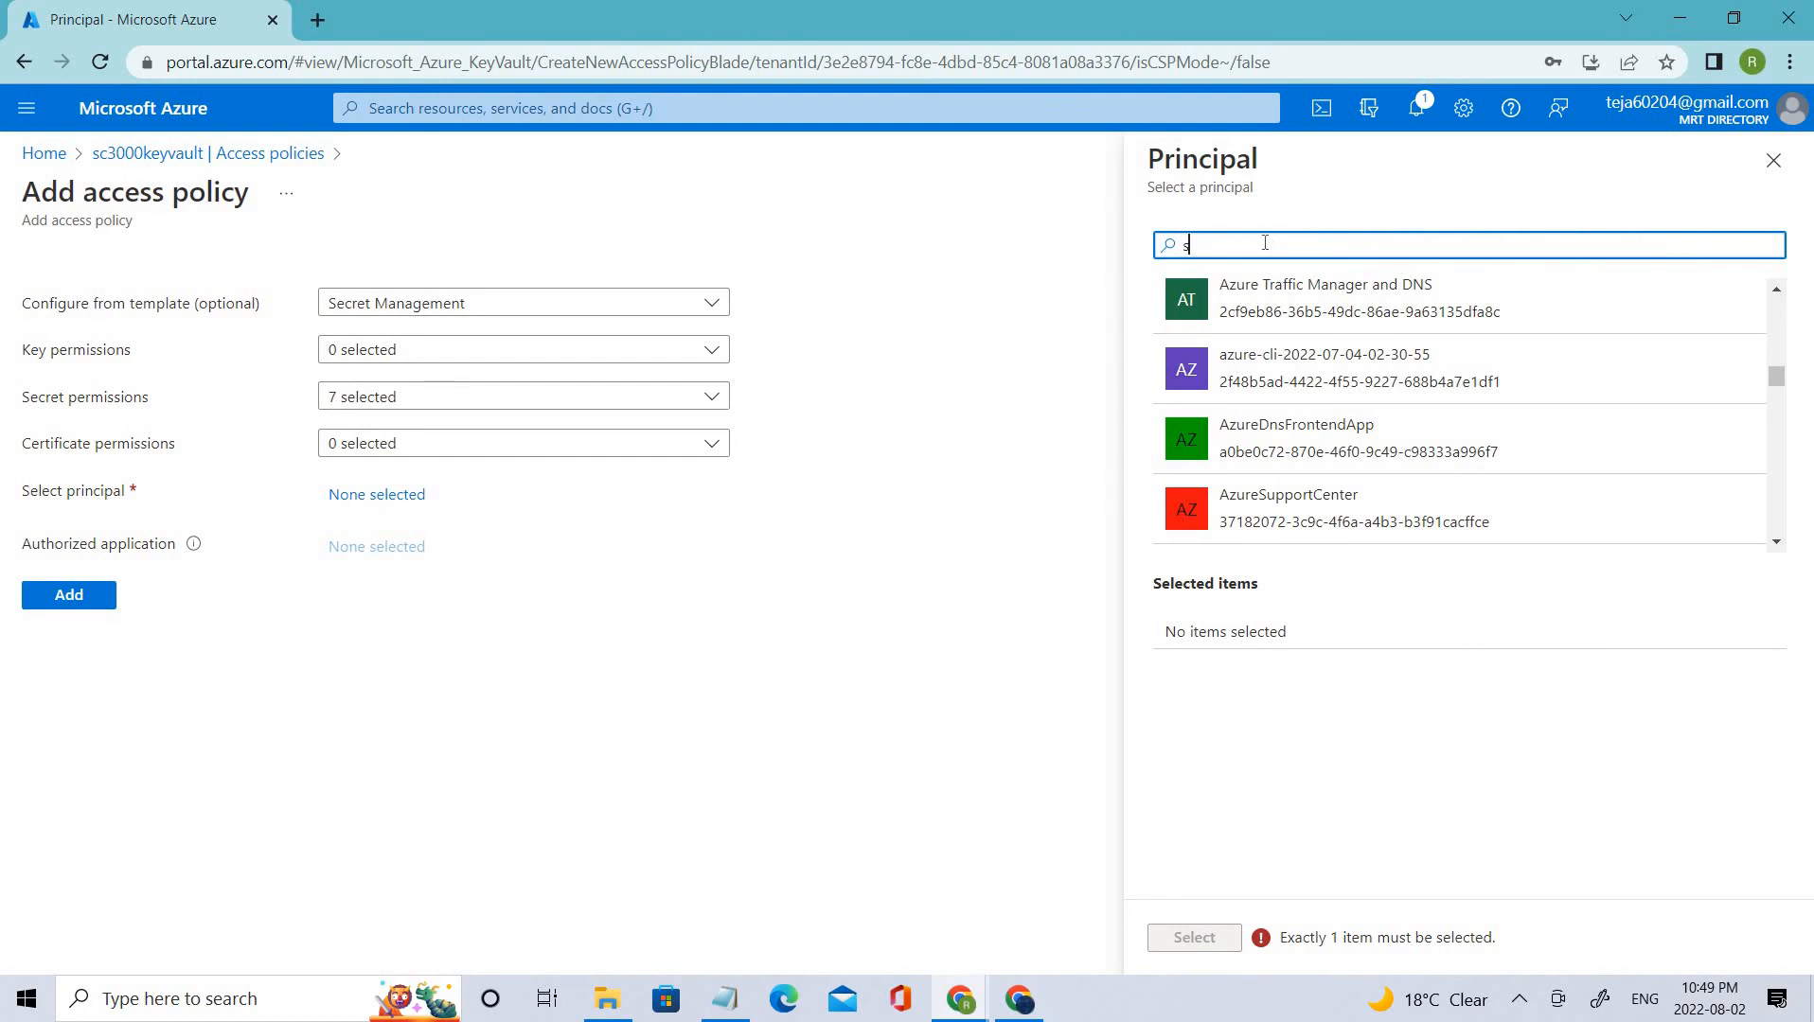
text(c300)
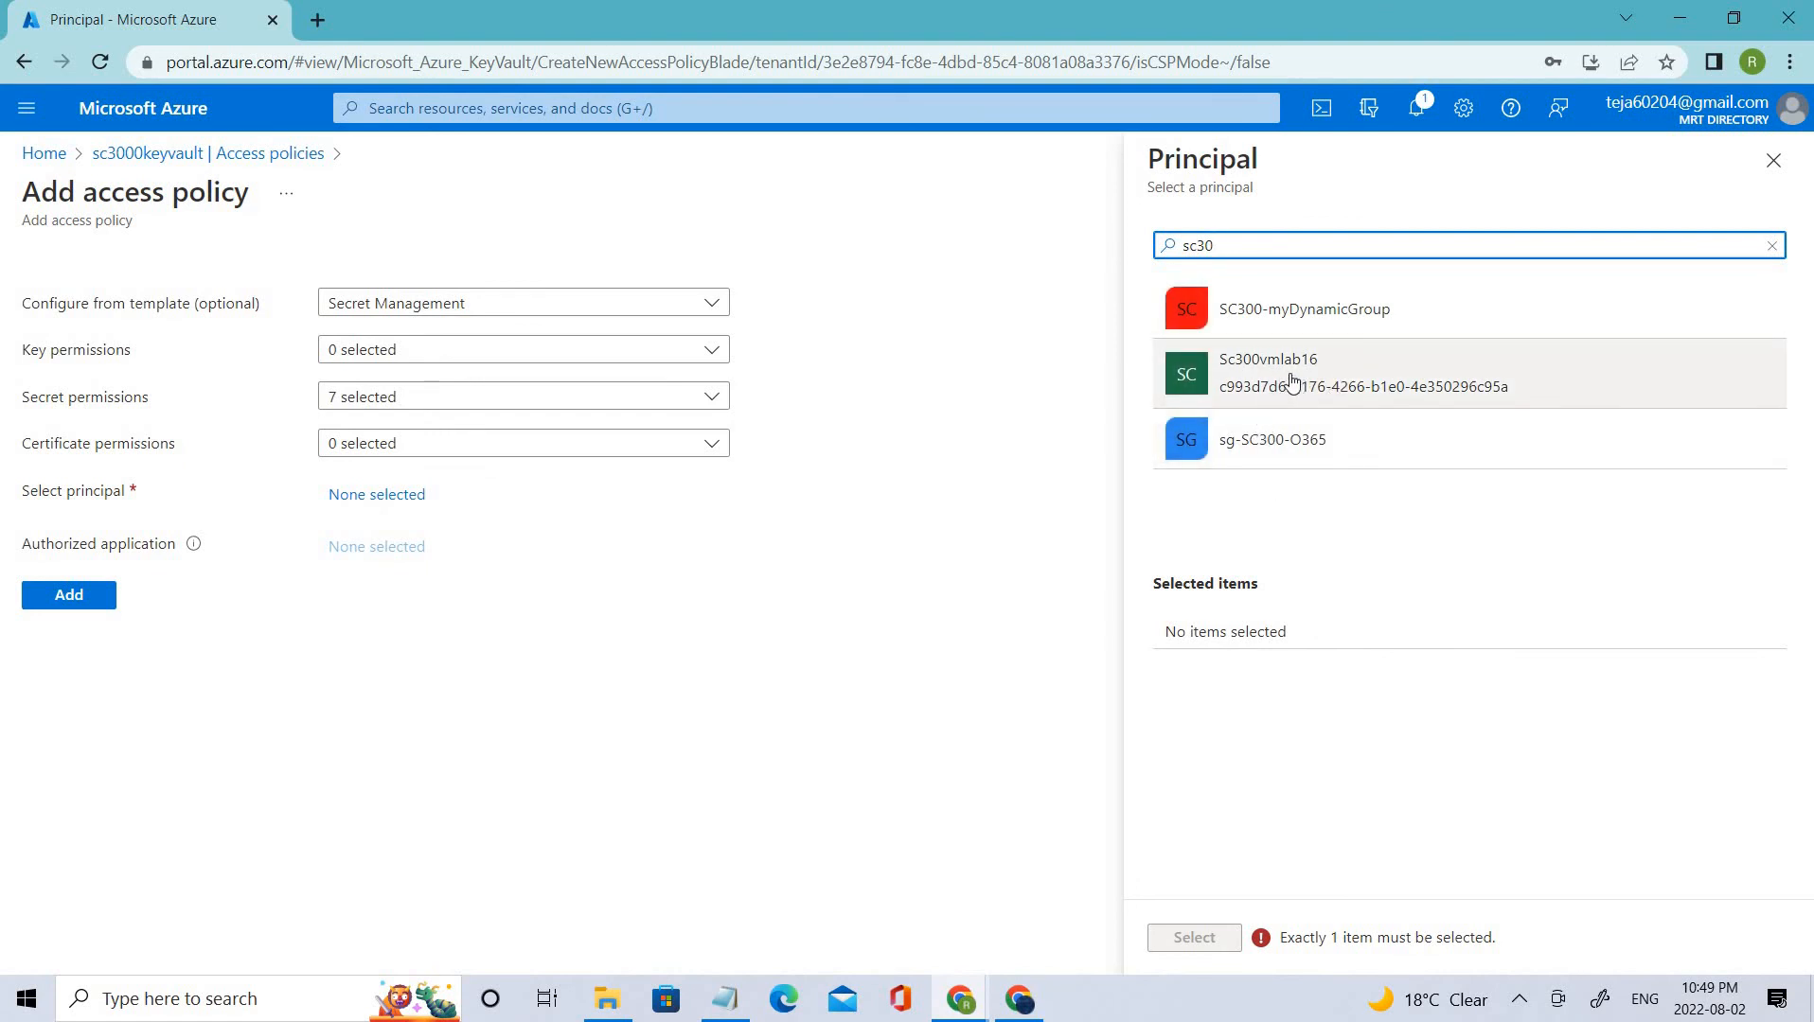
mouse_move(1322, 373)
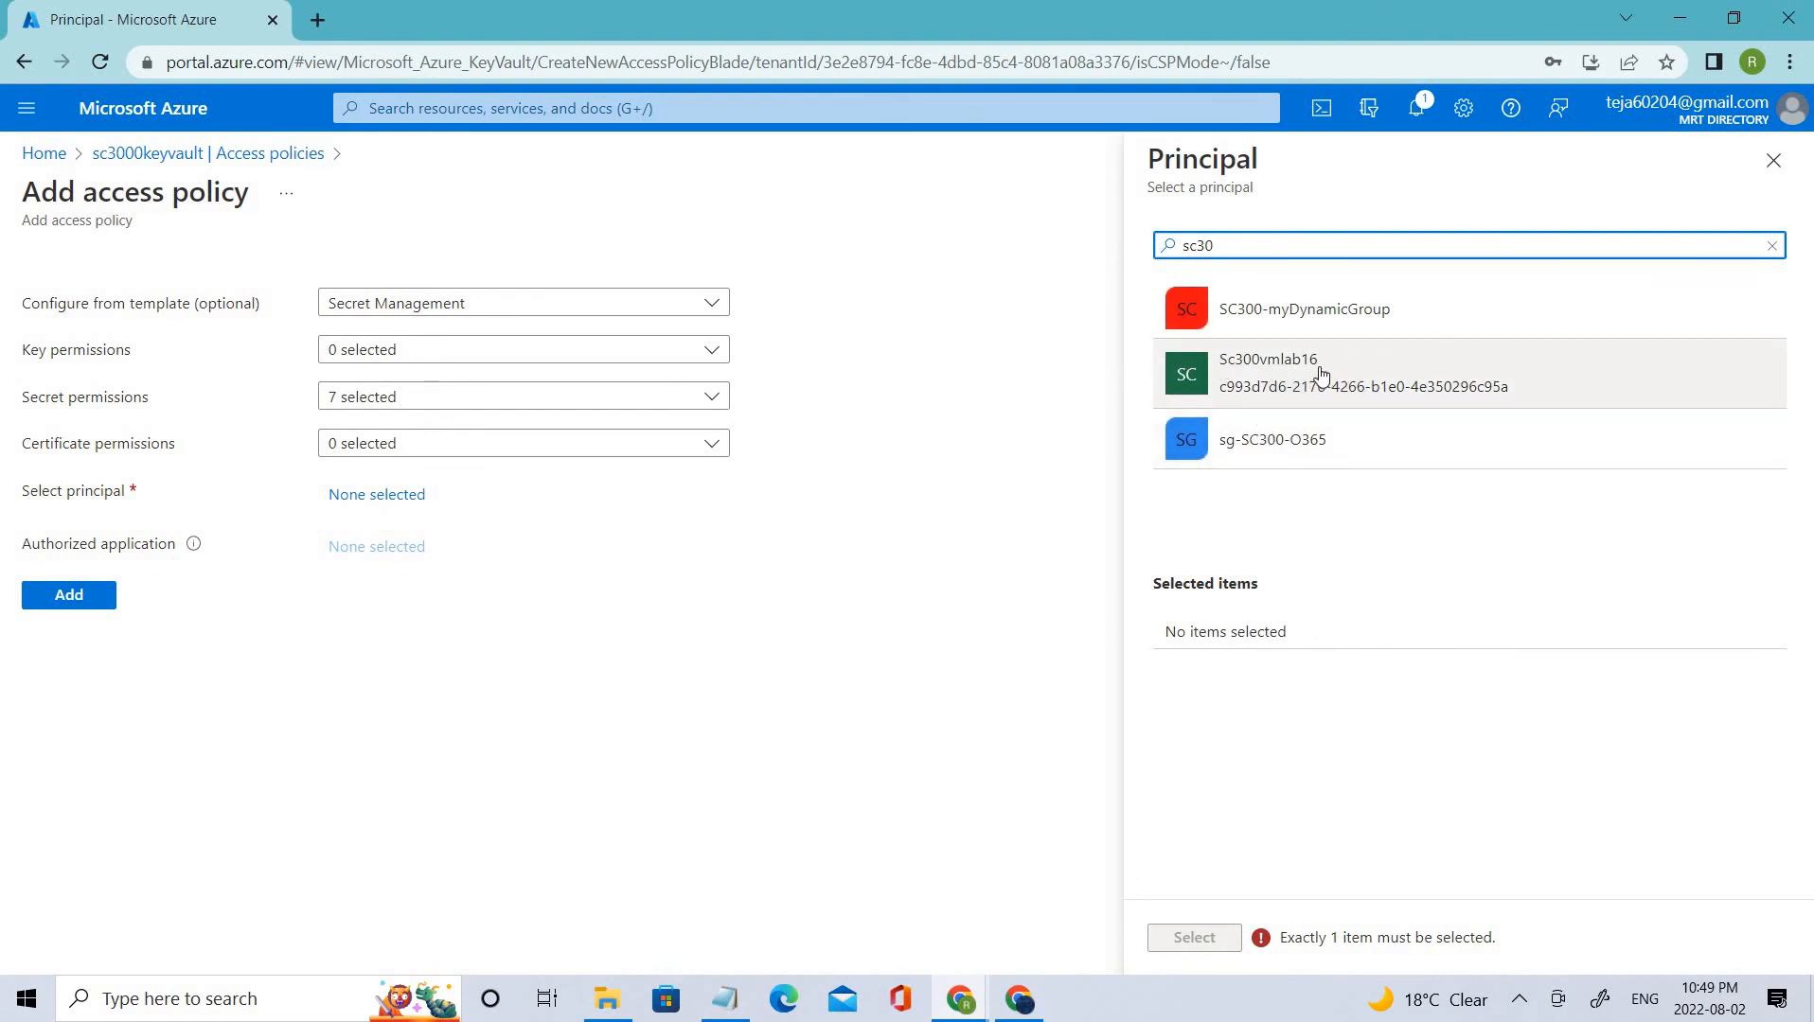
mouse_move(1320, 373)
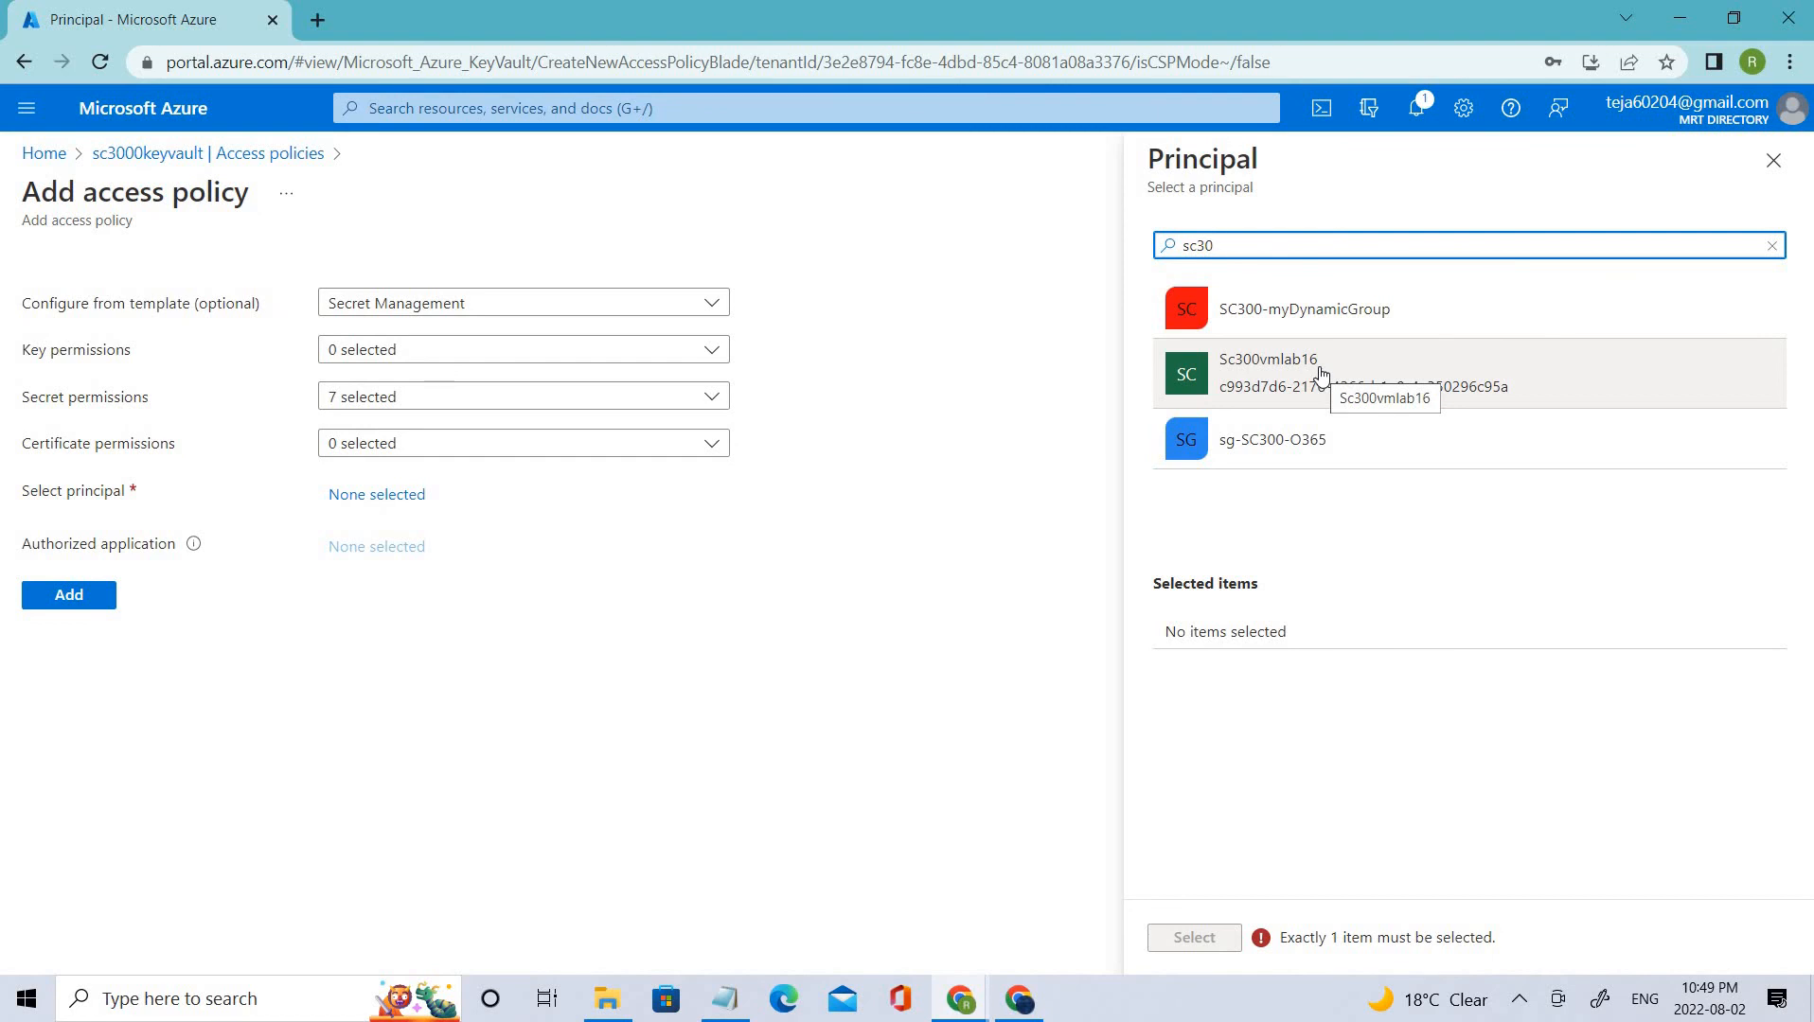
click(1306, 373)
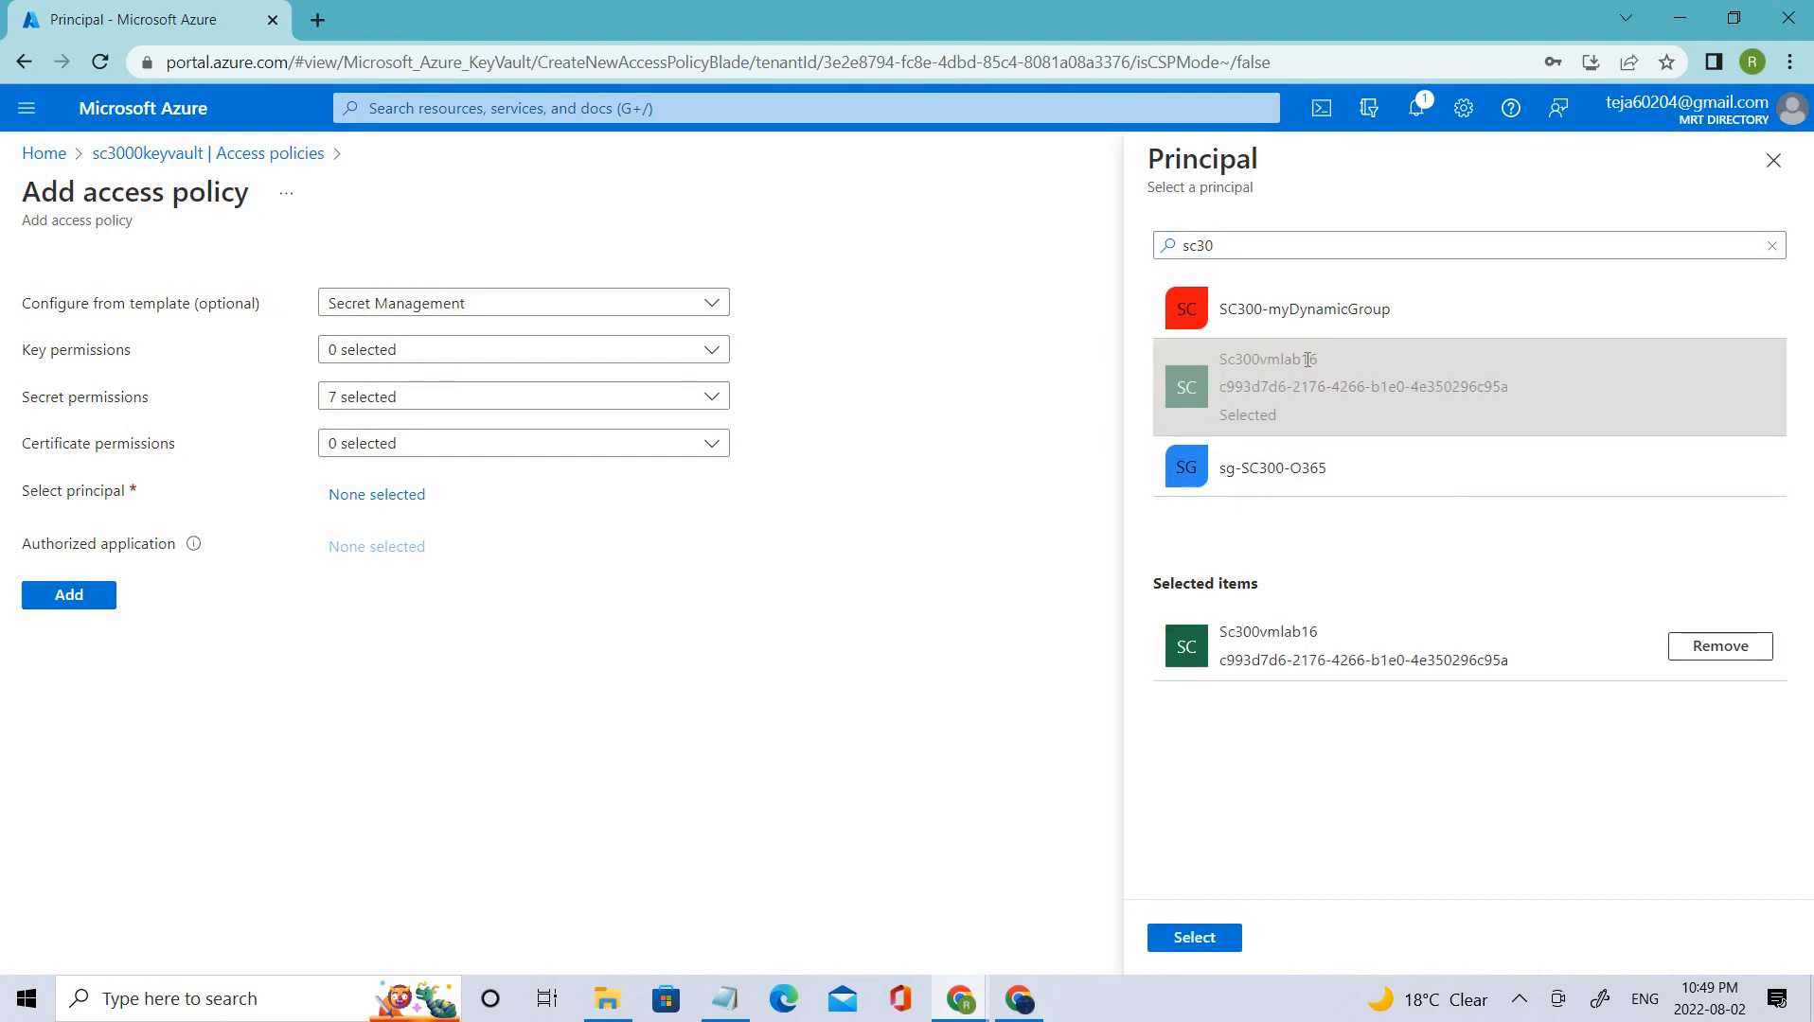
click(1194, 938)
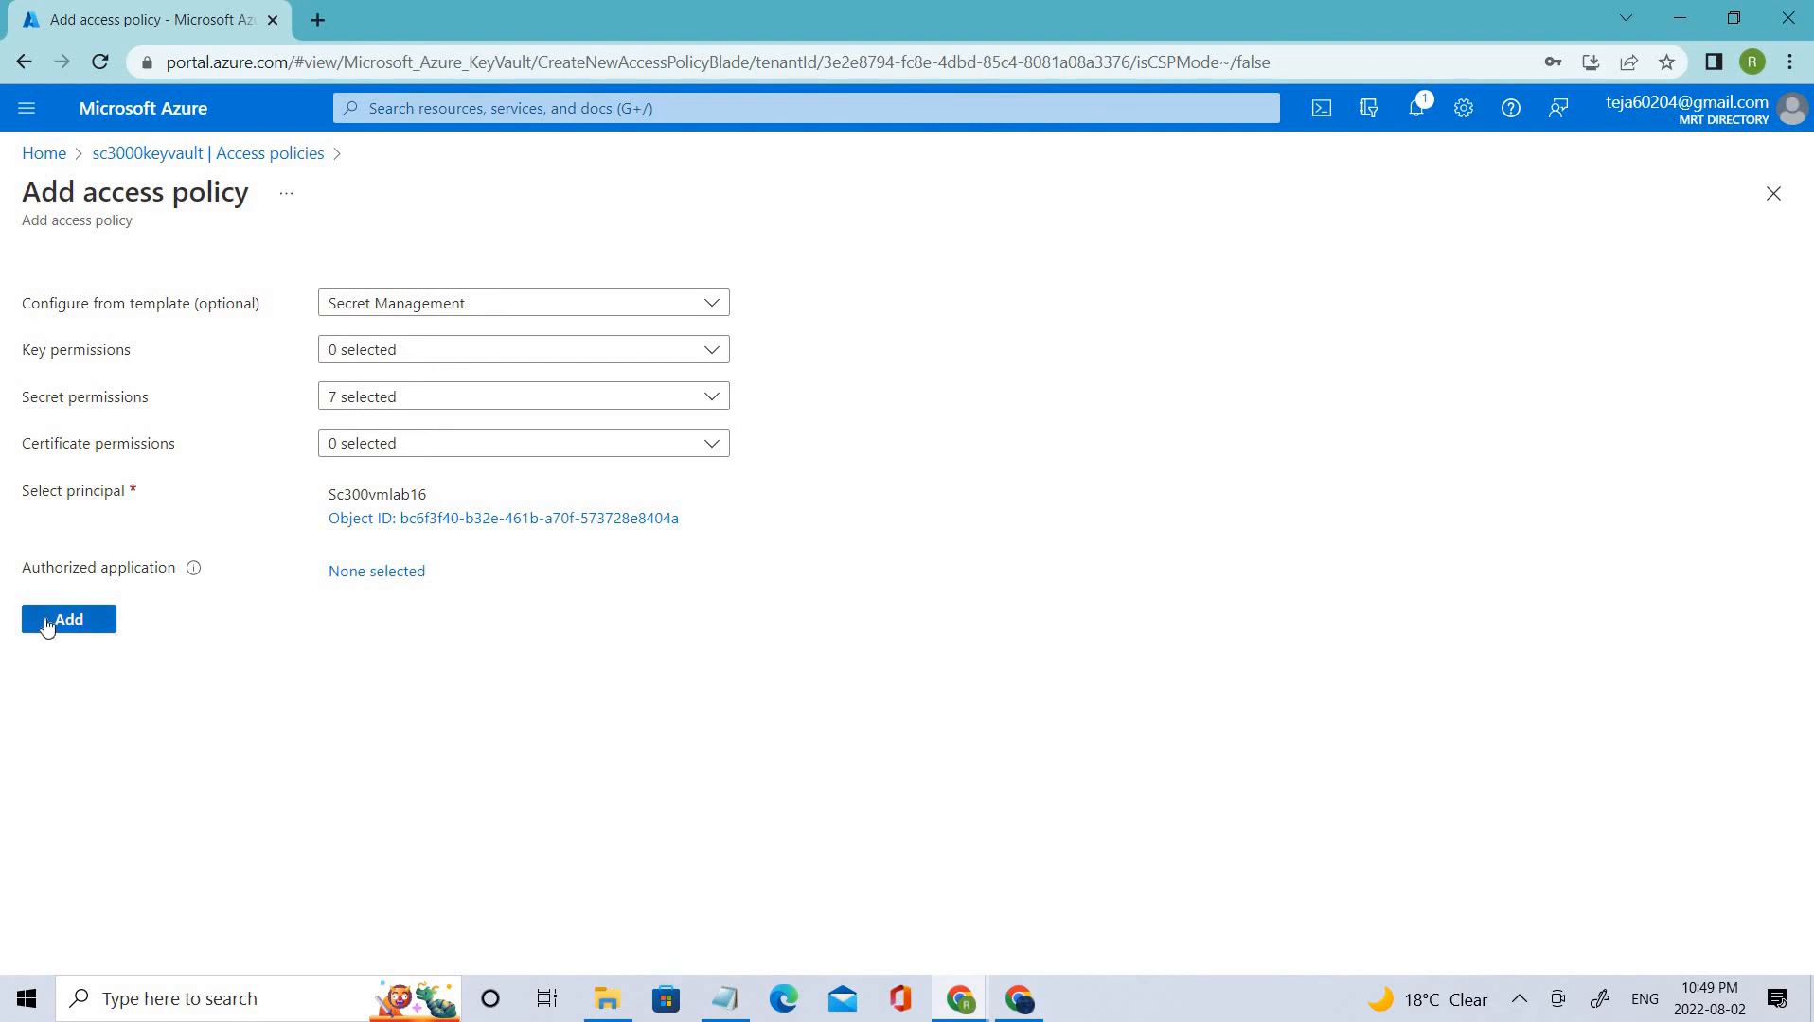
Step: Add the Sc300vmlab16 policy, save the key vault and dismiss the update notice
click(68, 618)
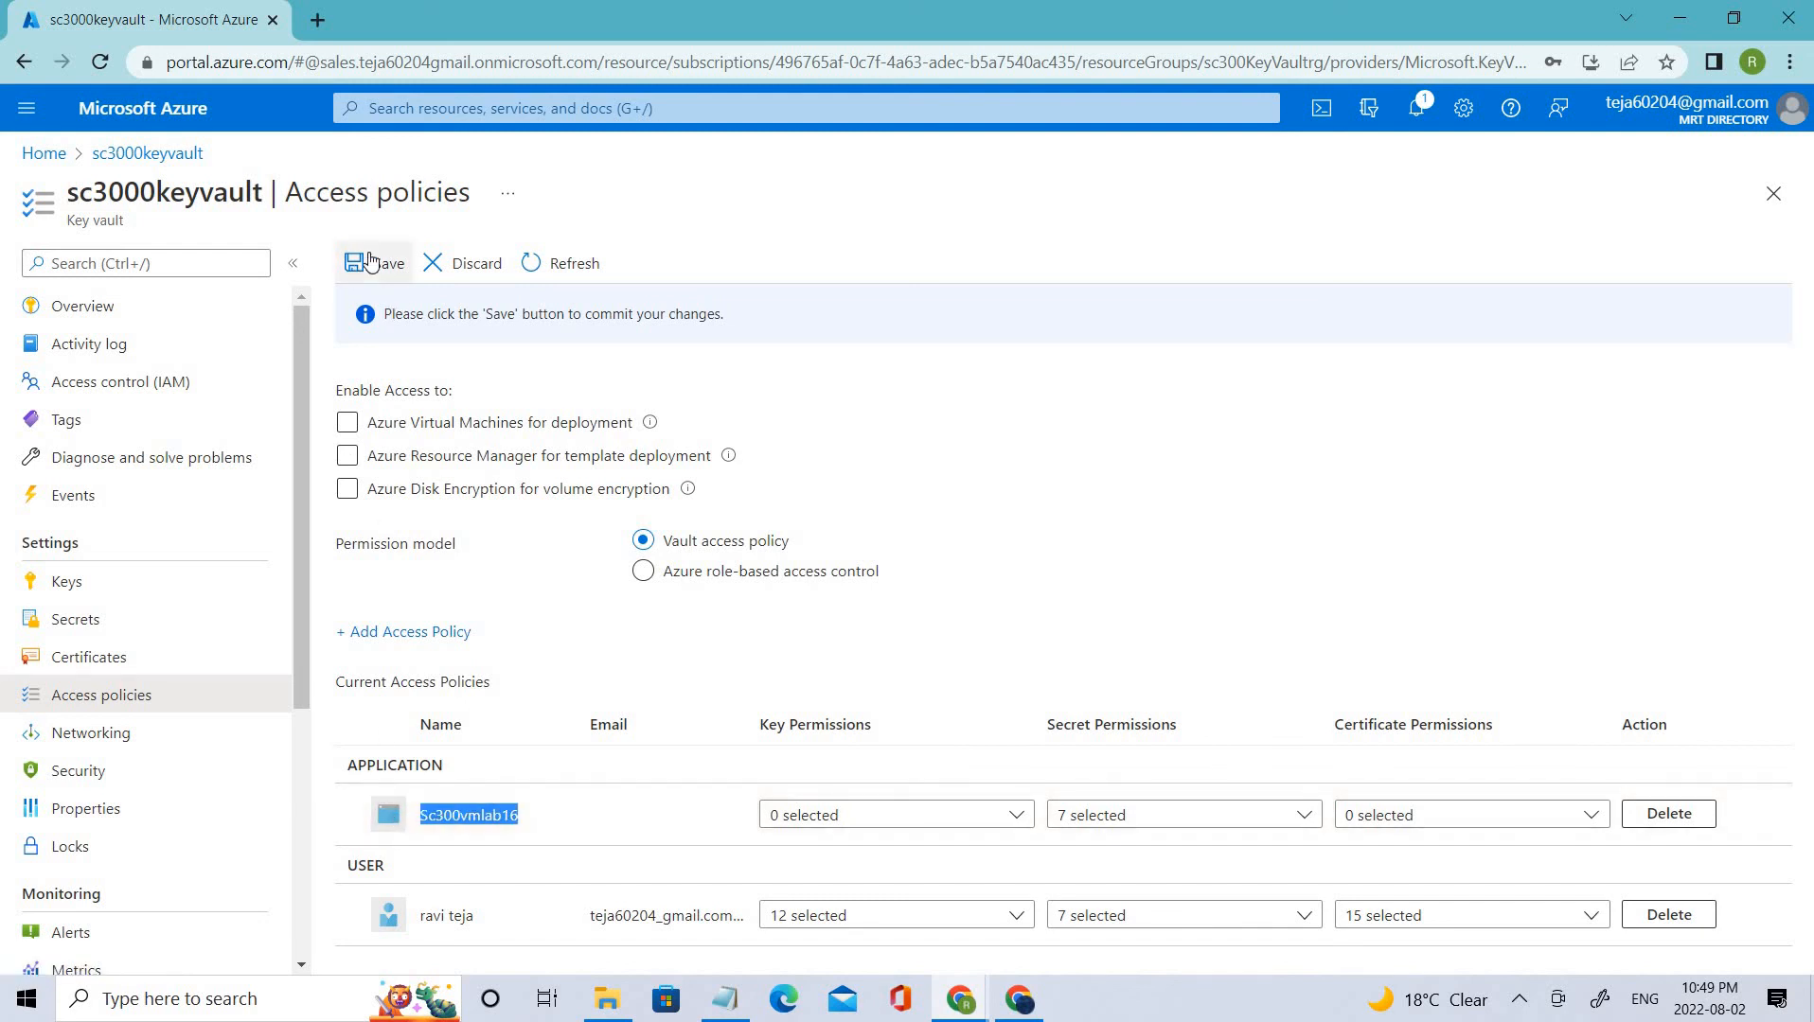
click(371, 263)
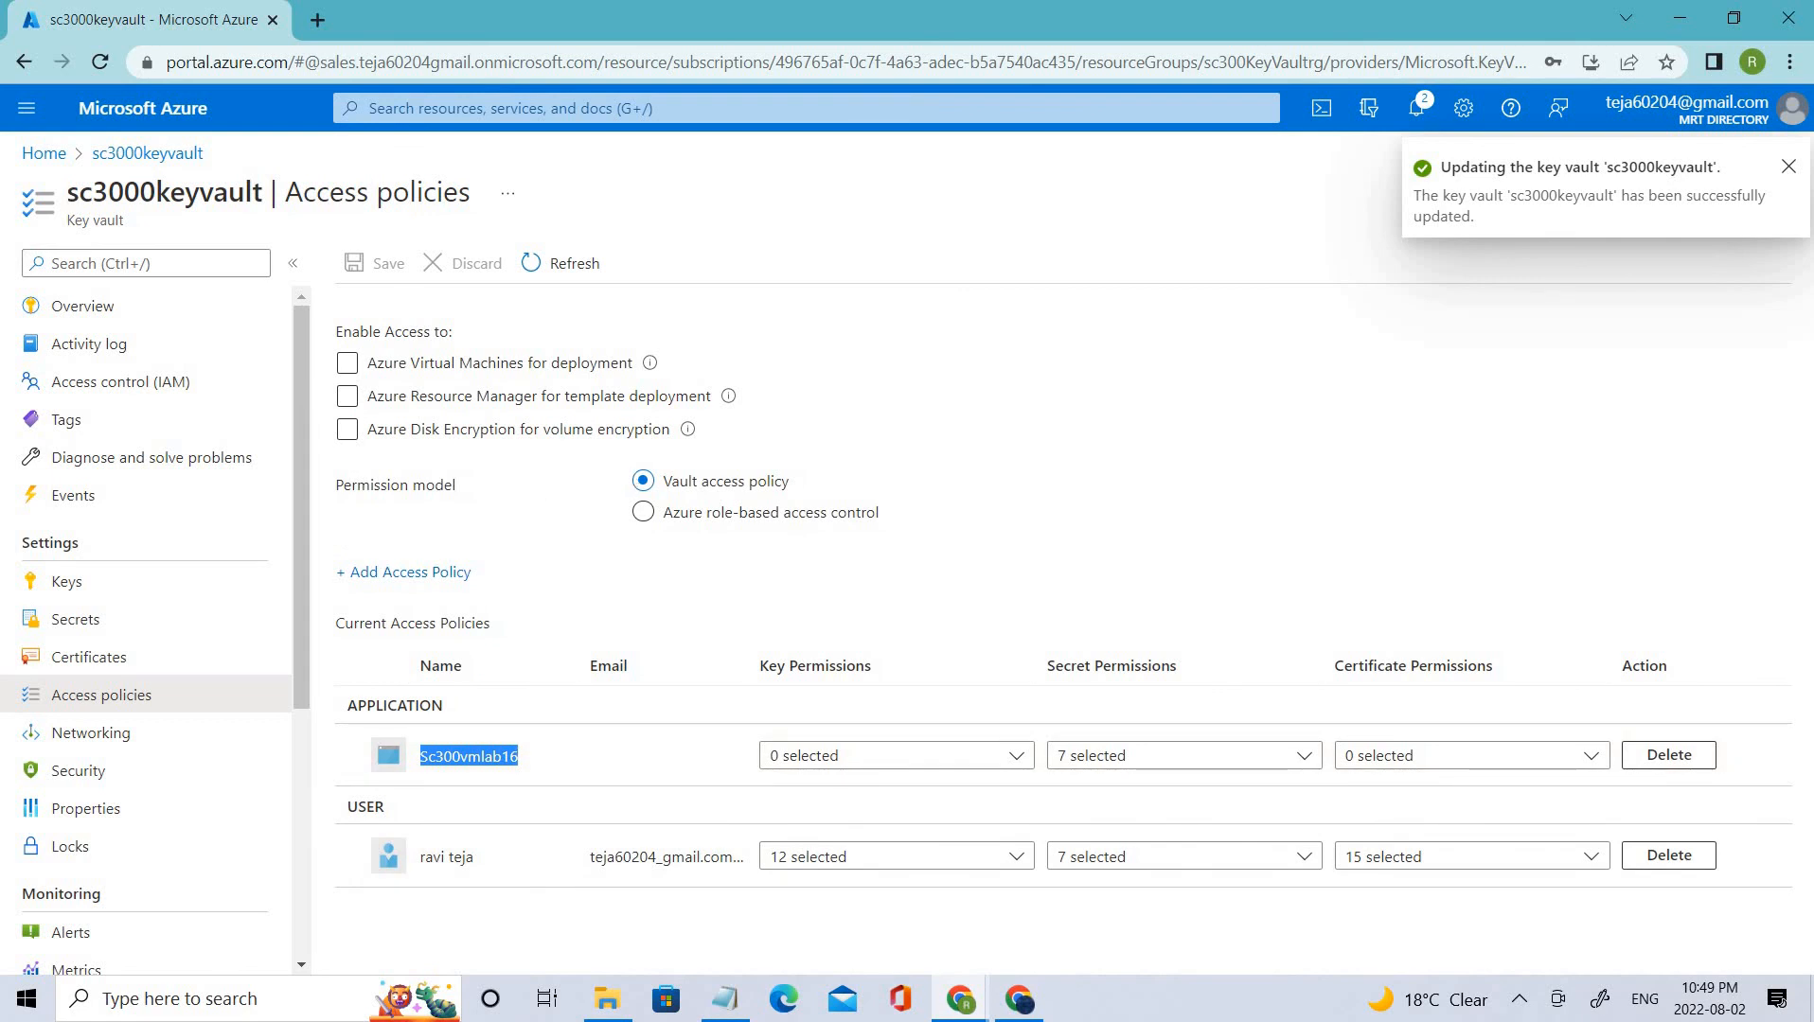
click(1791, 164)
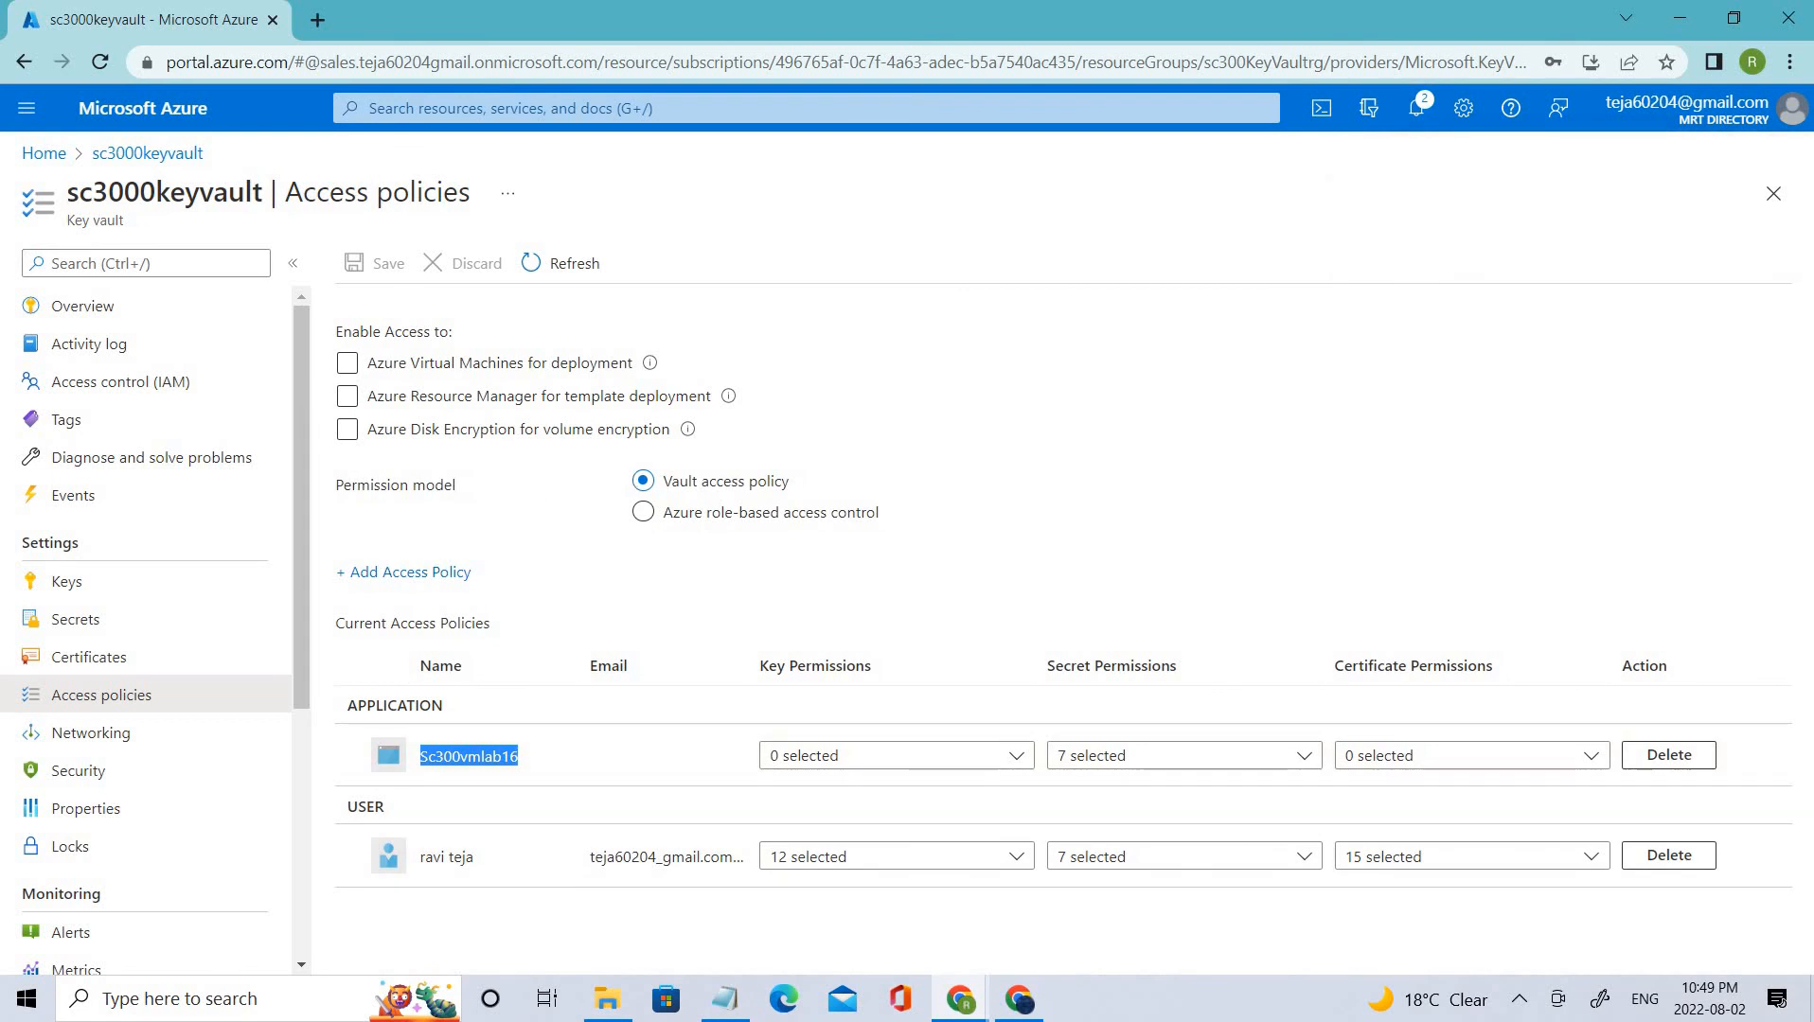
mouse_move(570, 780)
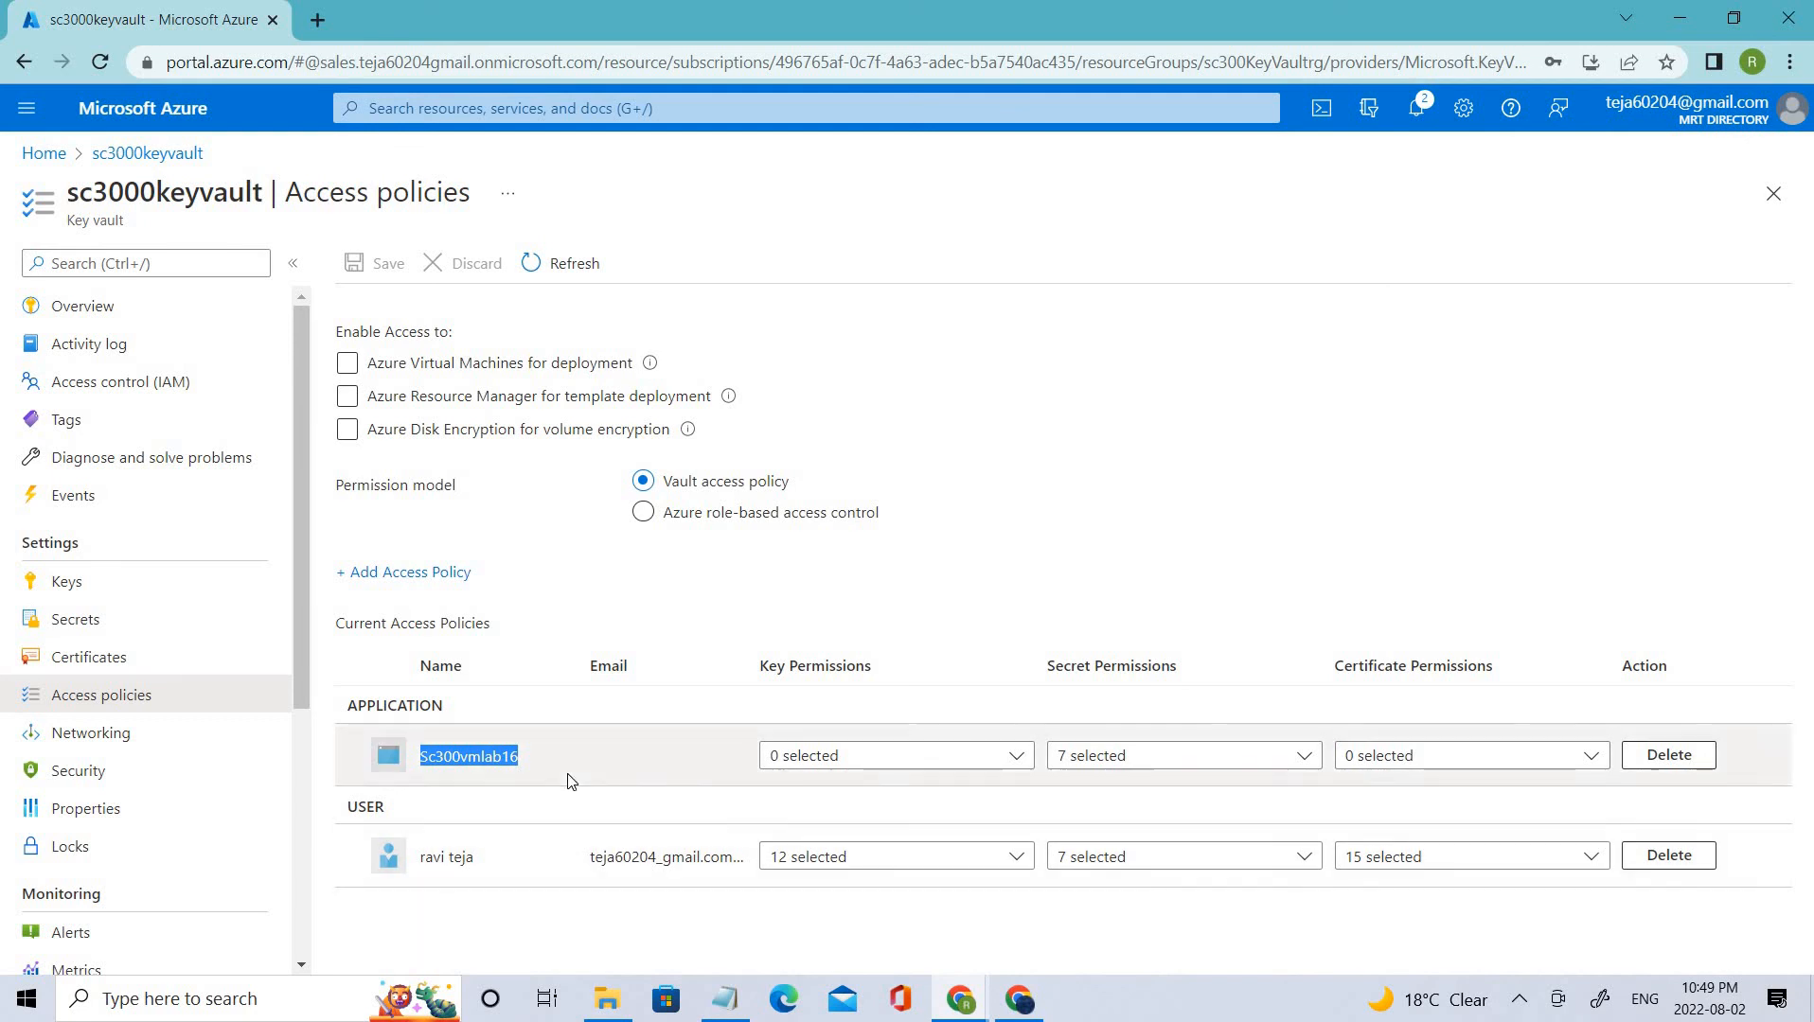